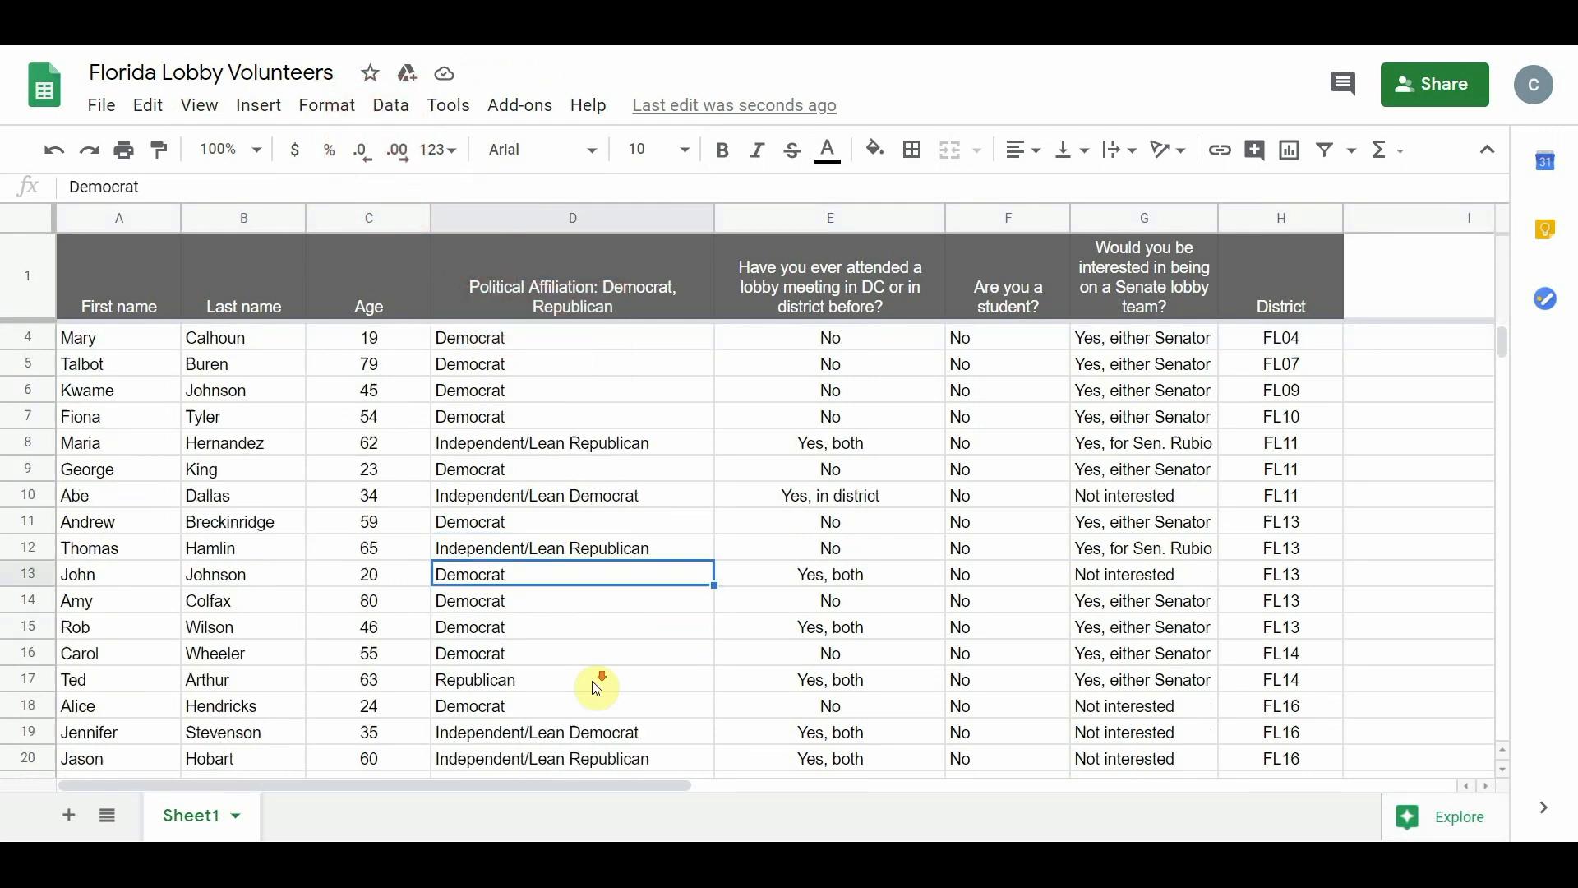
Scroll through the volunteer list and select the whole column C (Age)
scroll("down", 3)
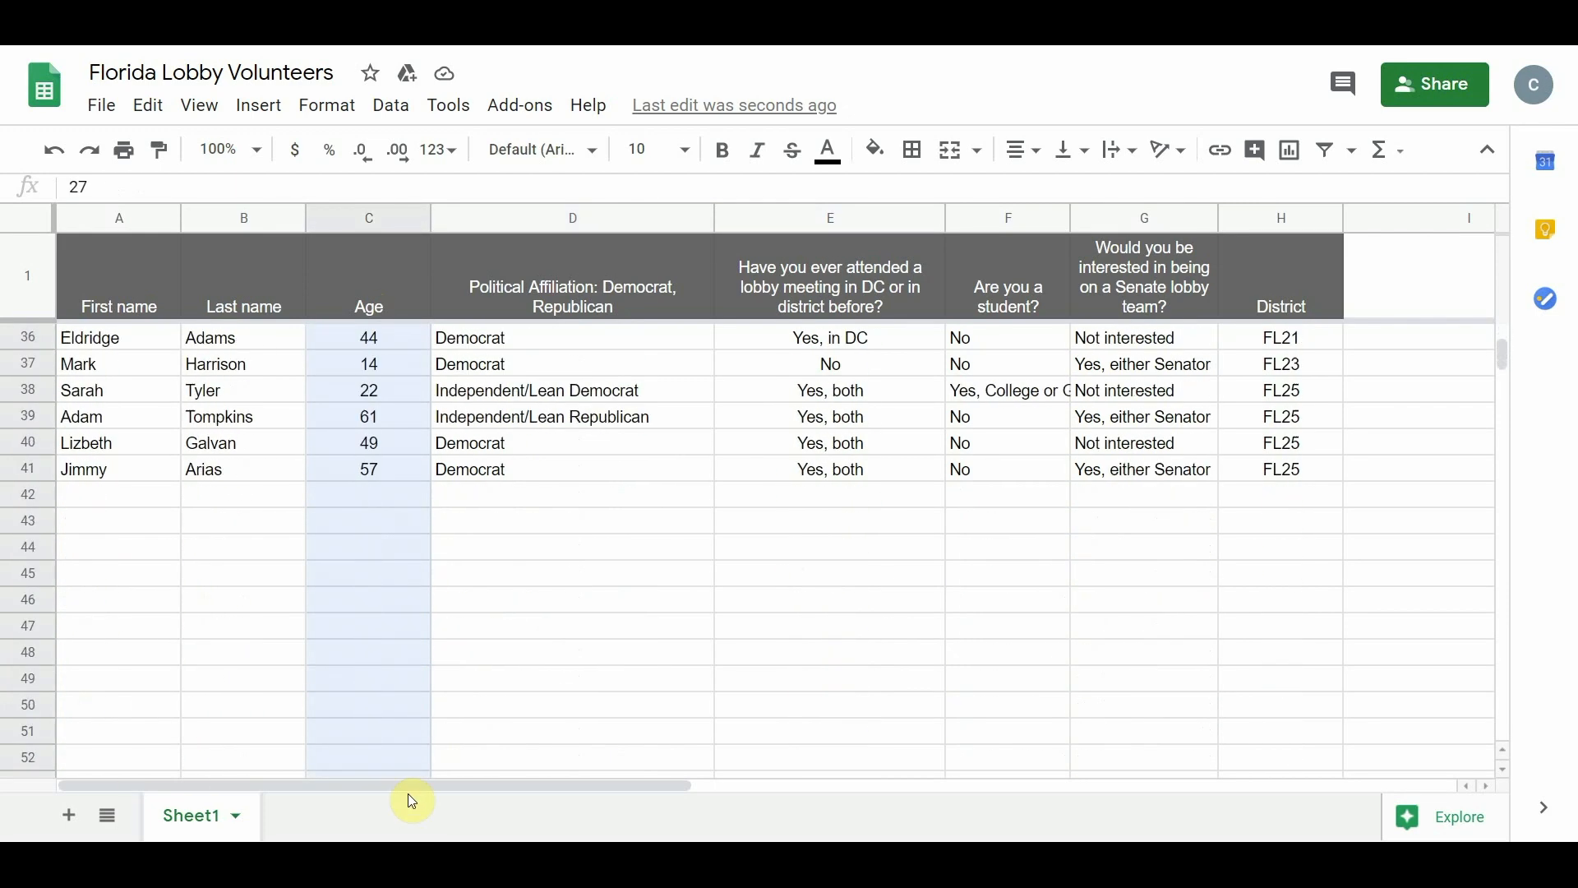
scroll("up", 3)
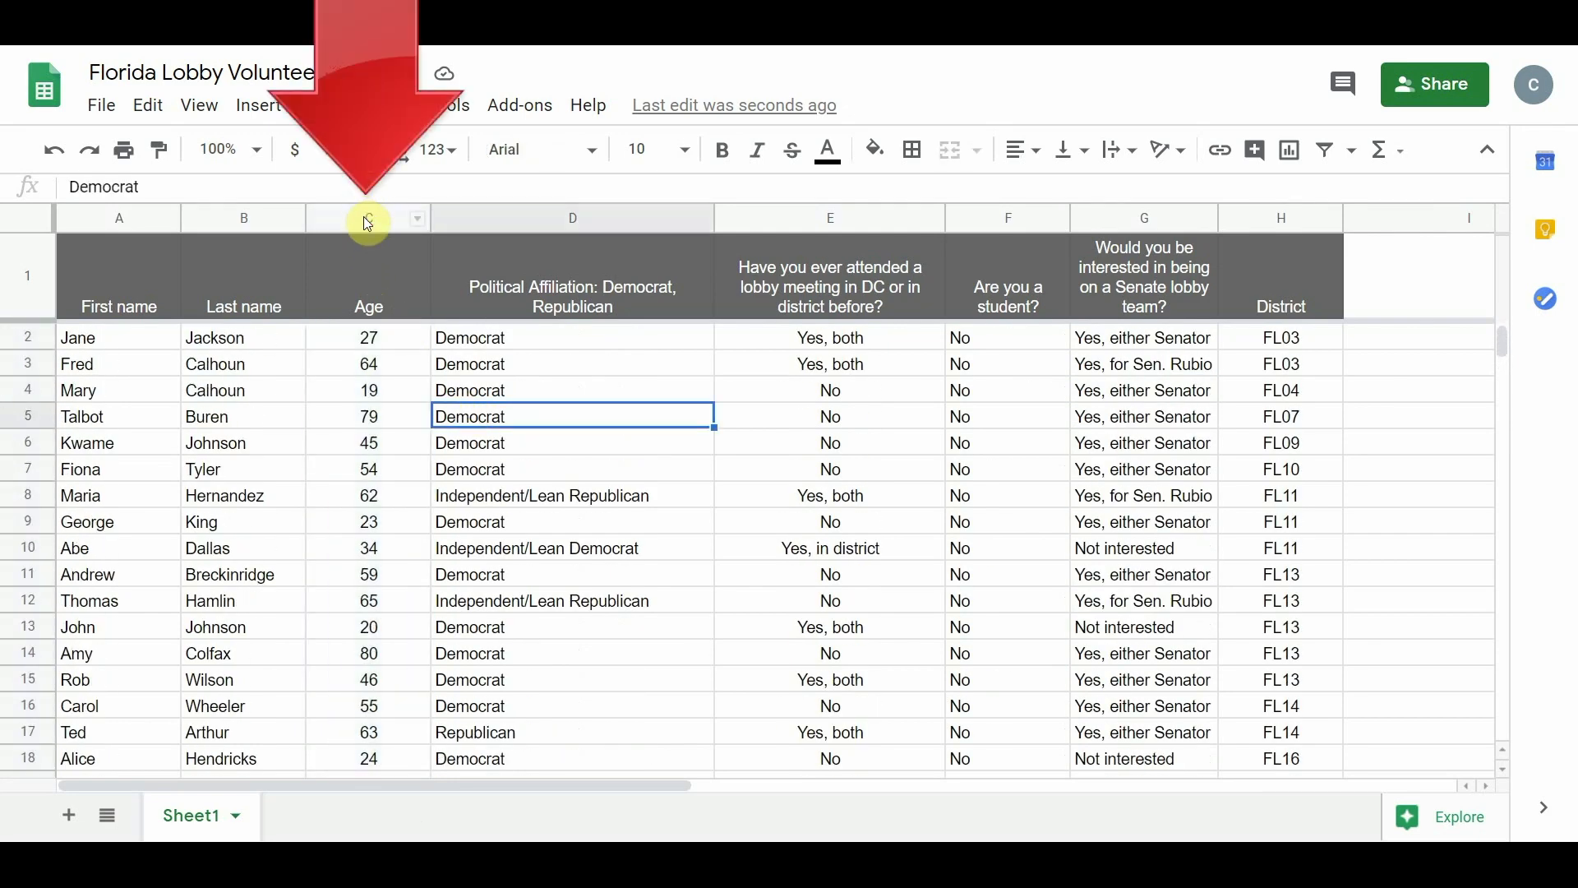
left_click(368, 216)
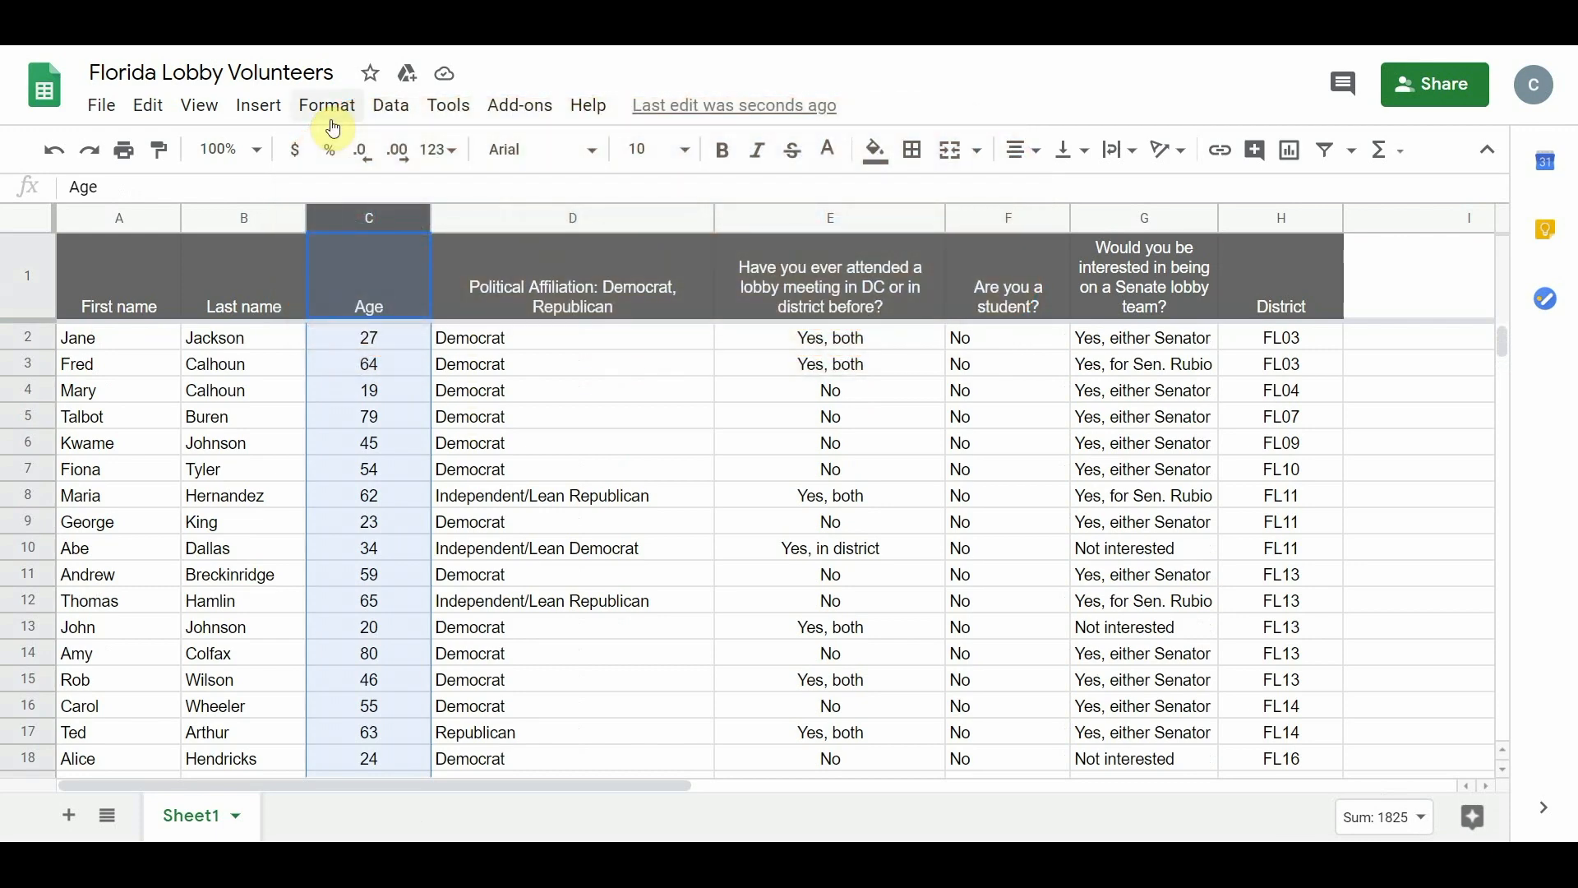
Open the conditional format rules sidebar for the Age range C1:C1000
left_click(326, 104)
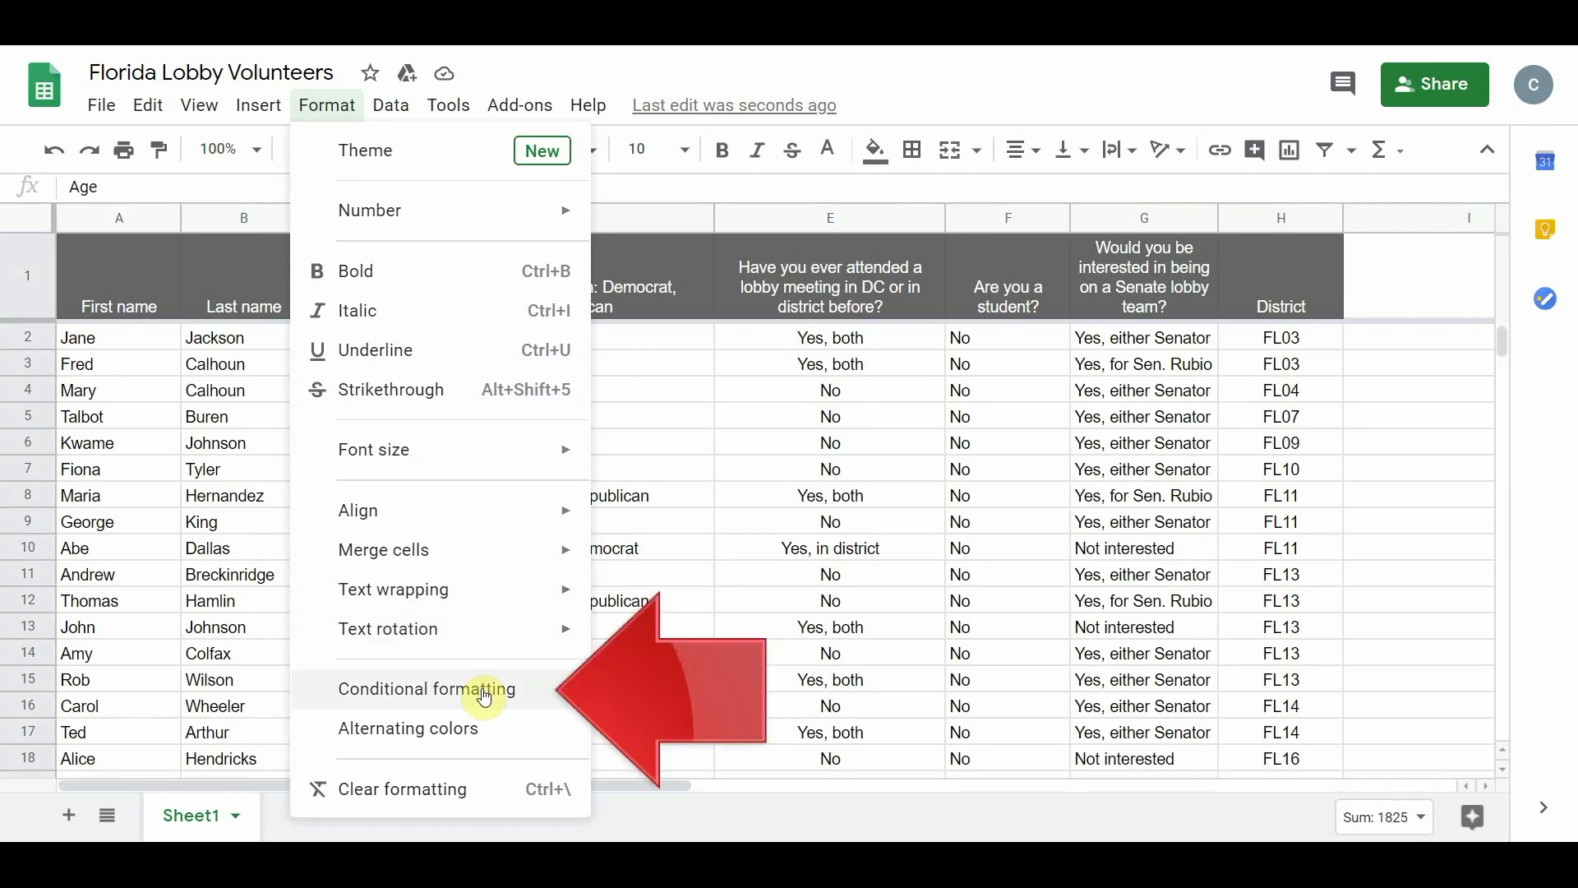
left_click(426, 688)
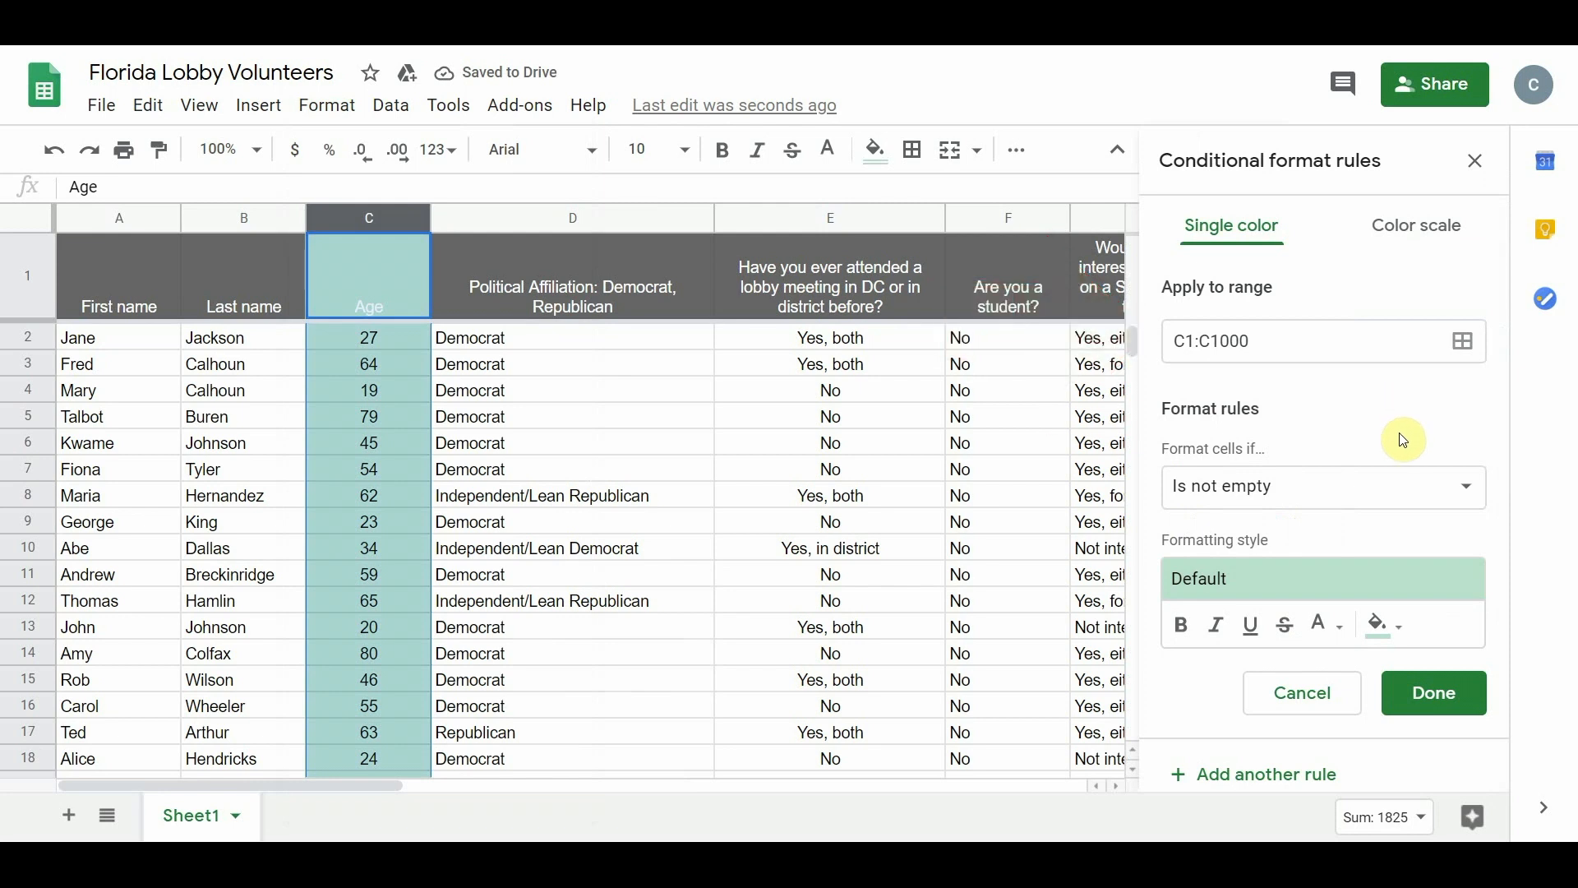
Set the Age rule's condition to 'Less than' with the value 18
left_click(1308, 341)
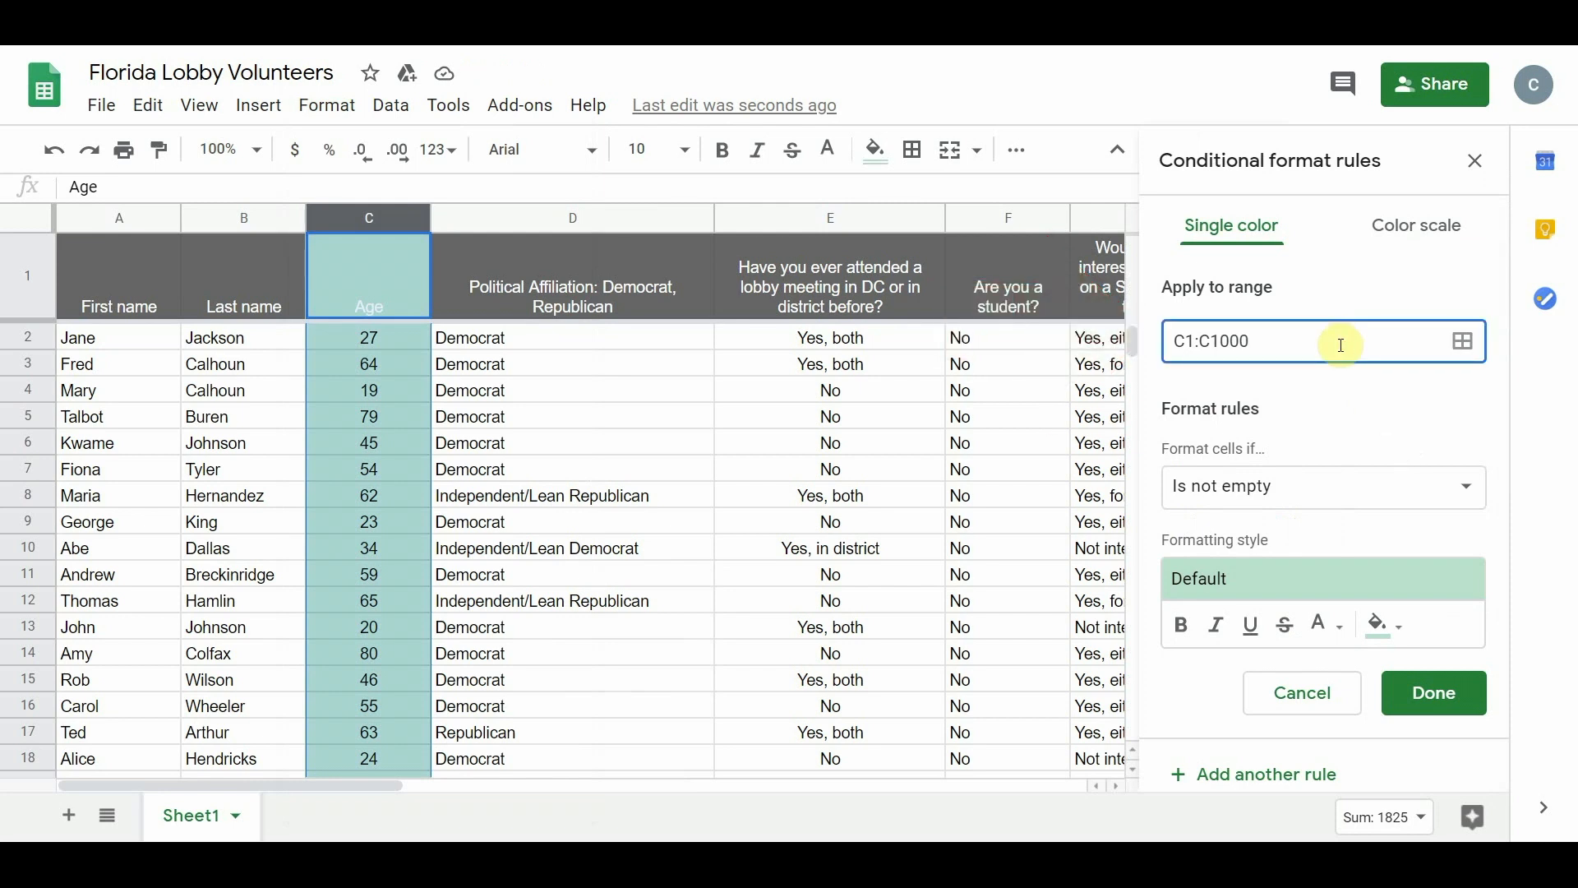
mouse_move(1369, 499)
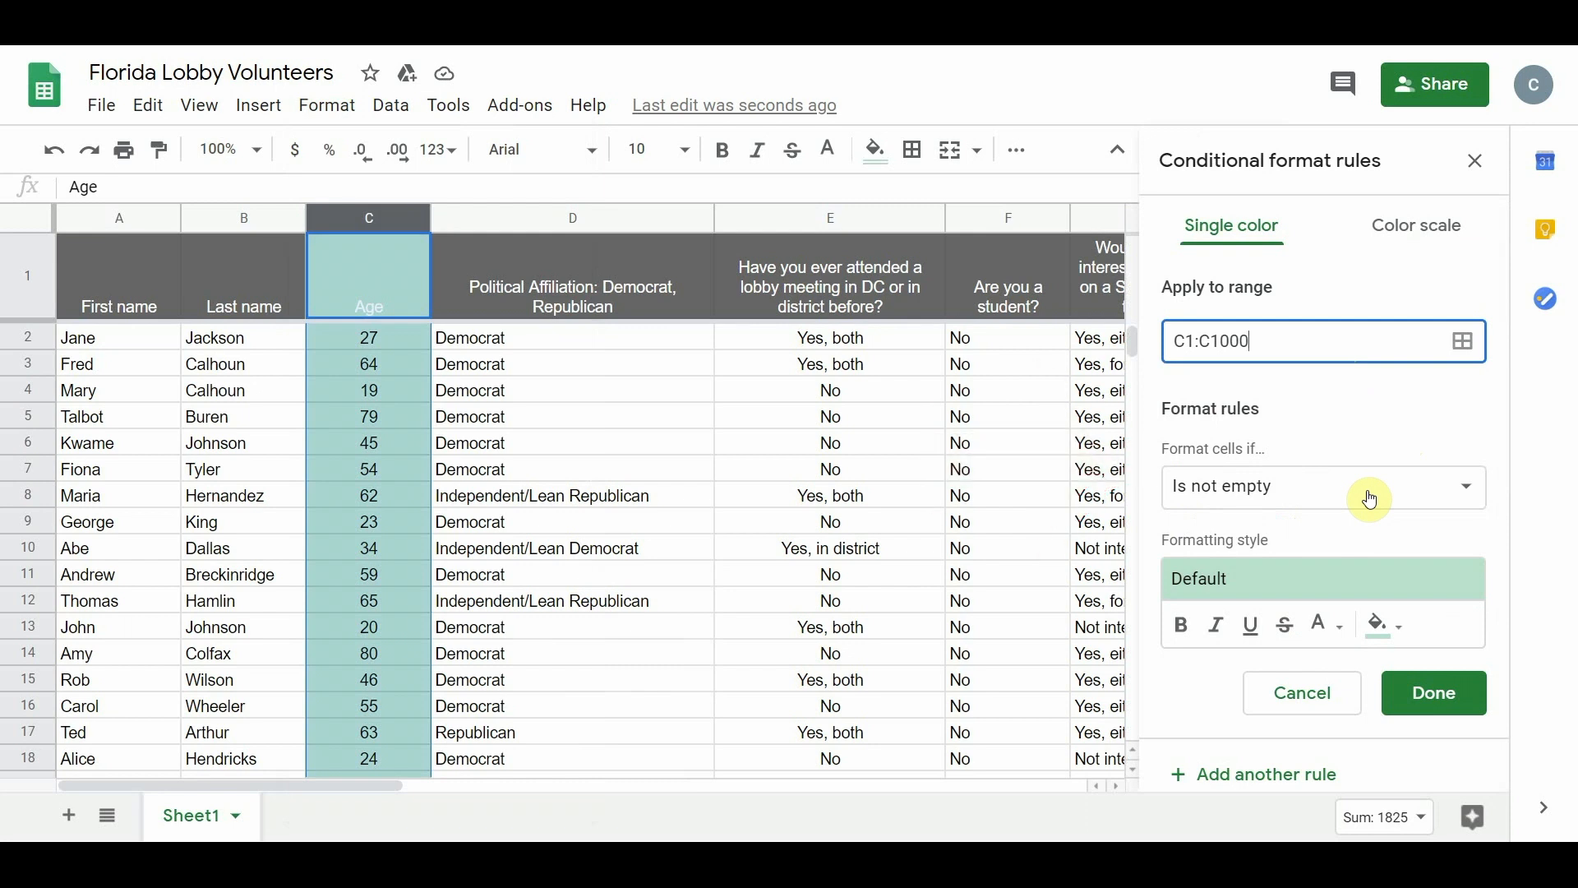
left_click(1323, 485)
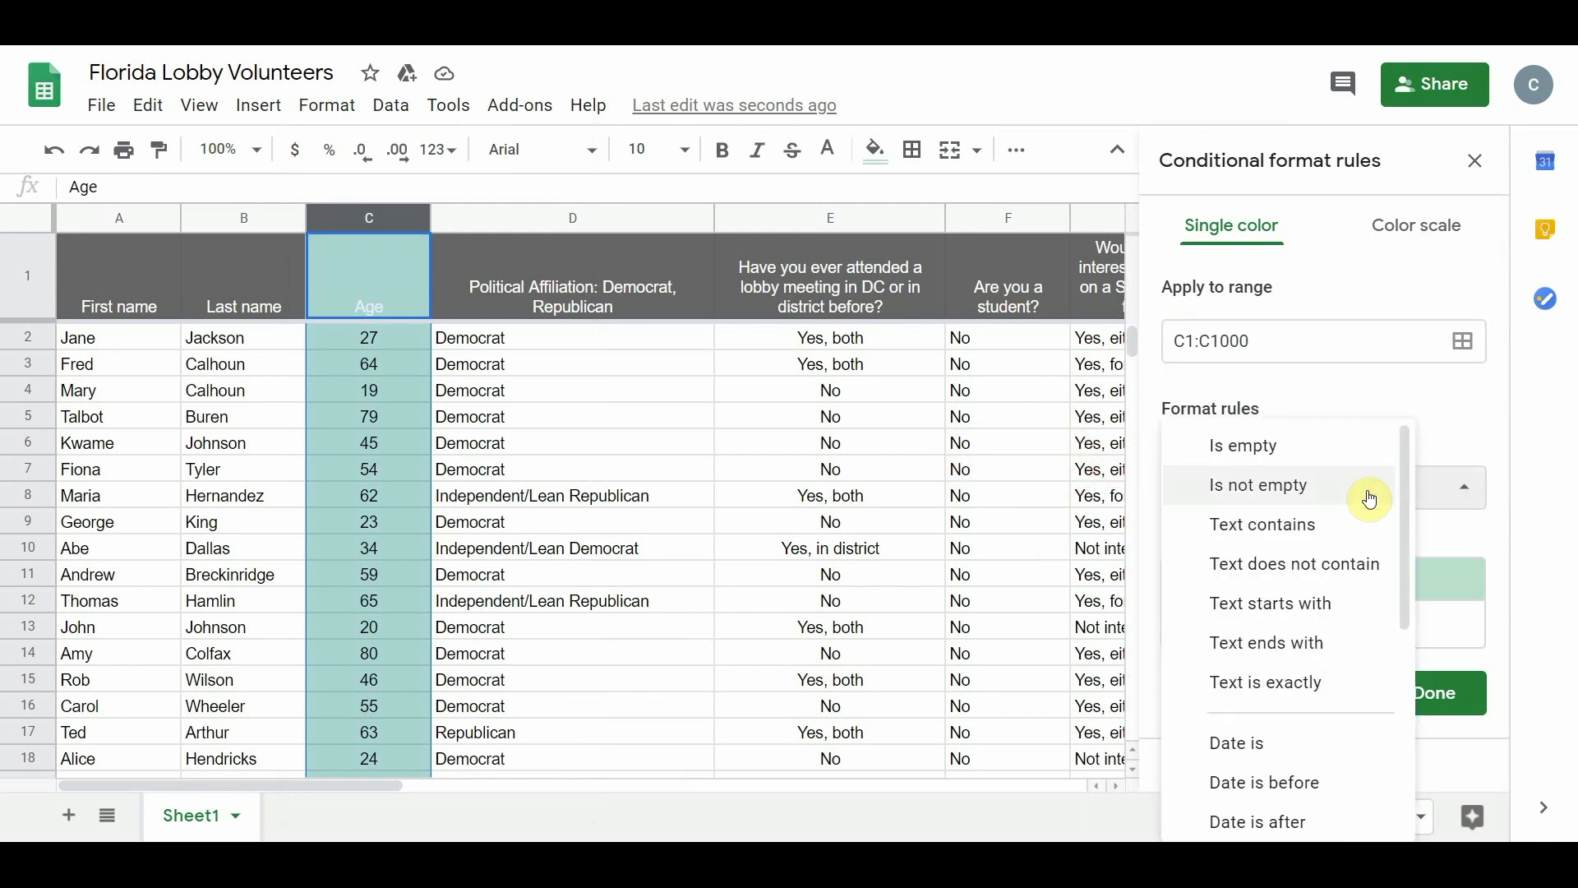
scroll("down", 3)
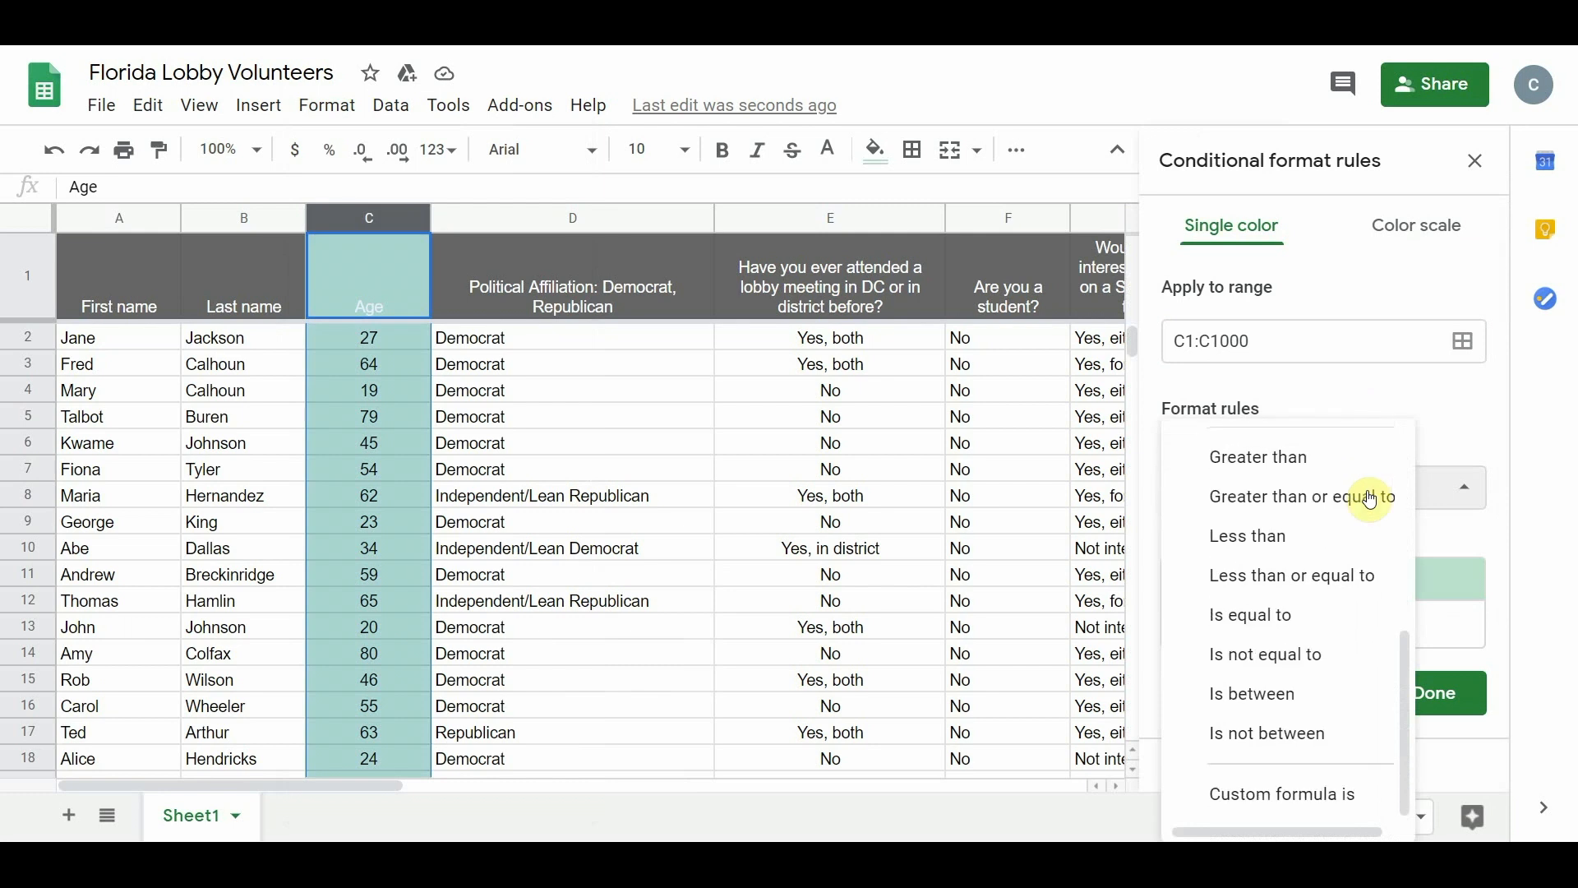
scroll("up", 3)
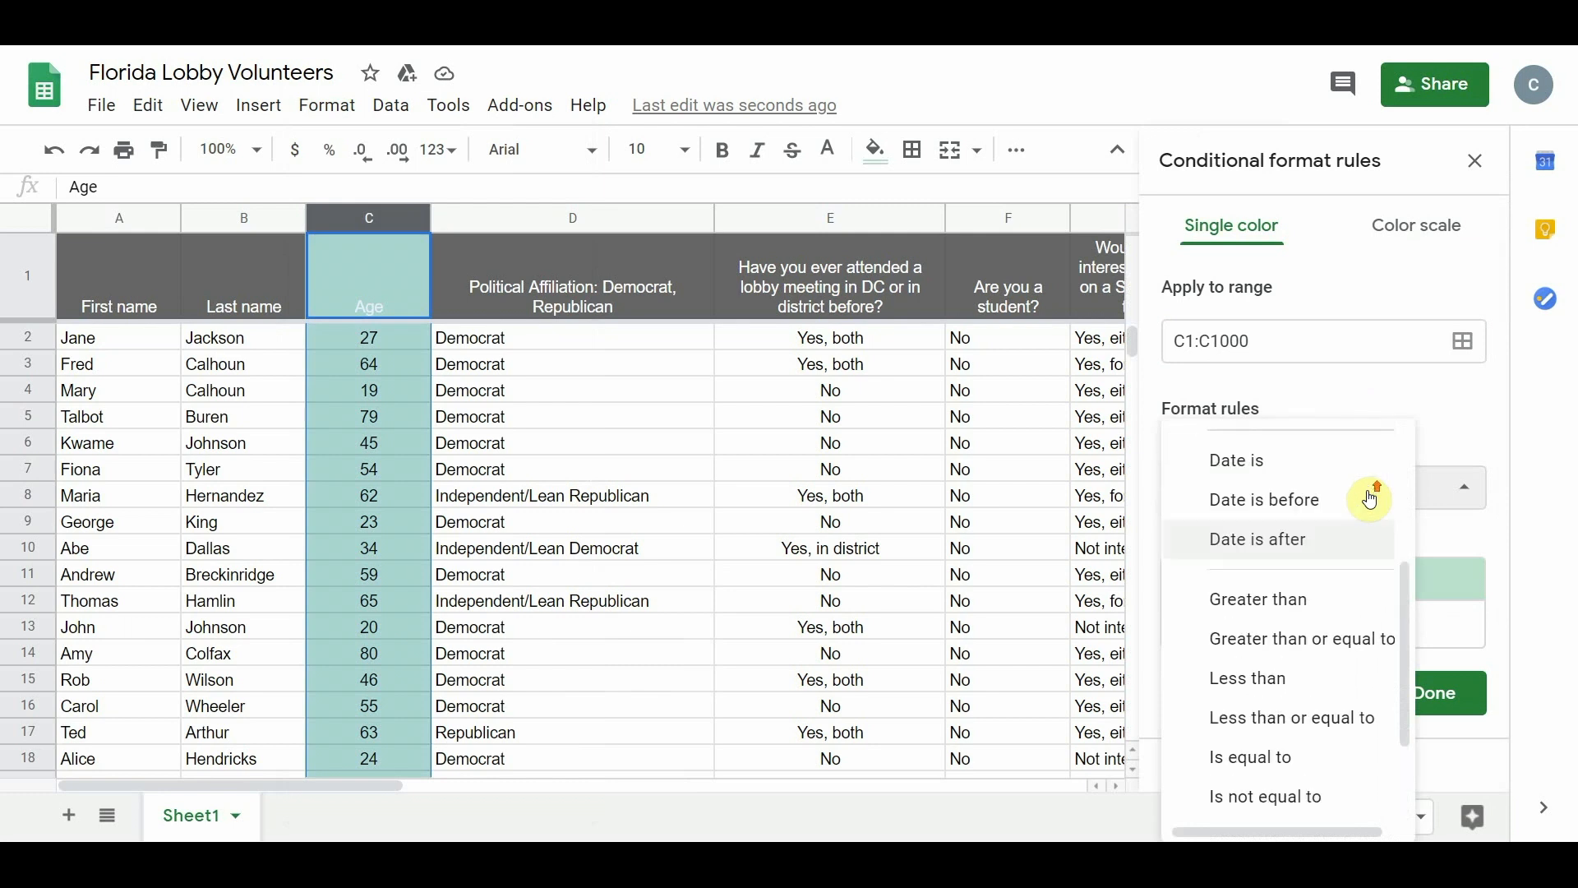
scroll("up", 3)
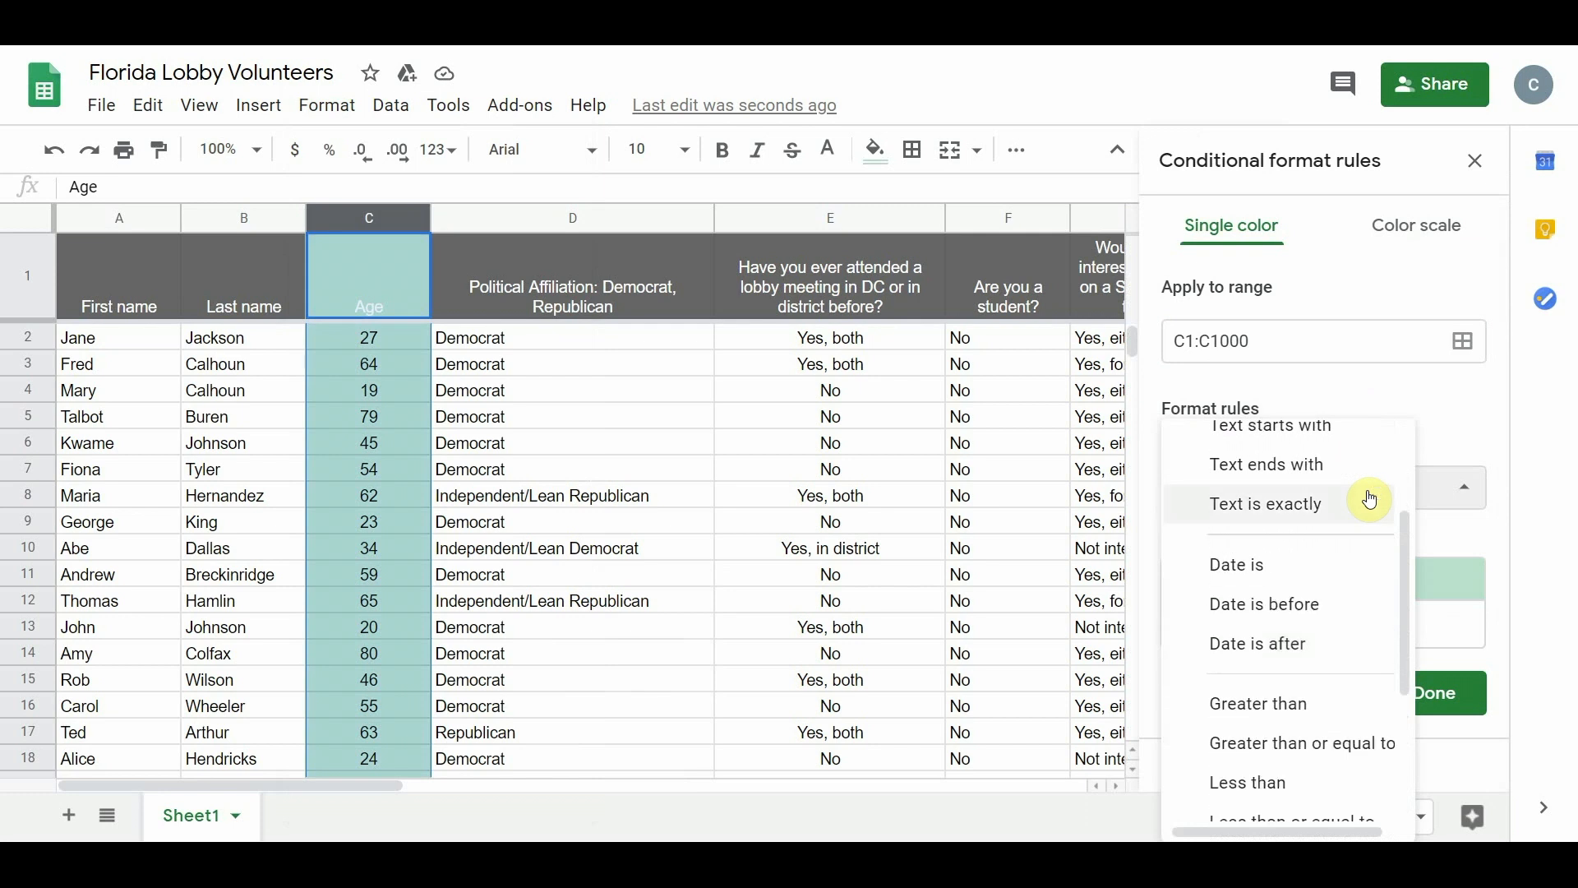
scroll("down", 3)
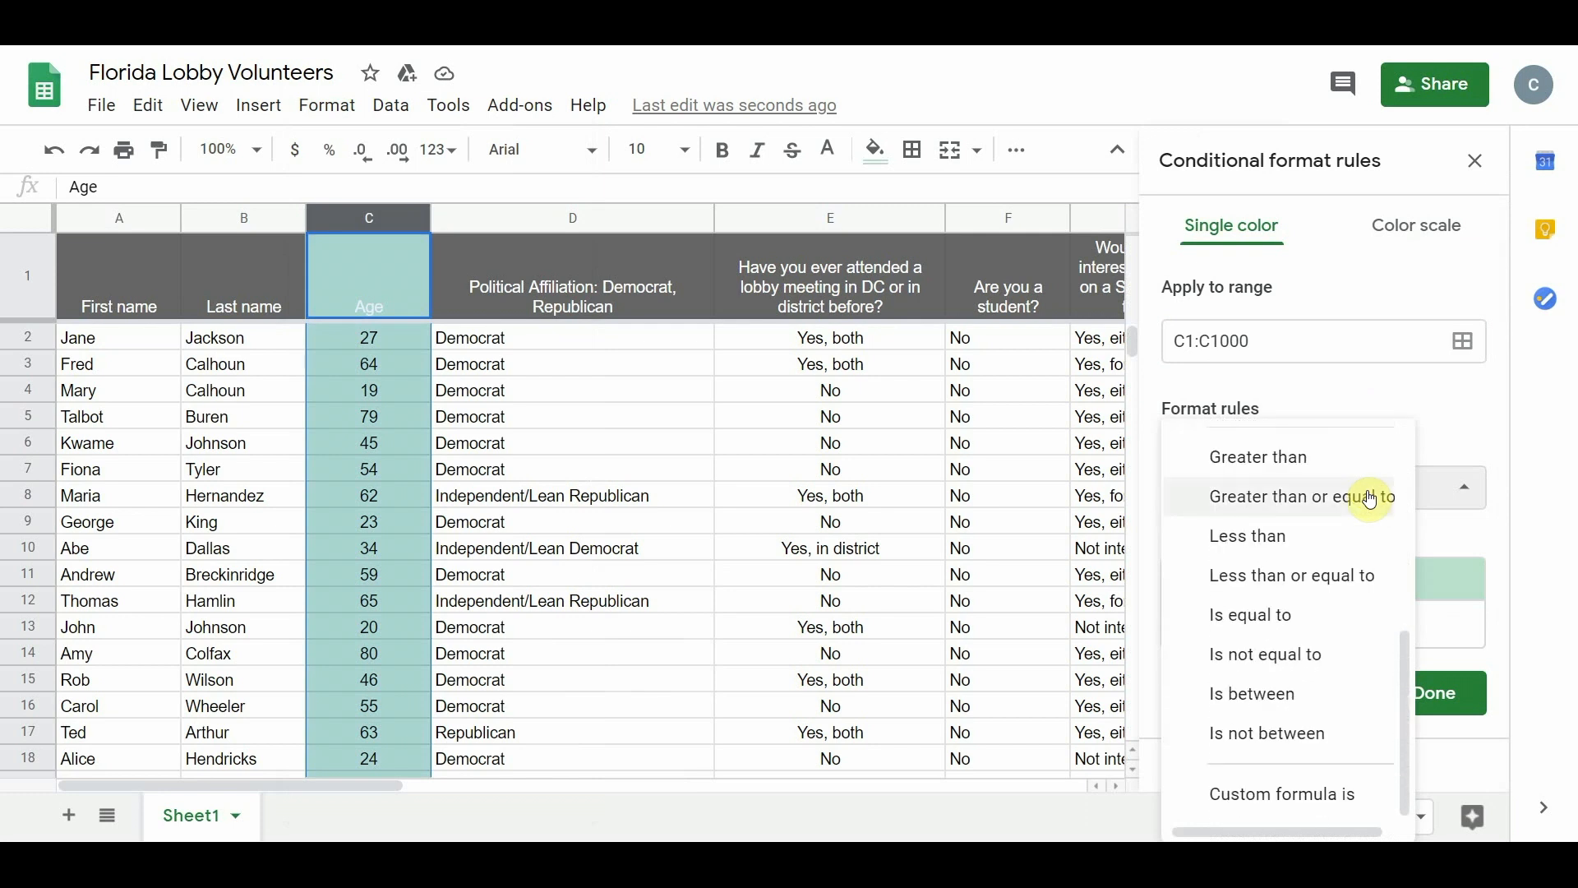
mouse_move(1361, 535)
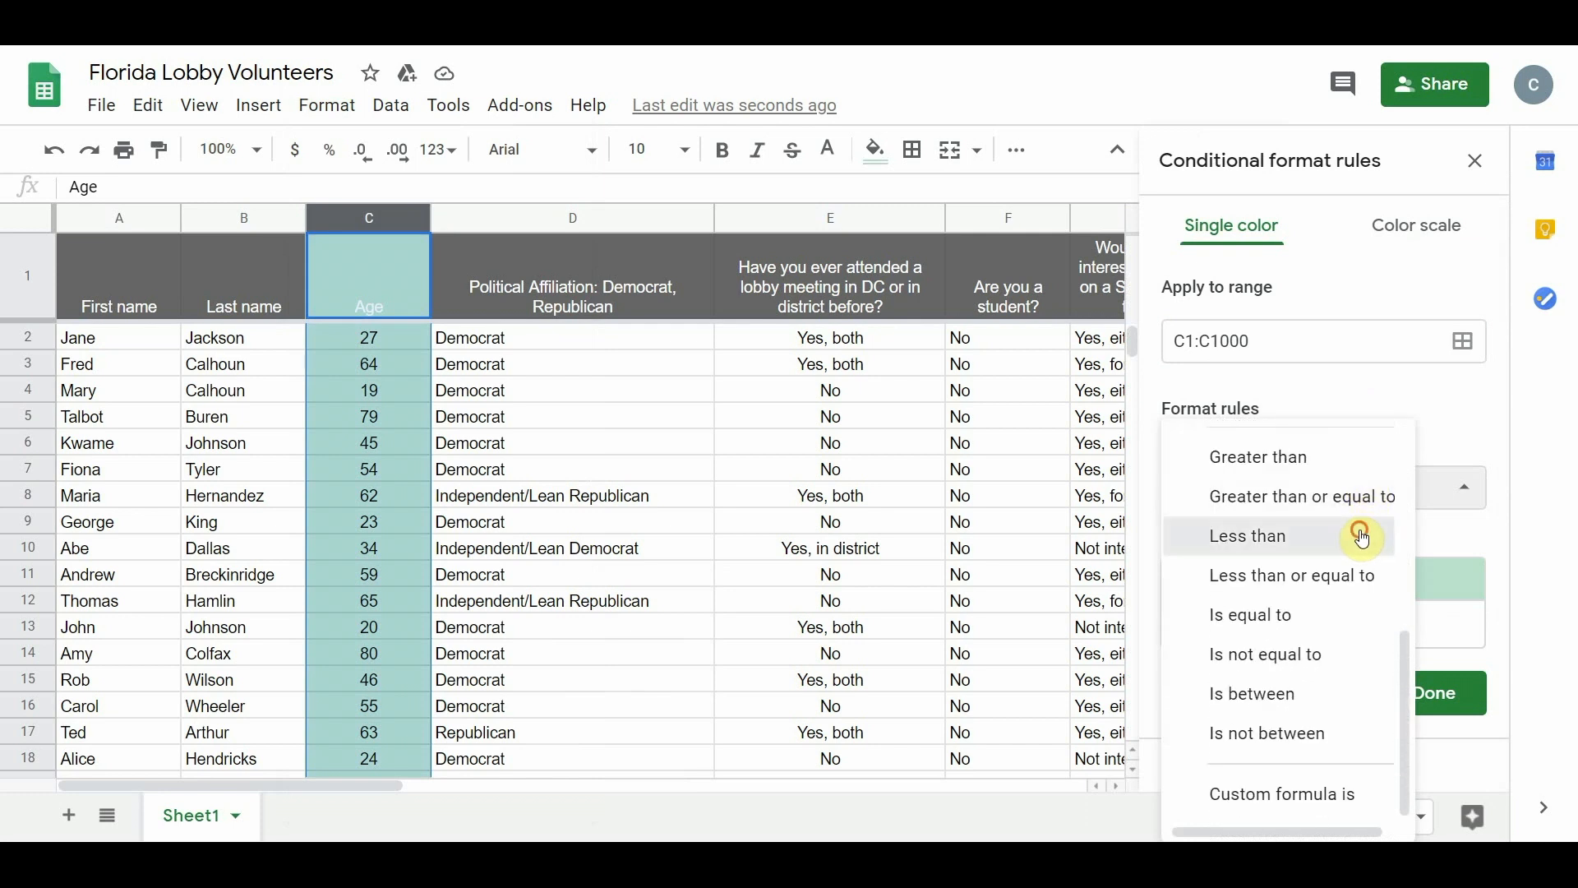
left_click(1246, 535)
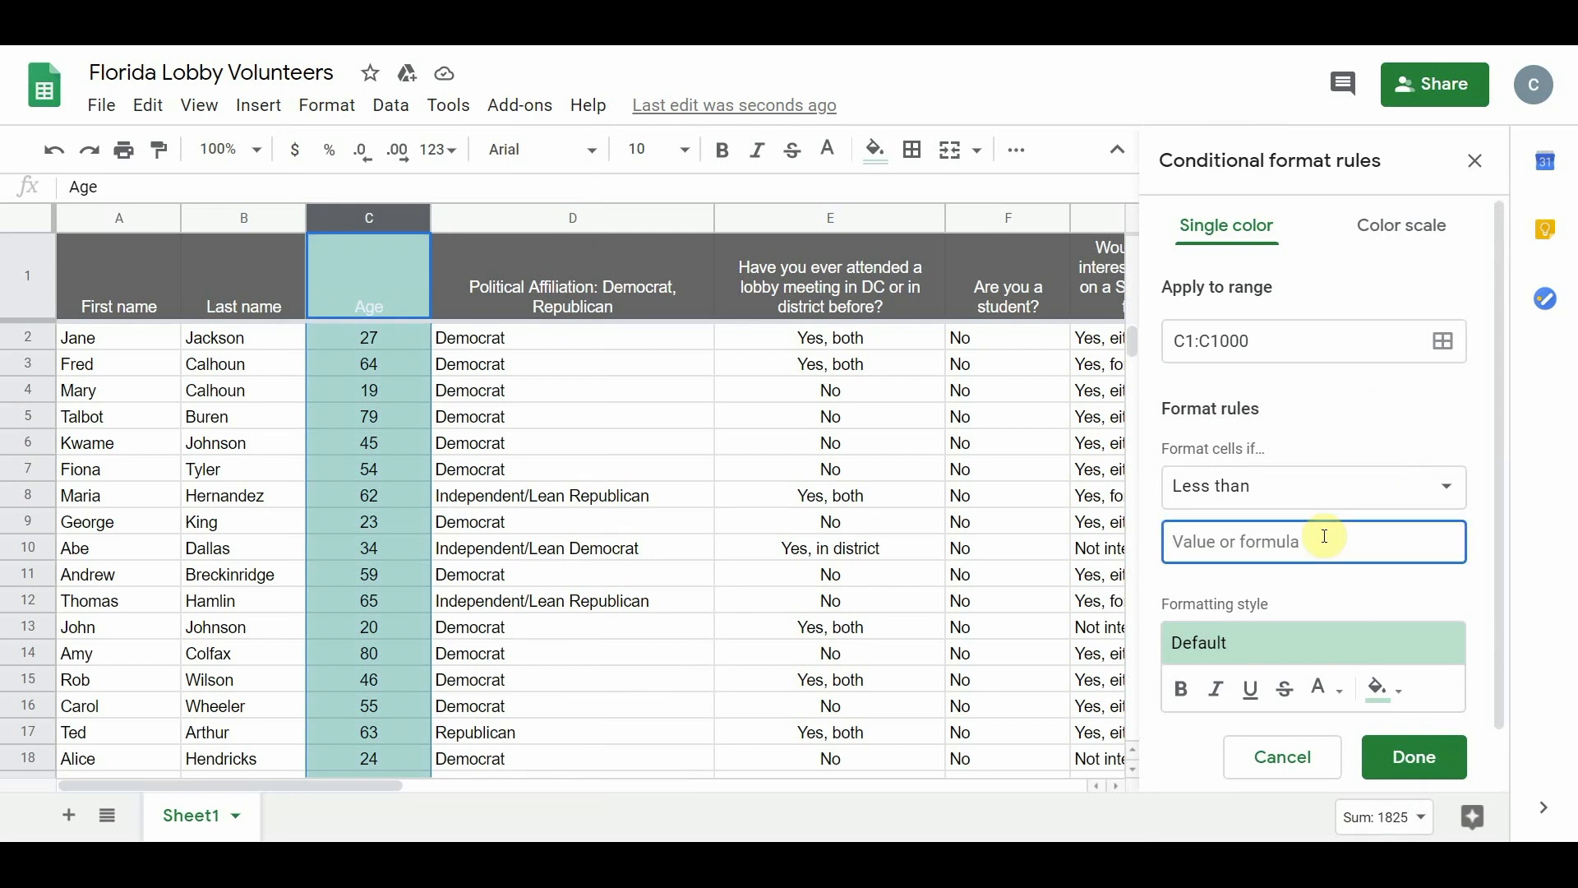
type("1")
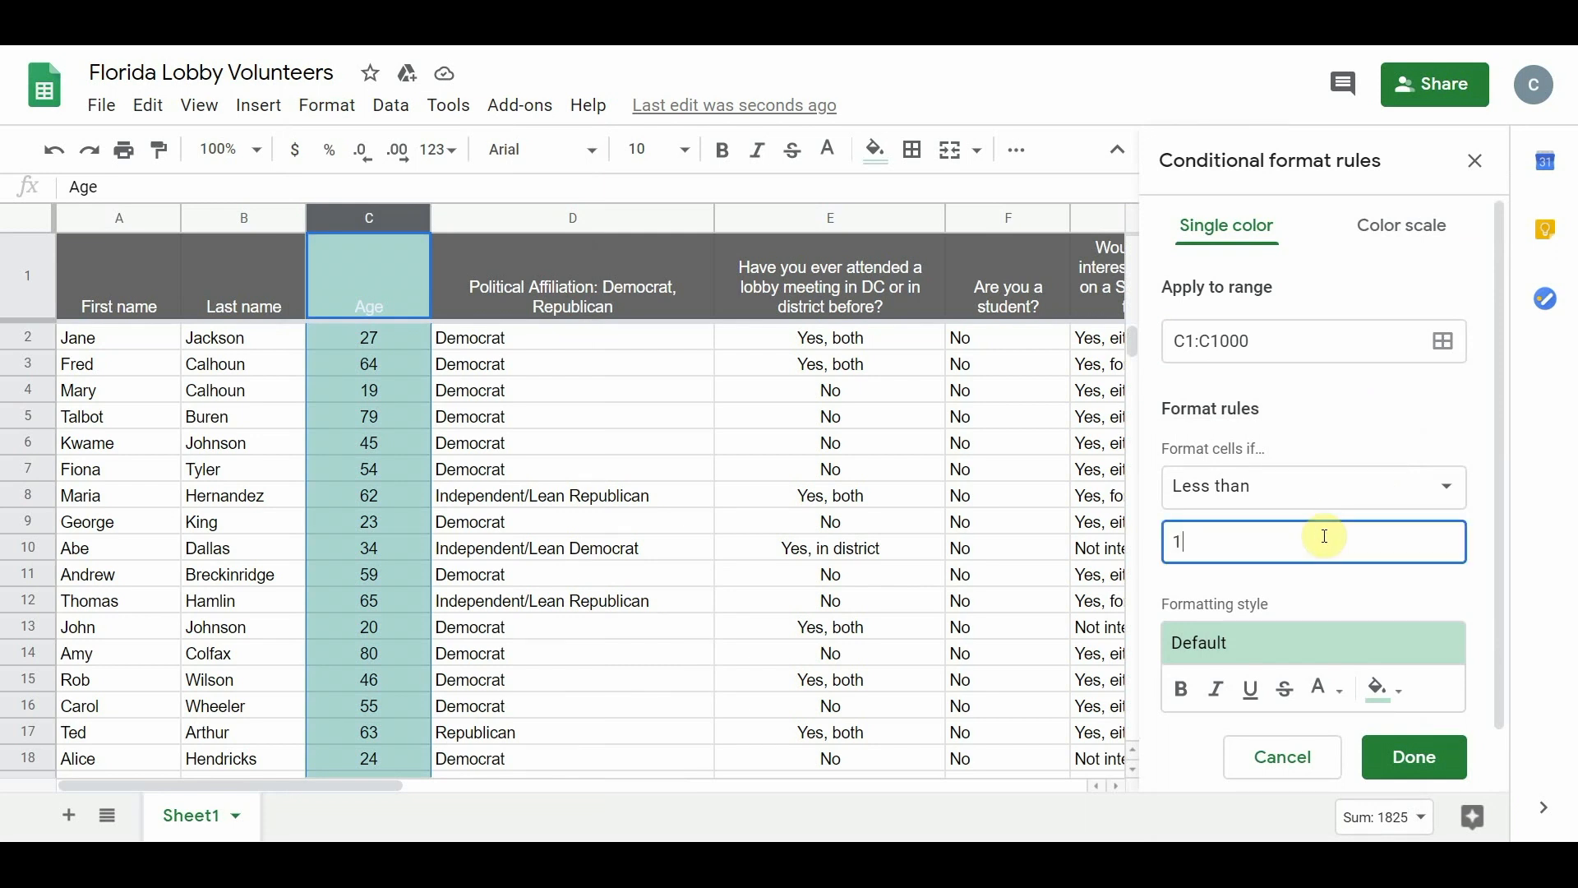
type("8")
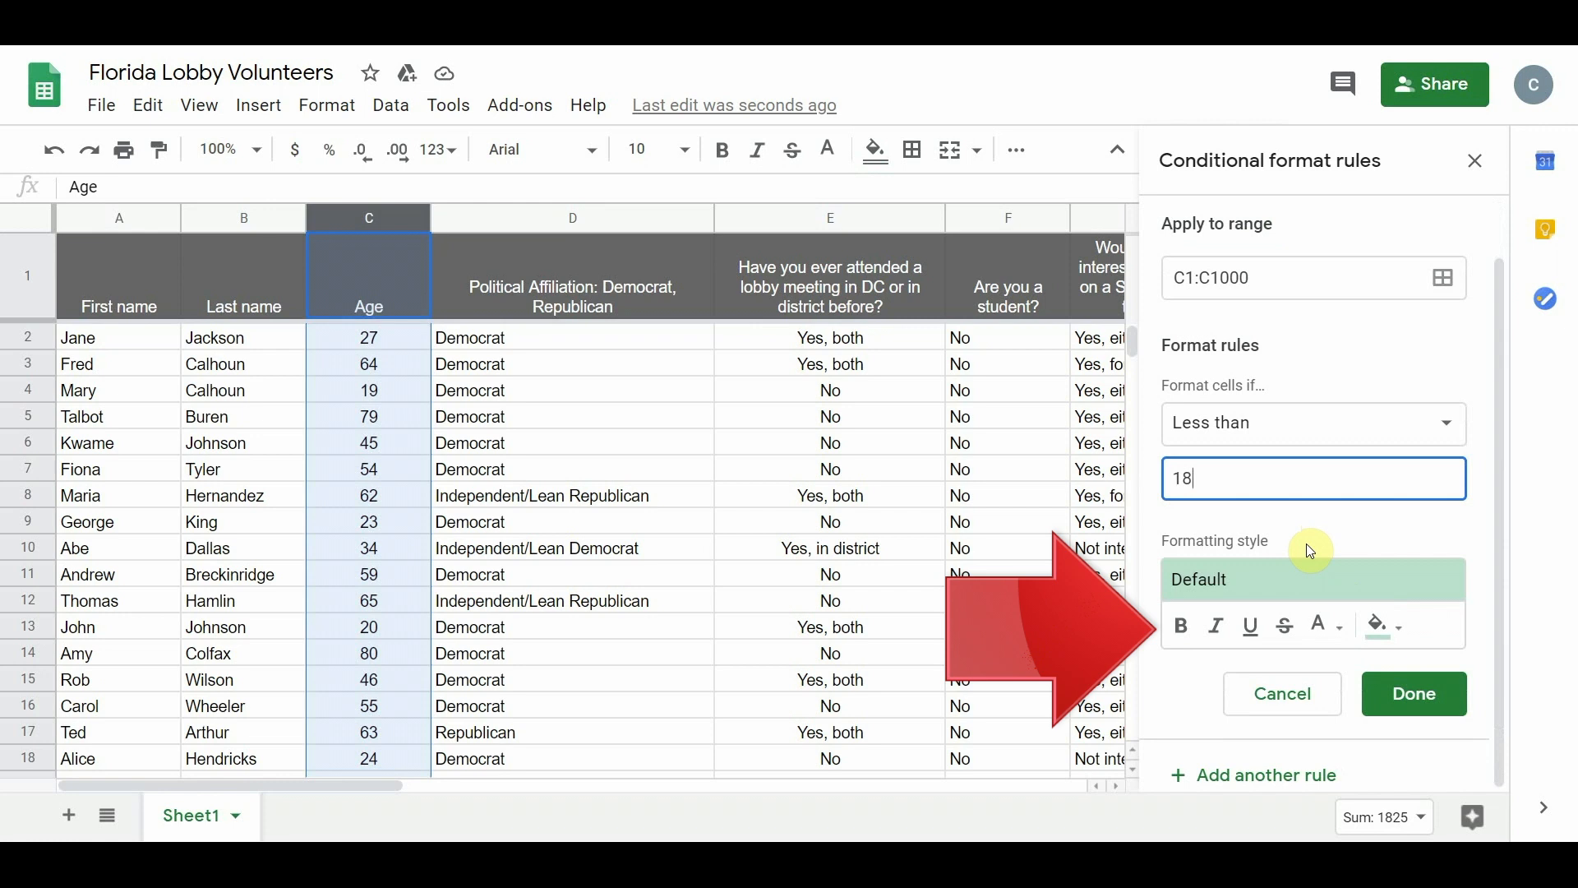
mouse_move(1446, 516)
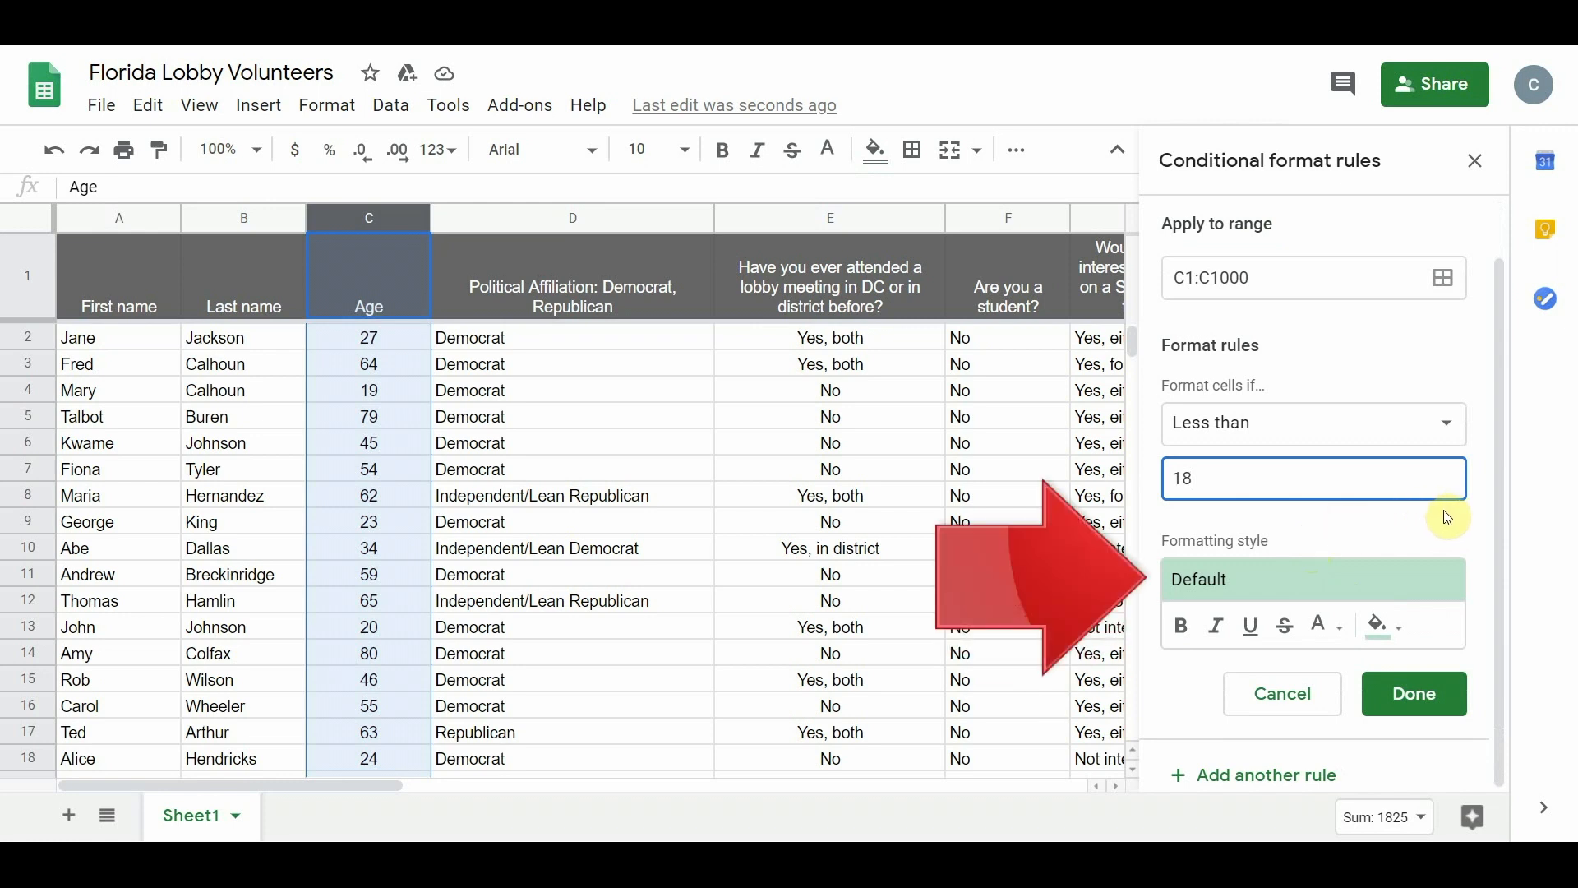
mouse_move(1180, 625)
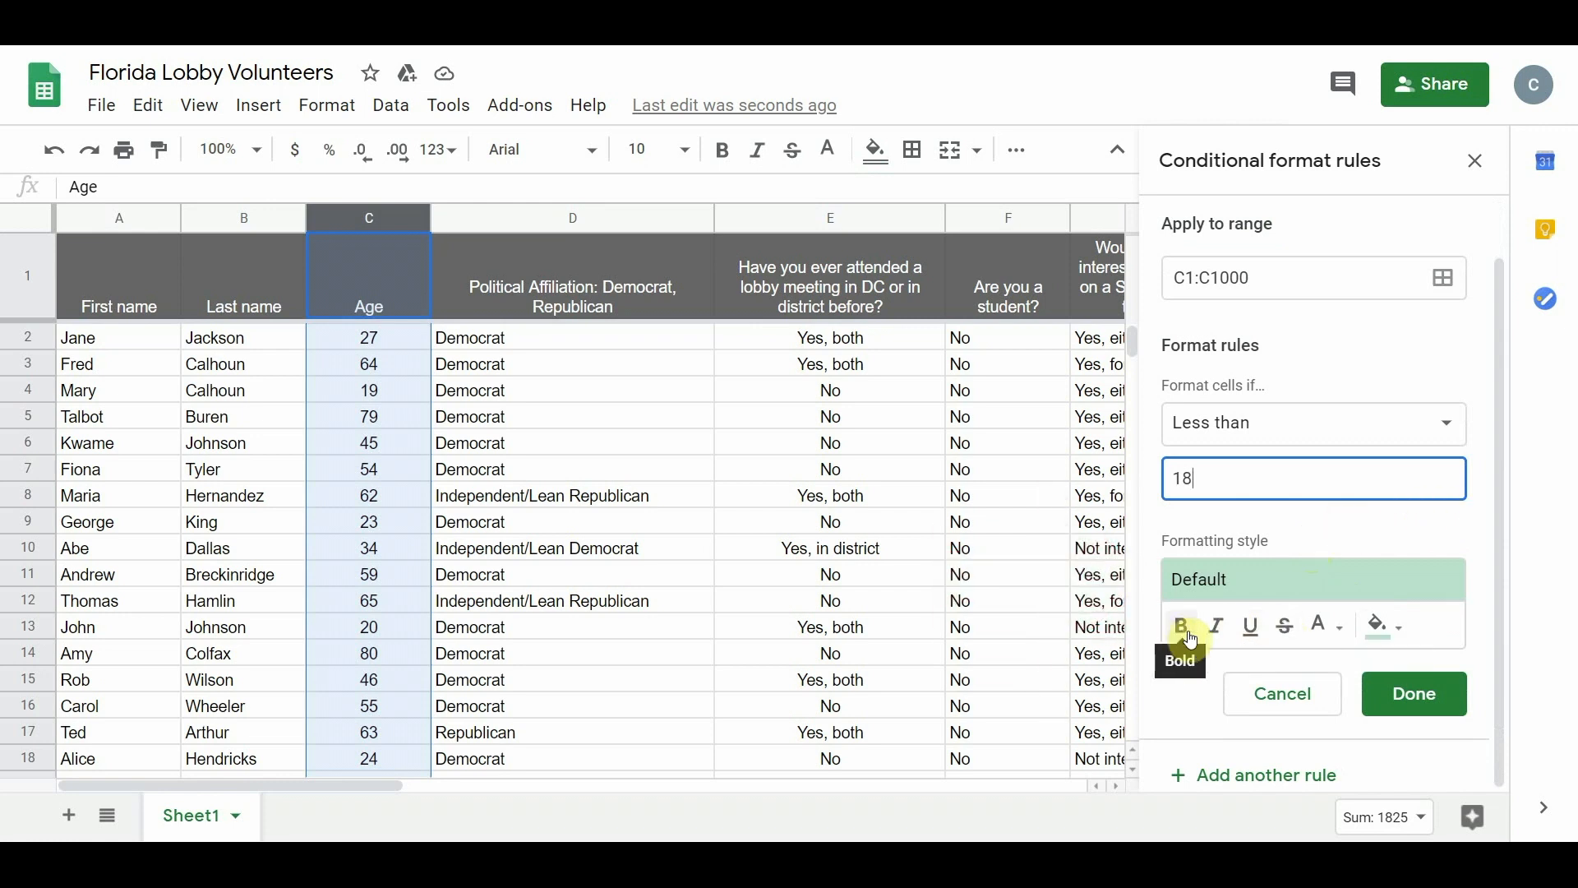
mouse_move(1283, 626)
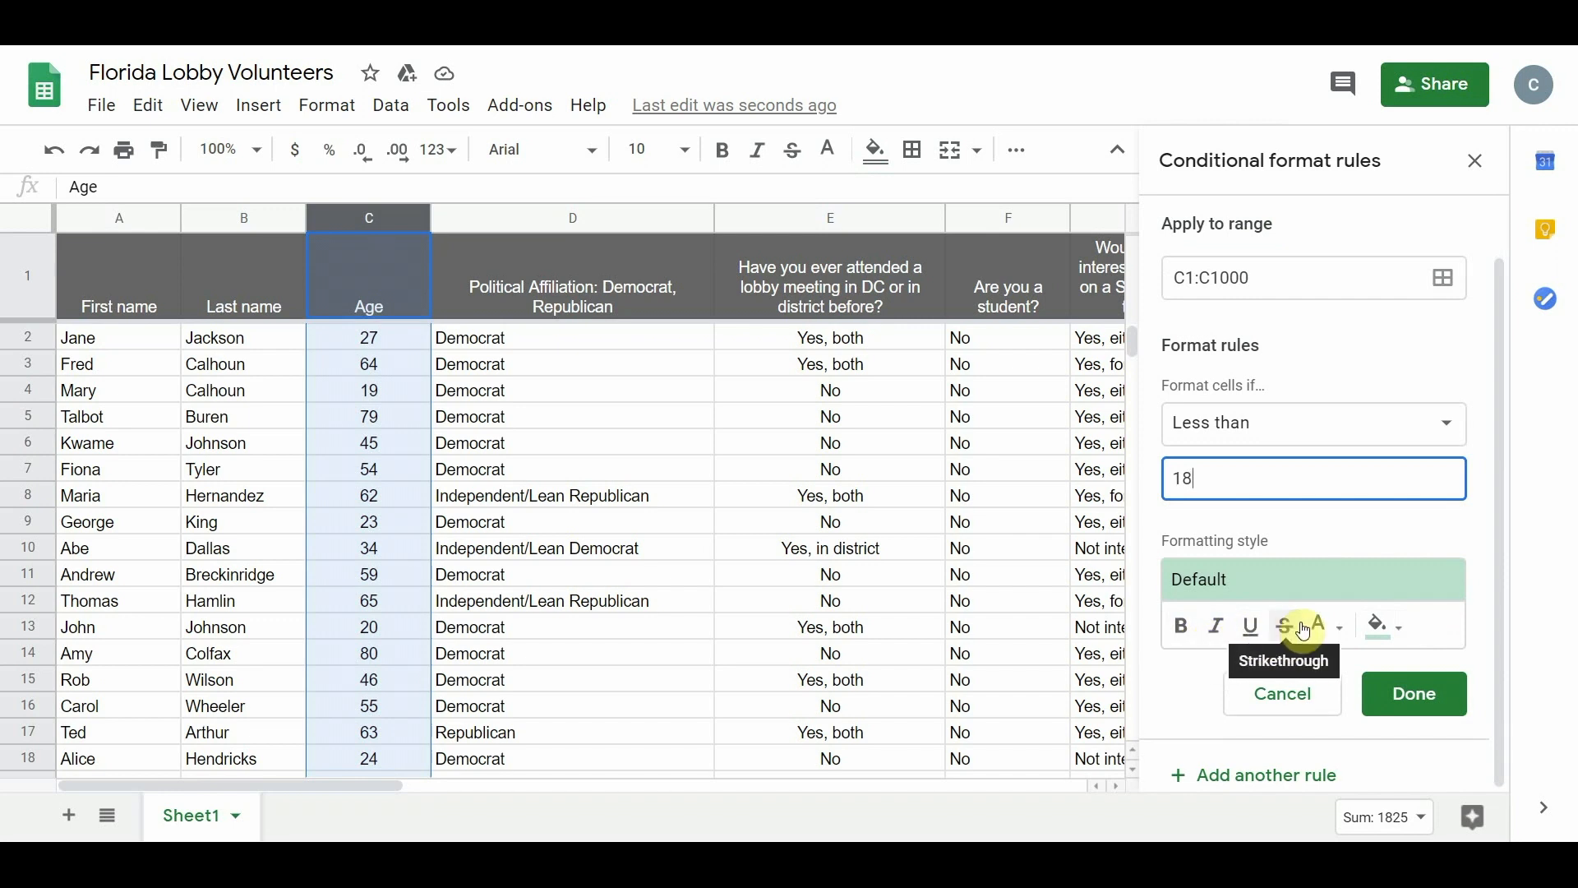
mouse_move(1374, 625)
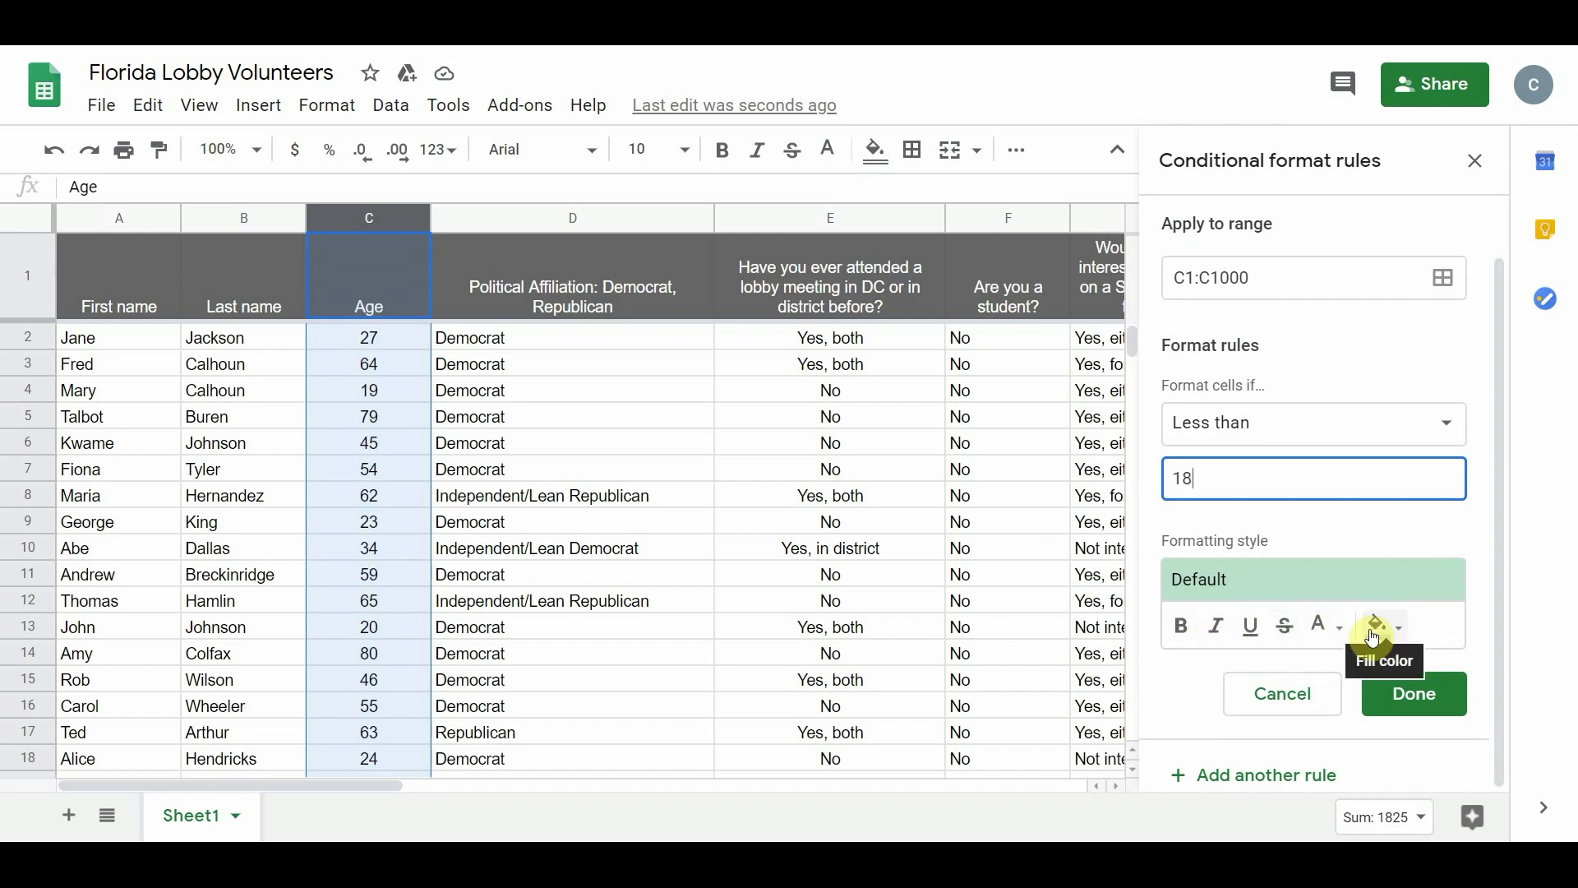
mouse_move(1440, 641)
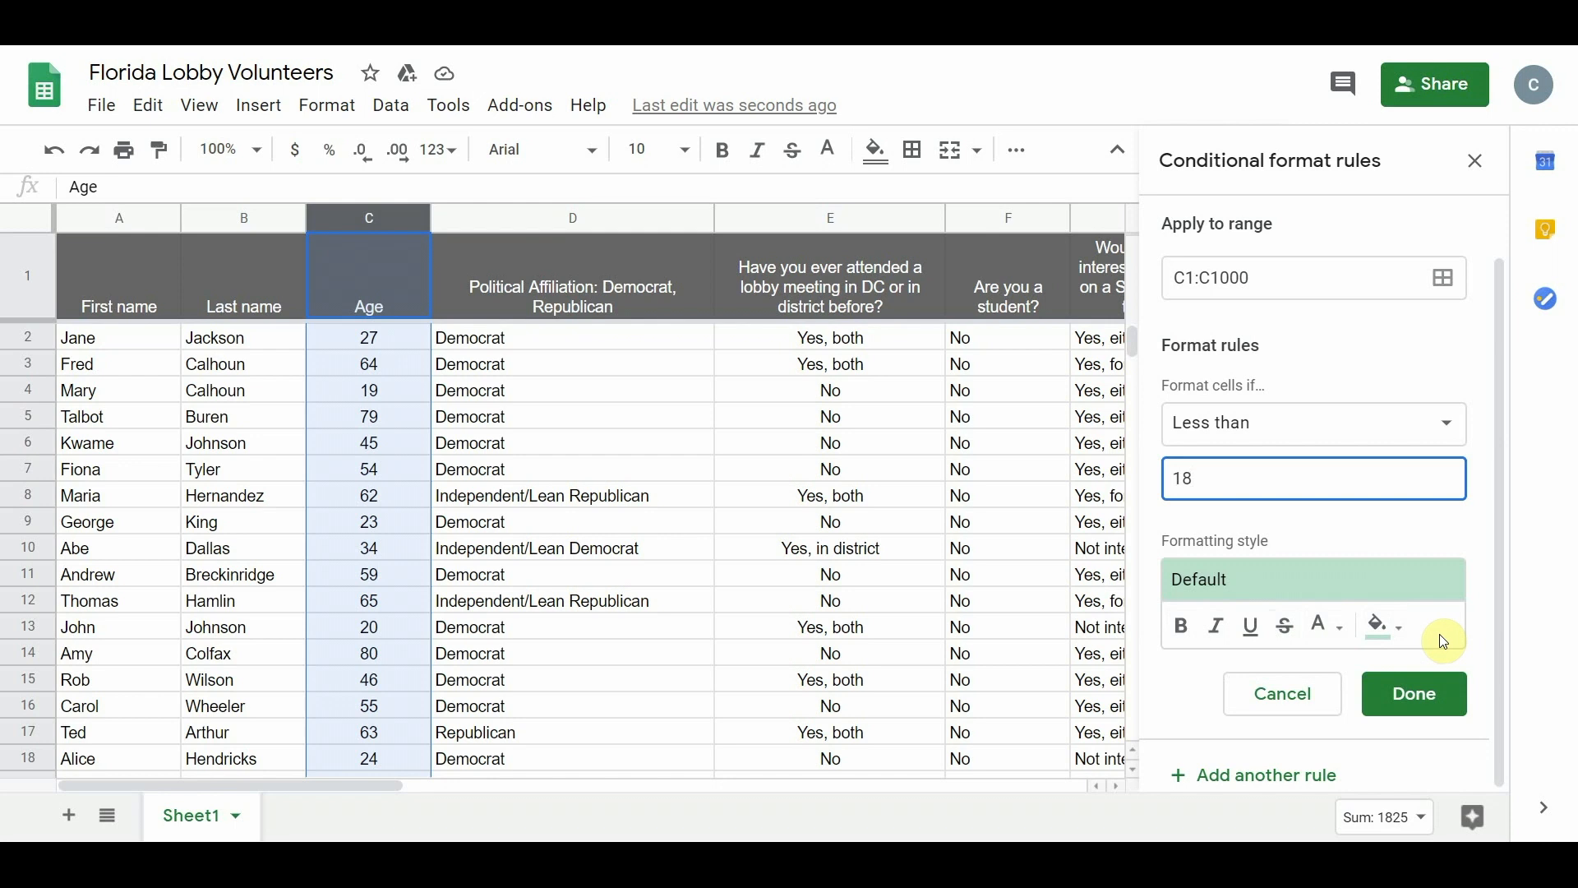
mouse_move(1250, 621)
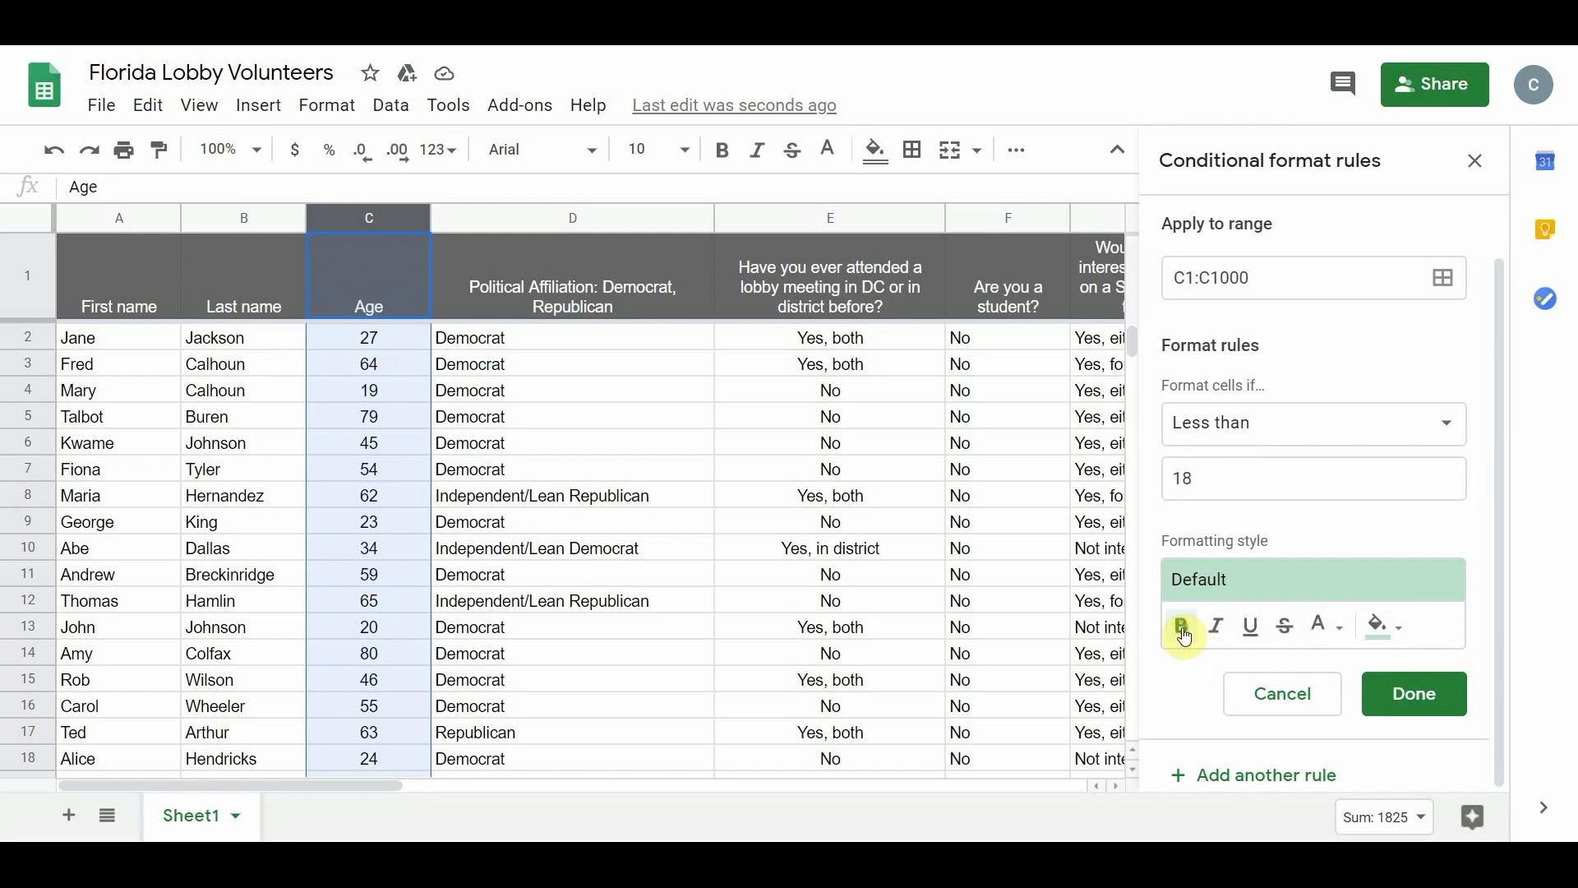
Style under-18 ages bold and choose a yellow fill colour
left_click(1180, 625)
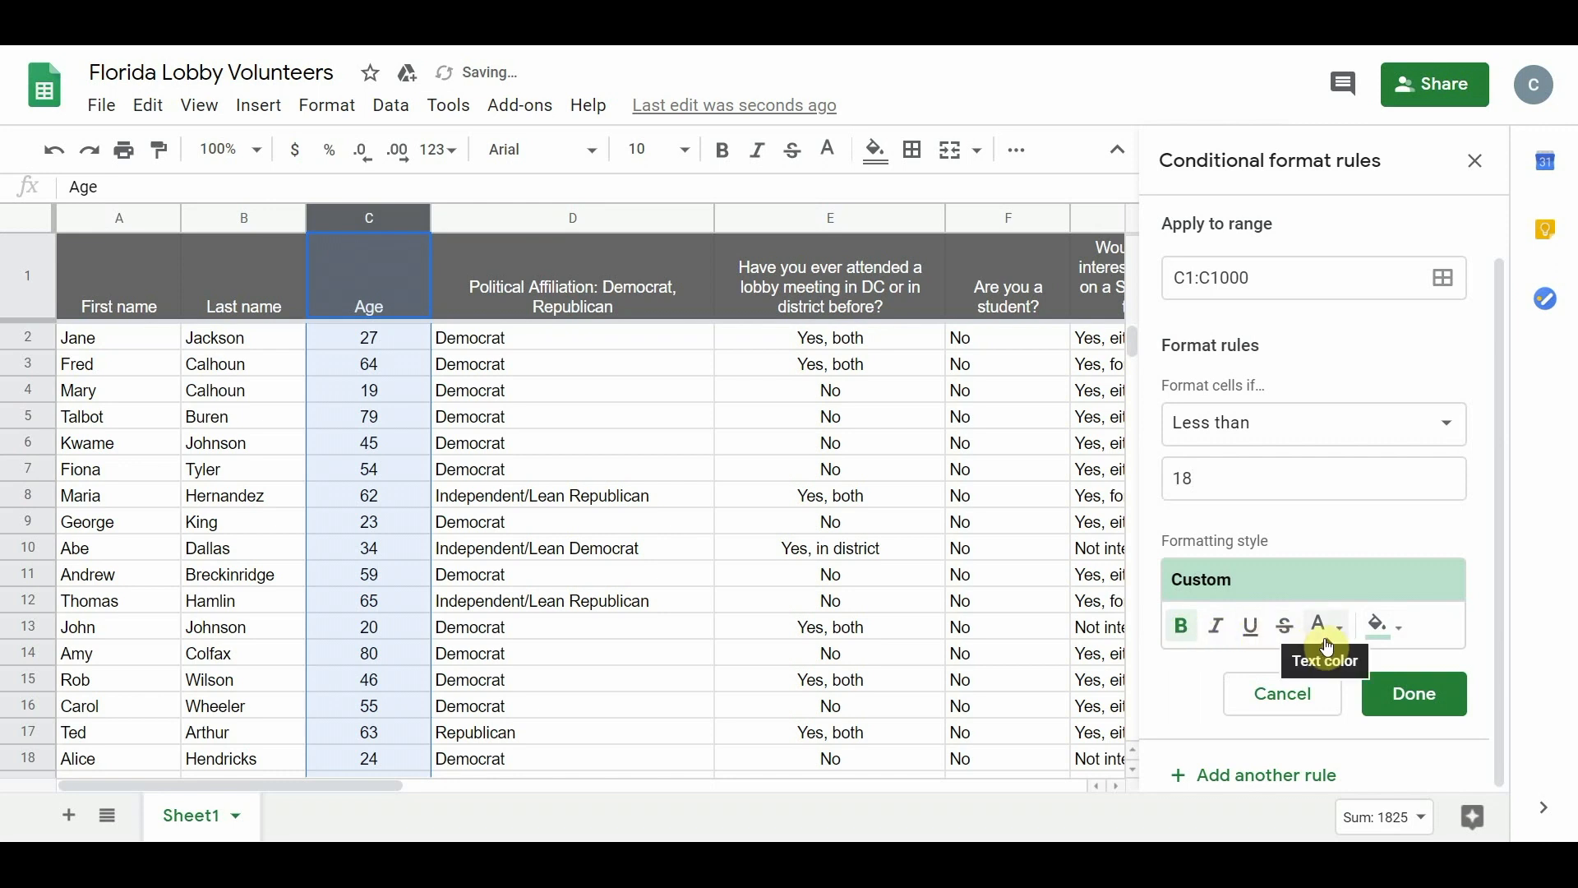
left_click(1321, 624)
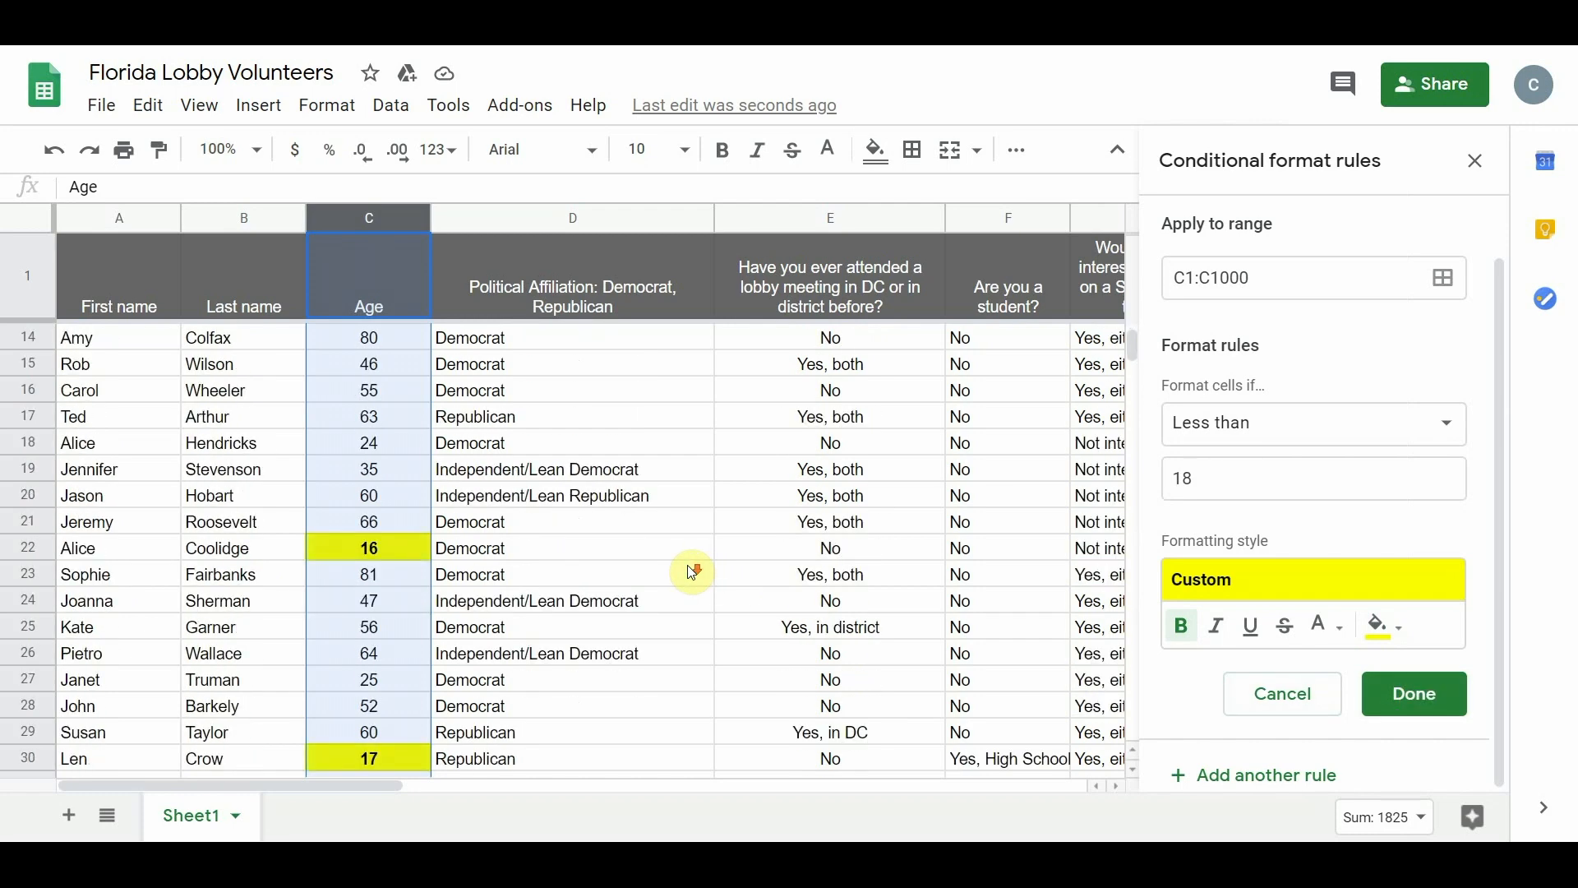
Save the 'Value is less than 18' rule and scroll to verify ages 13–17 are highlighted
scroll("down", 3)
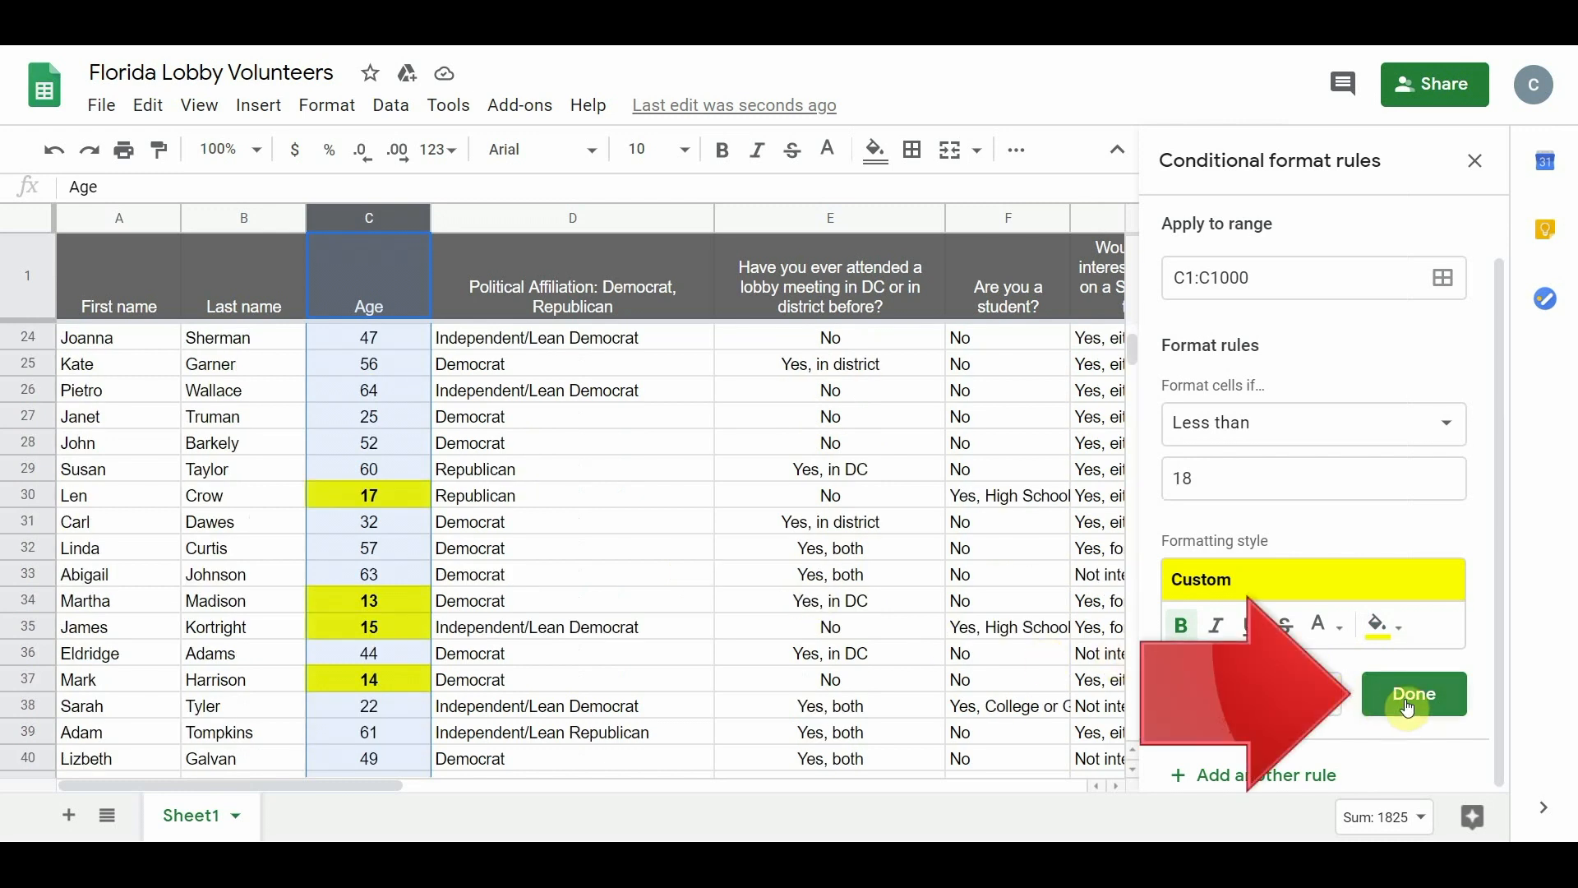
left_click(1412, 692)
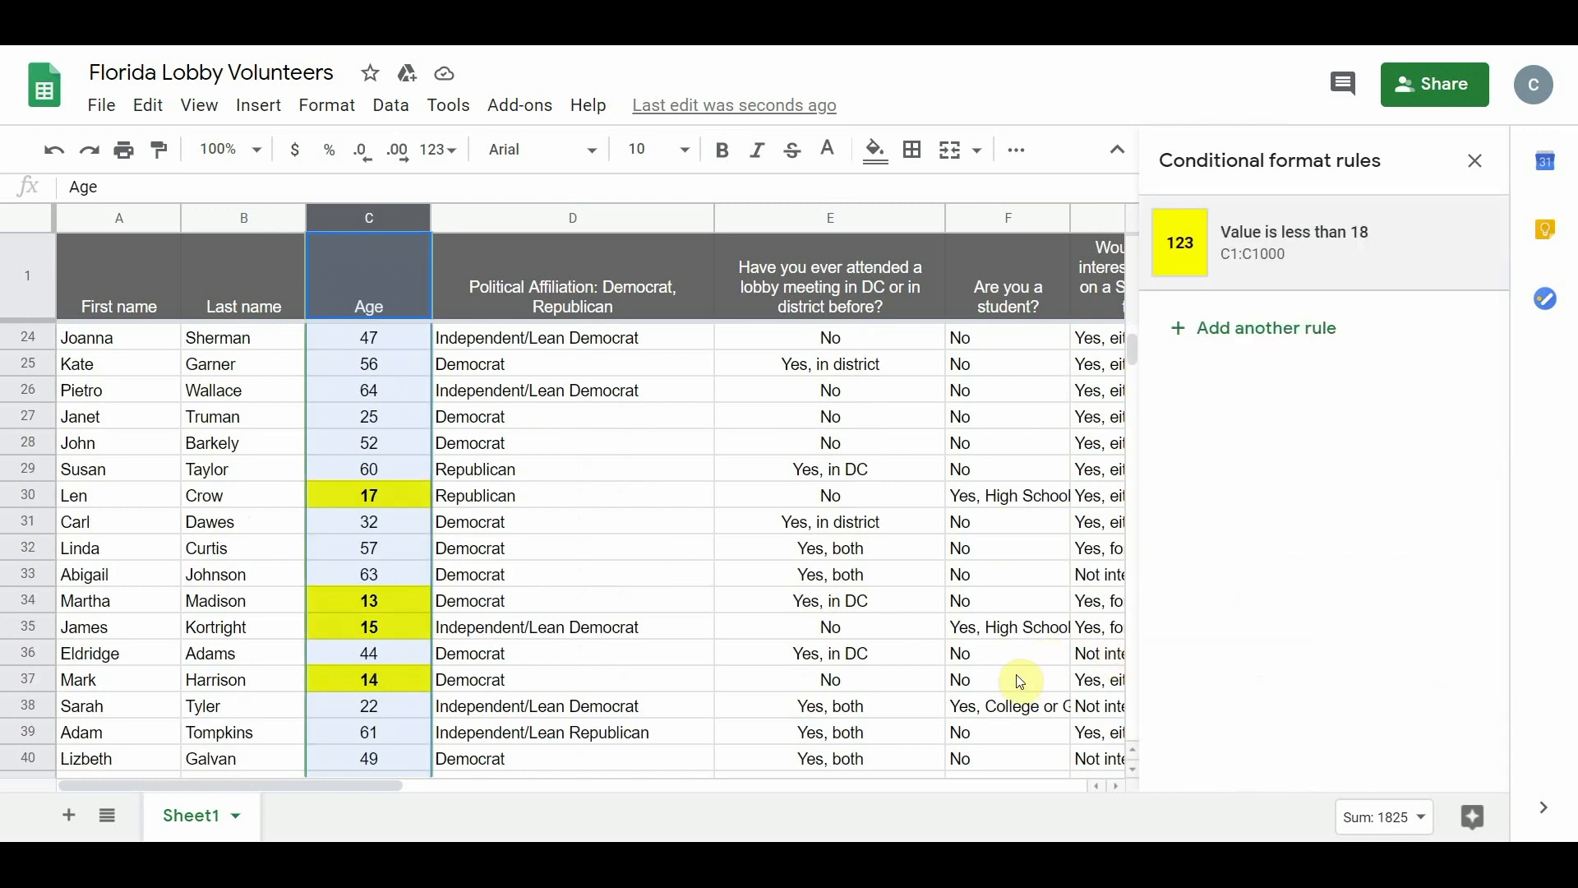
scroll("up", 3)
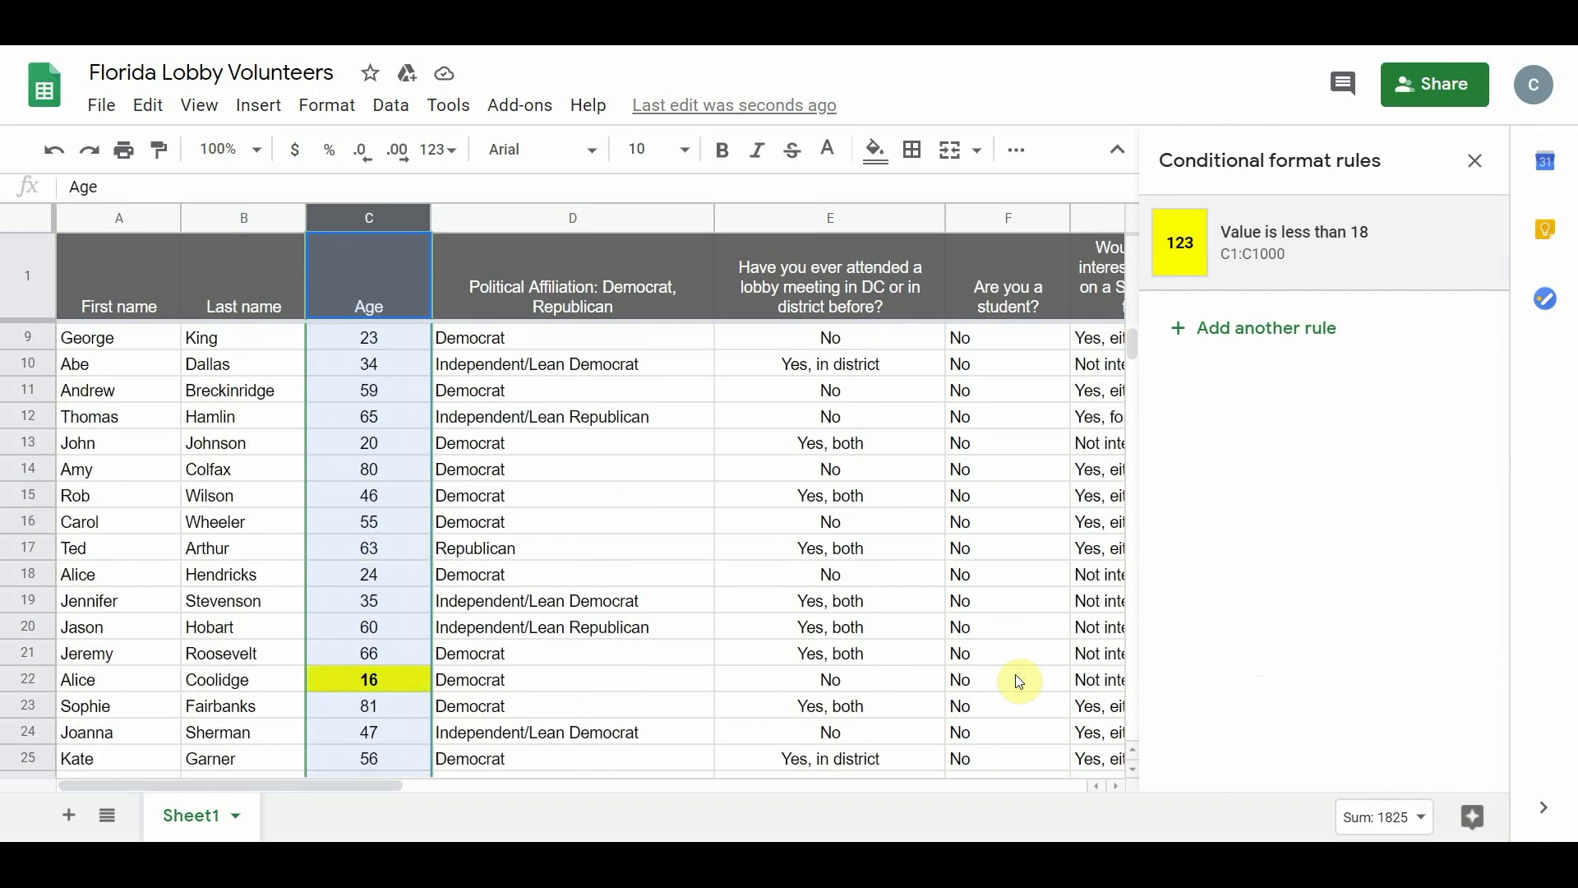
scroll("up", 3)
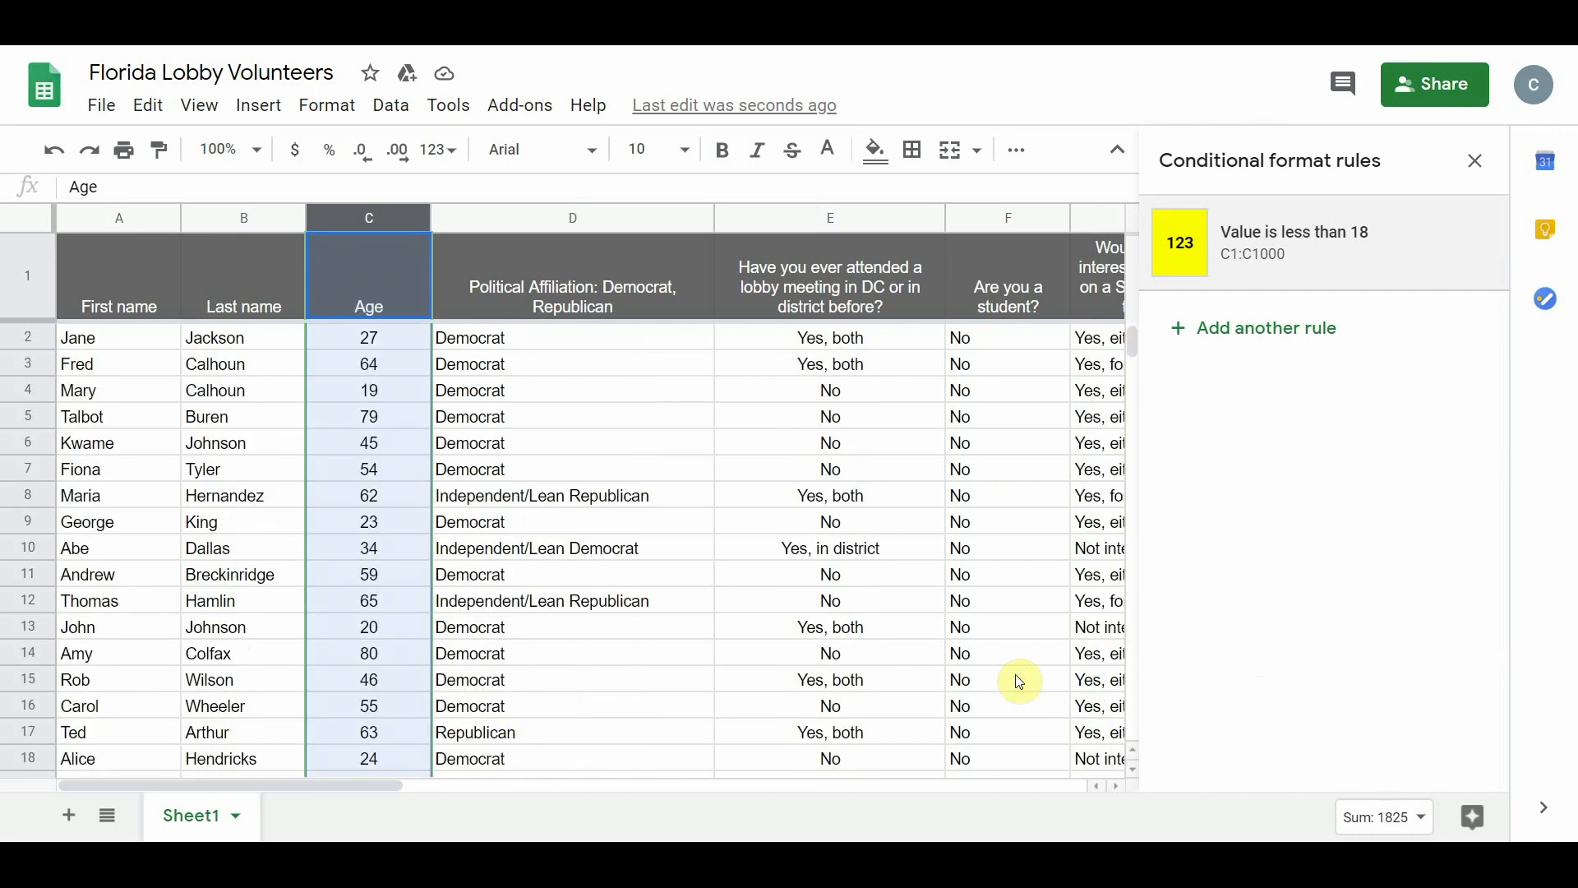
scroll("down", 3)
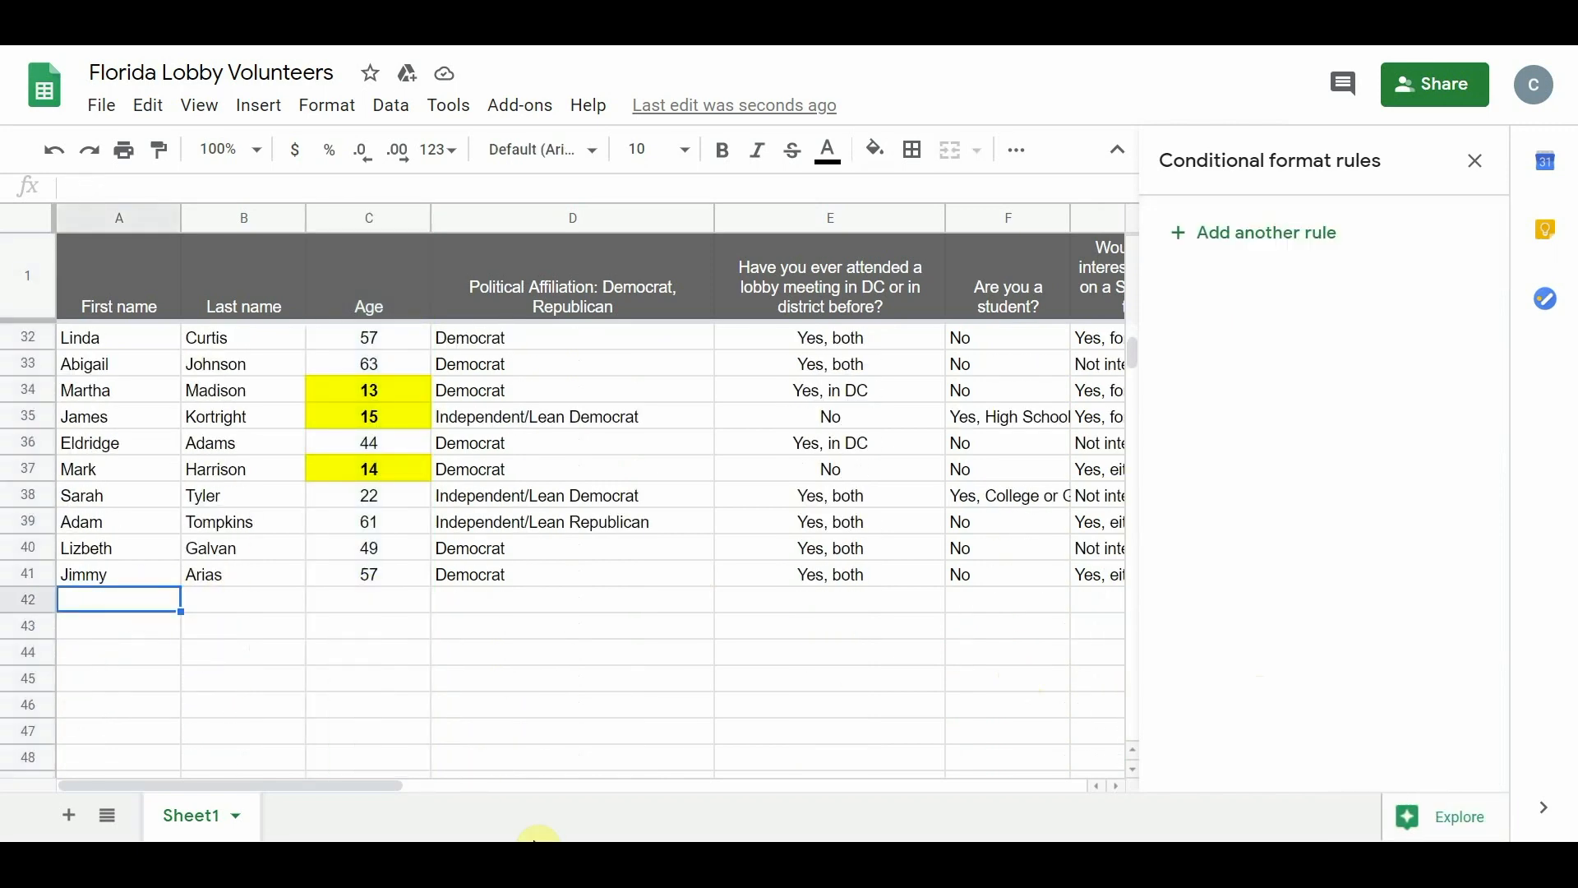
Enter new volunteer data in row 42, starting with 'A' and 'Liddell'
type("Alice")
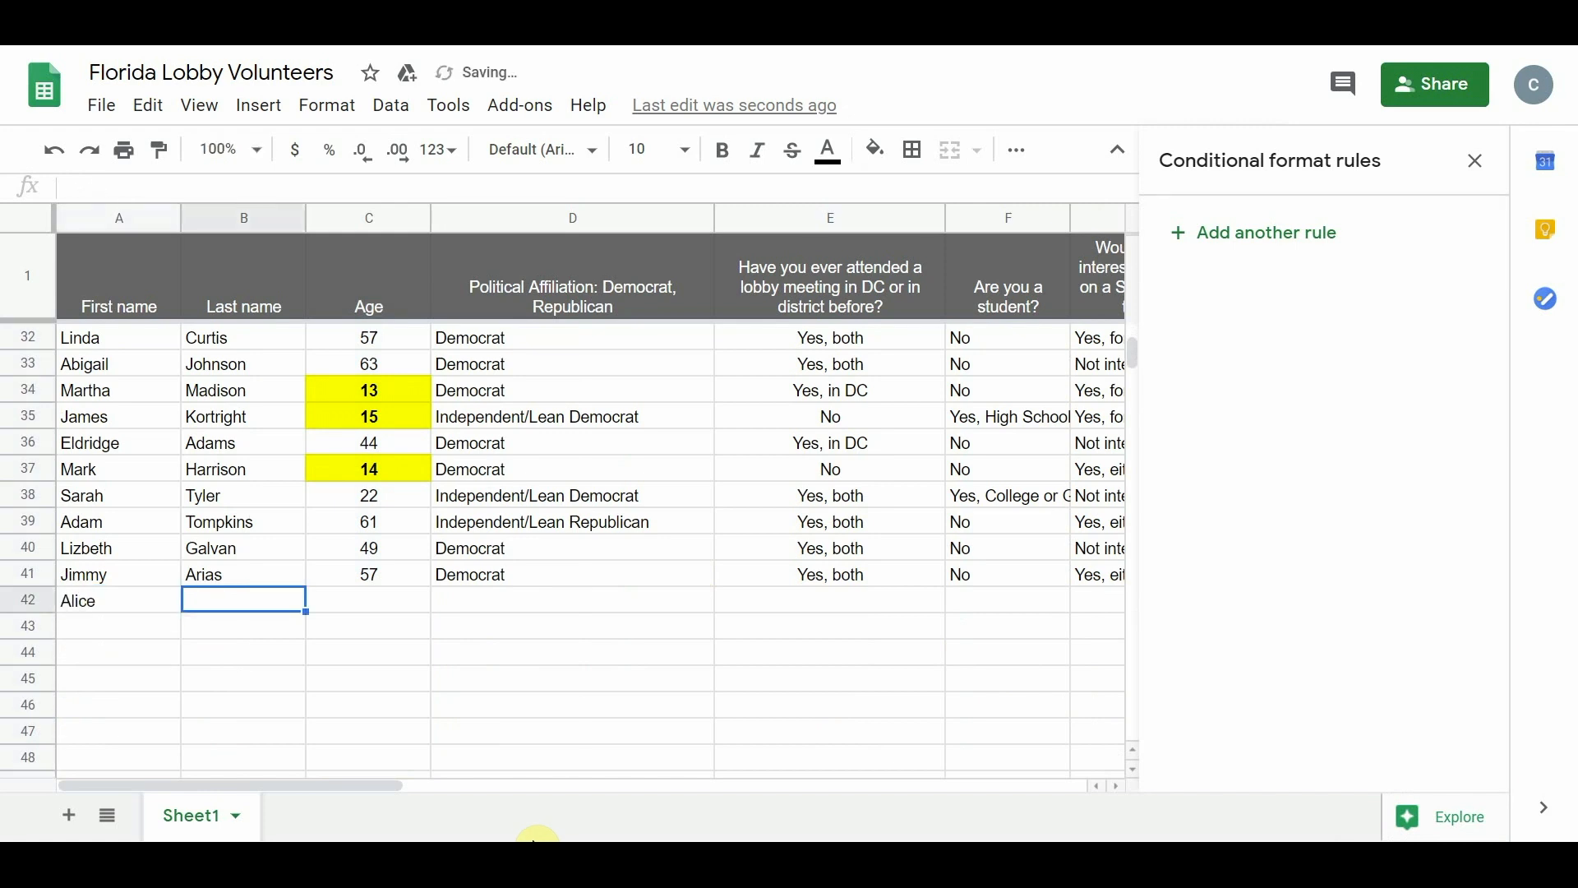
type("Liddell")
left_click(368, 601)
type("12")
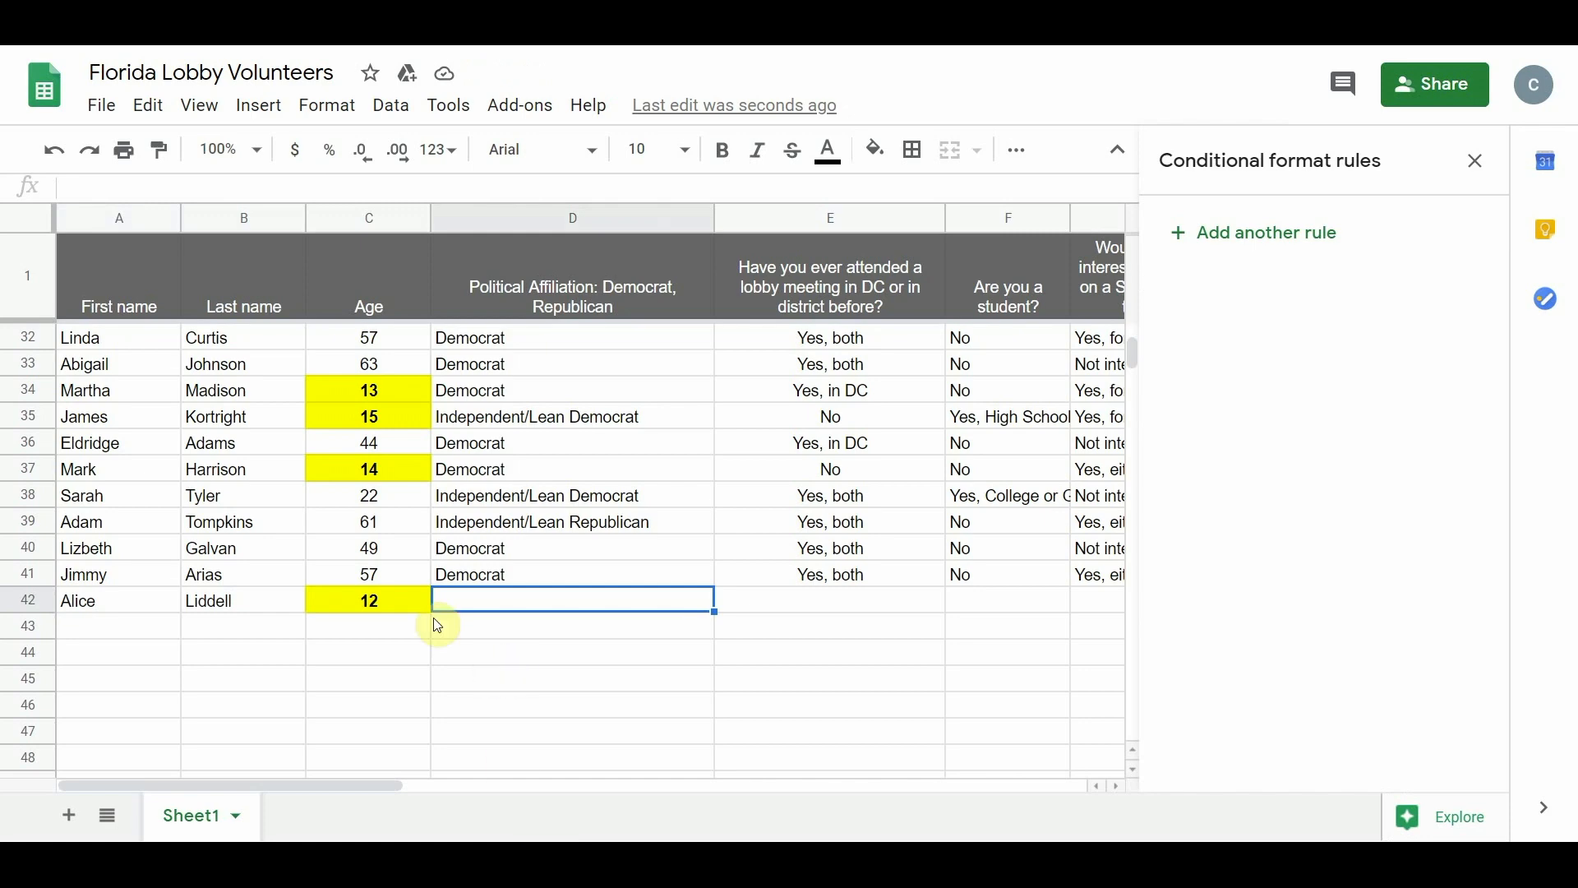
scroll("up", 3)
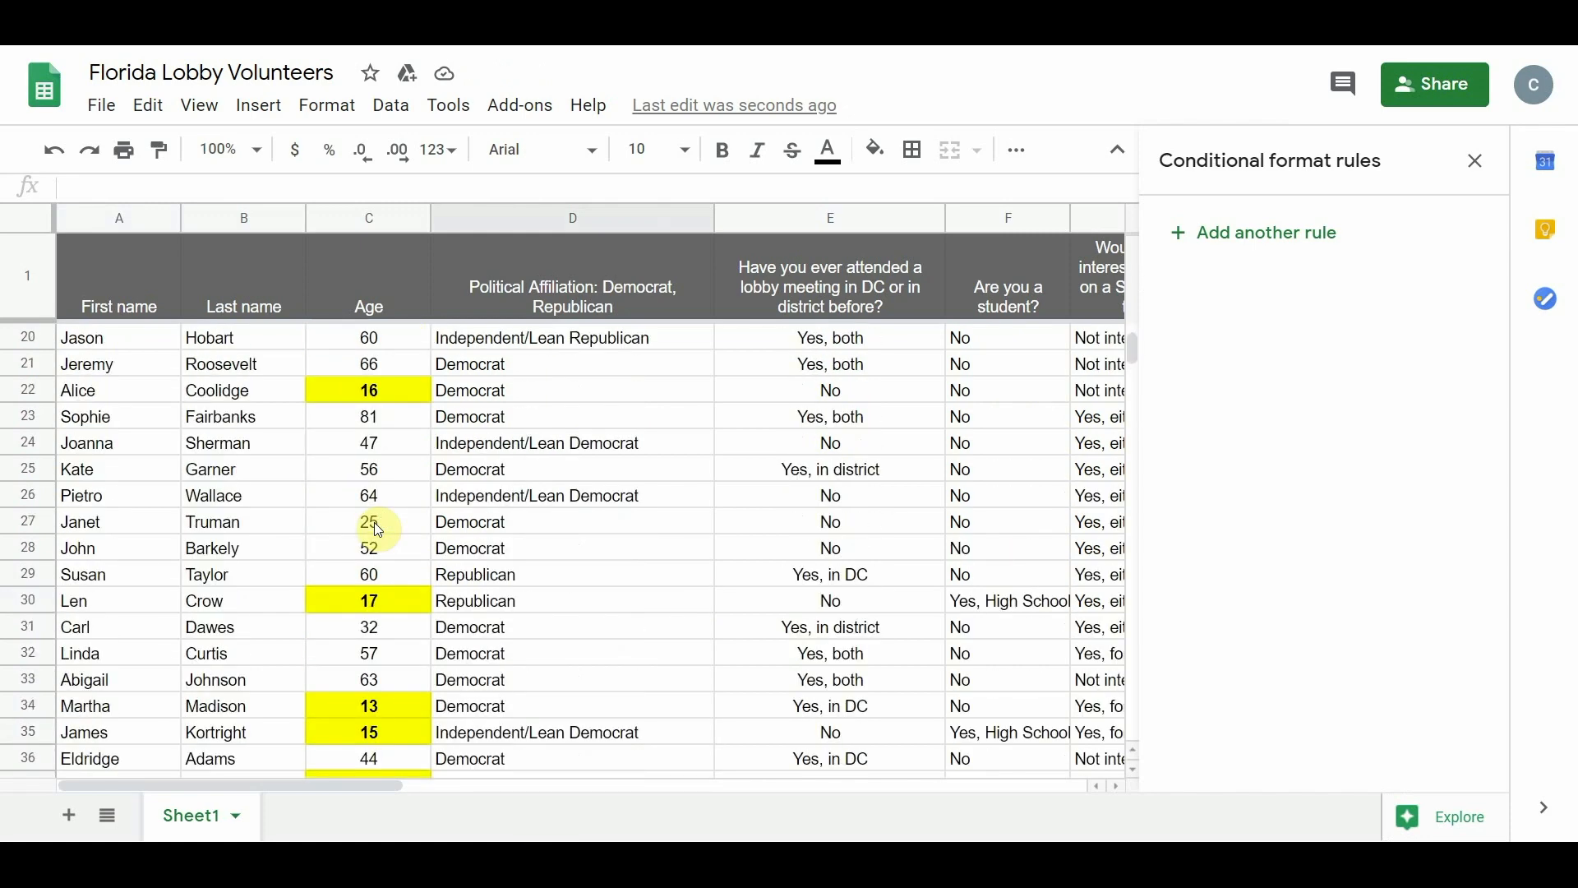
scroll("up", 3)
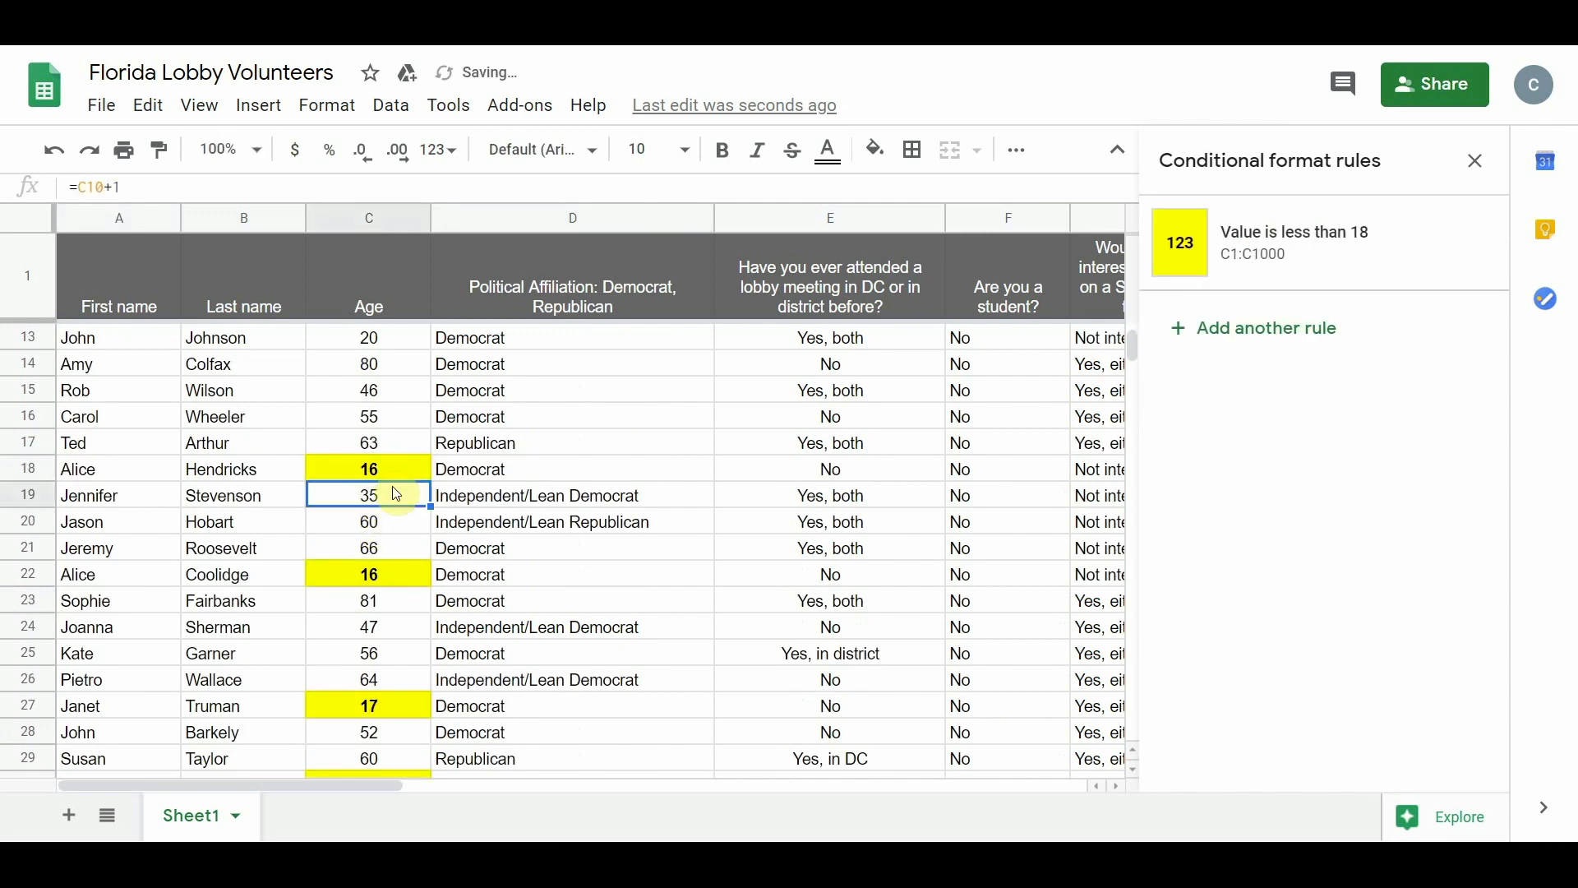
mouse_move(674, 567)
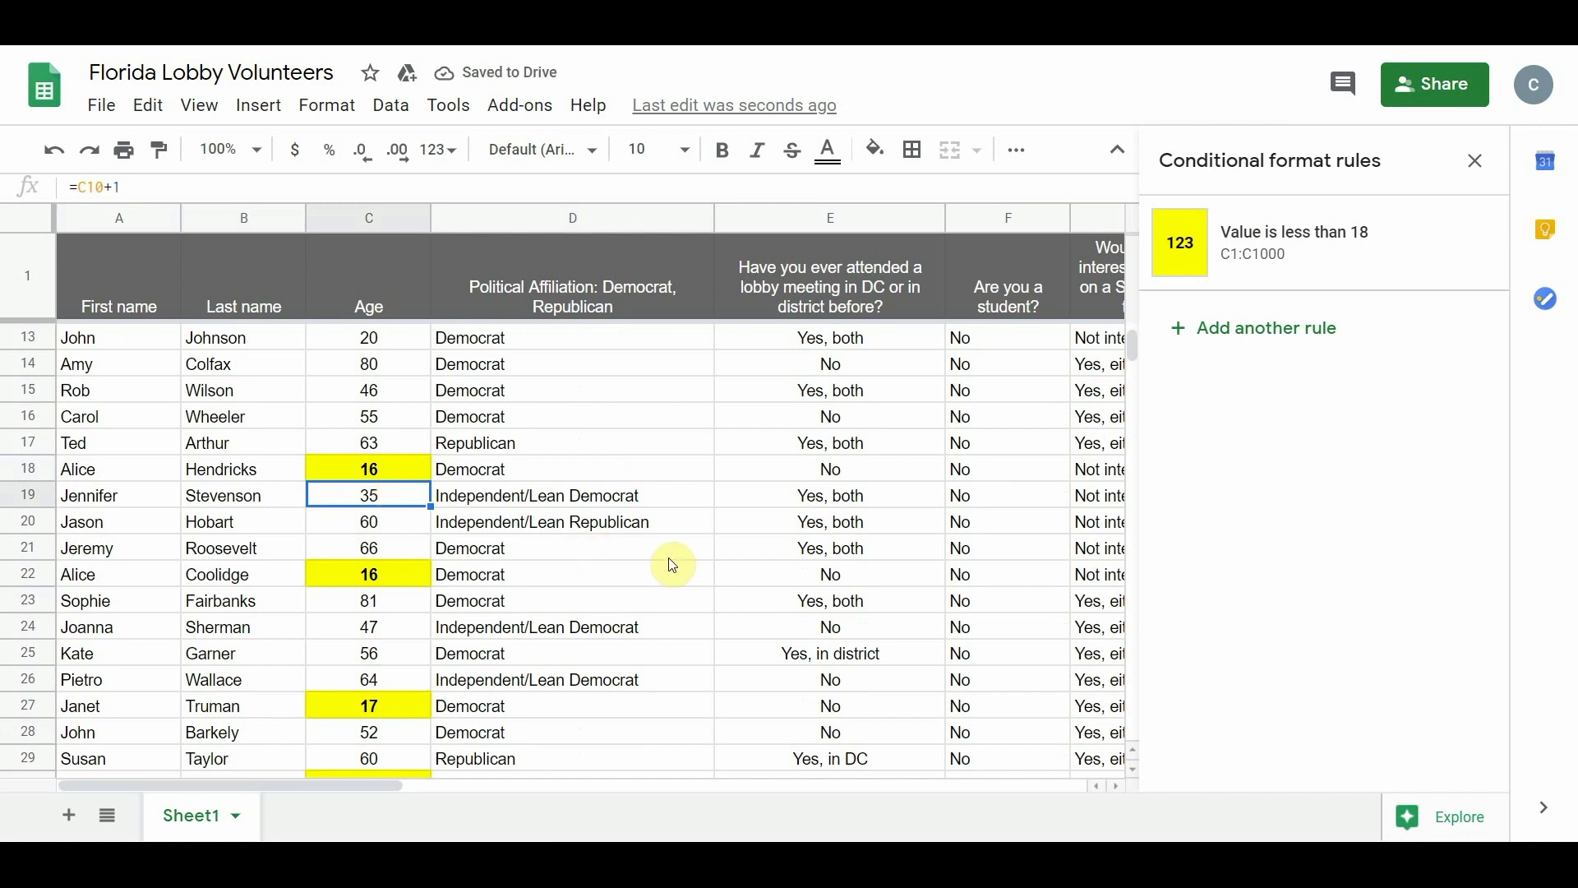
mouse_move(675, 579)
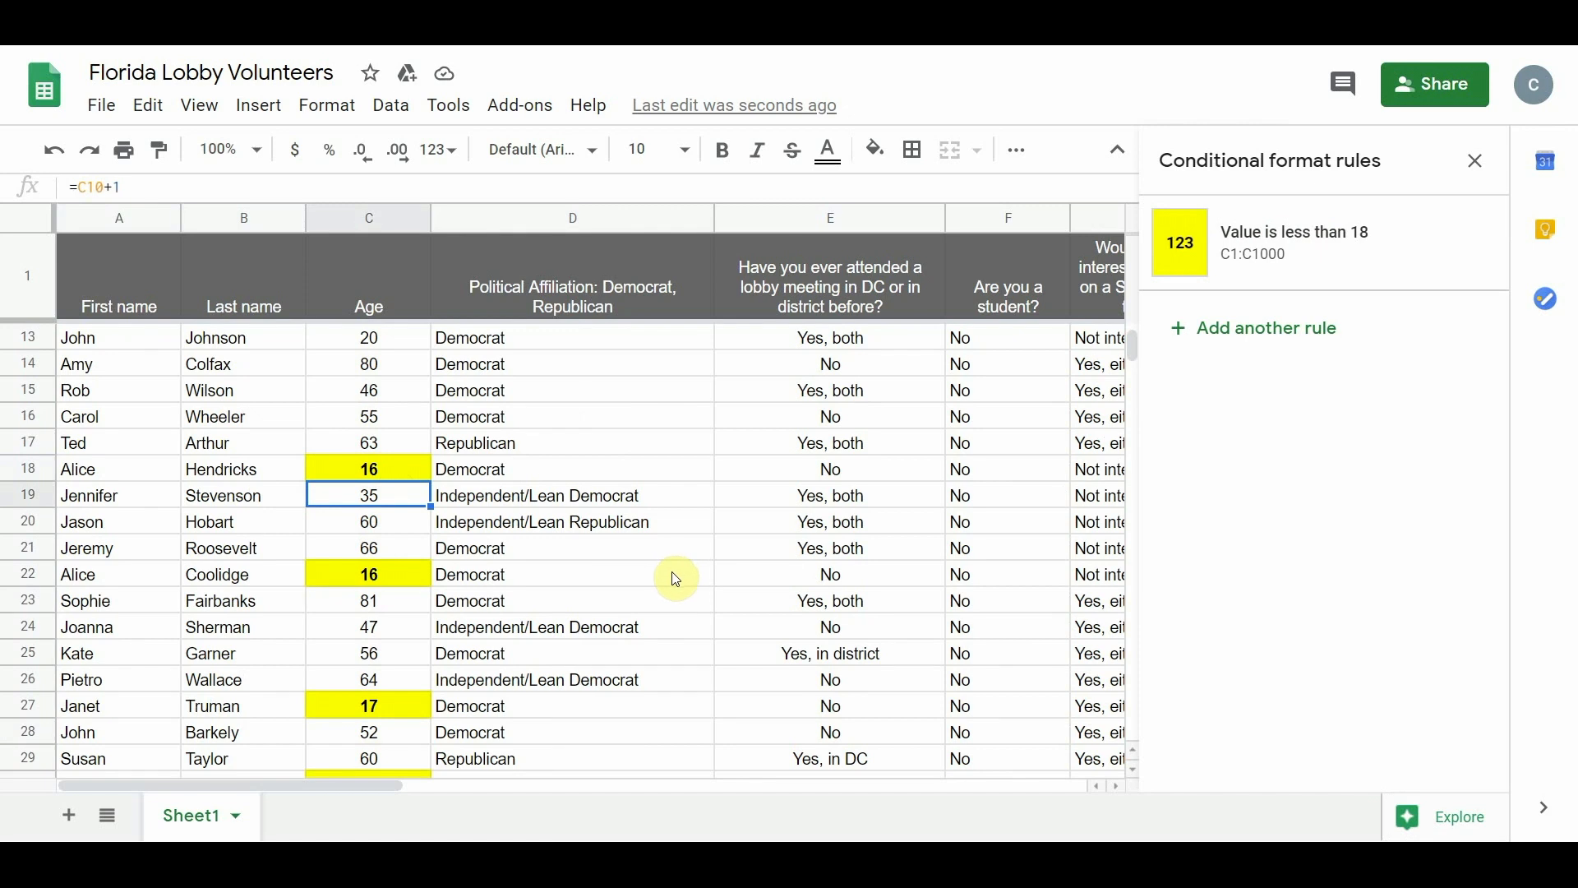
mouse_move(1246, 390)
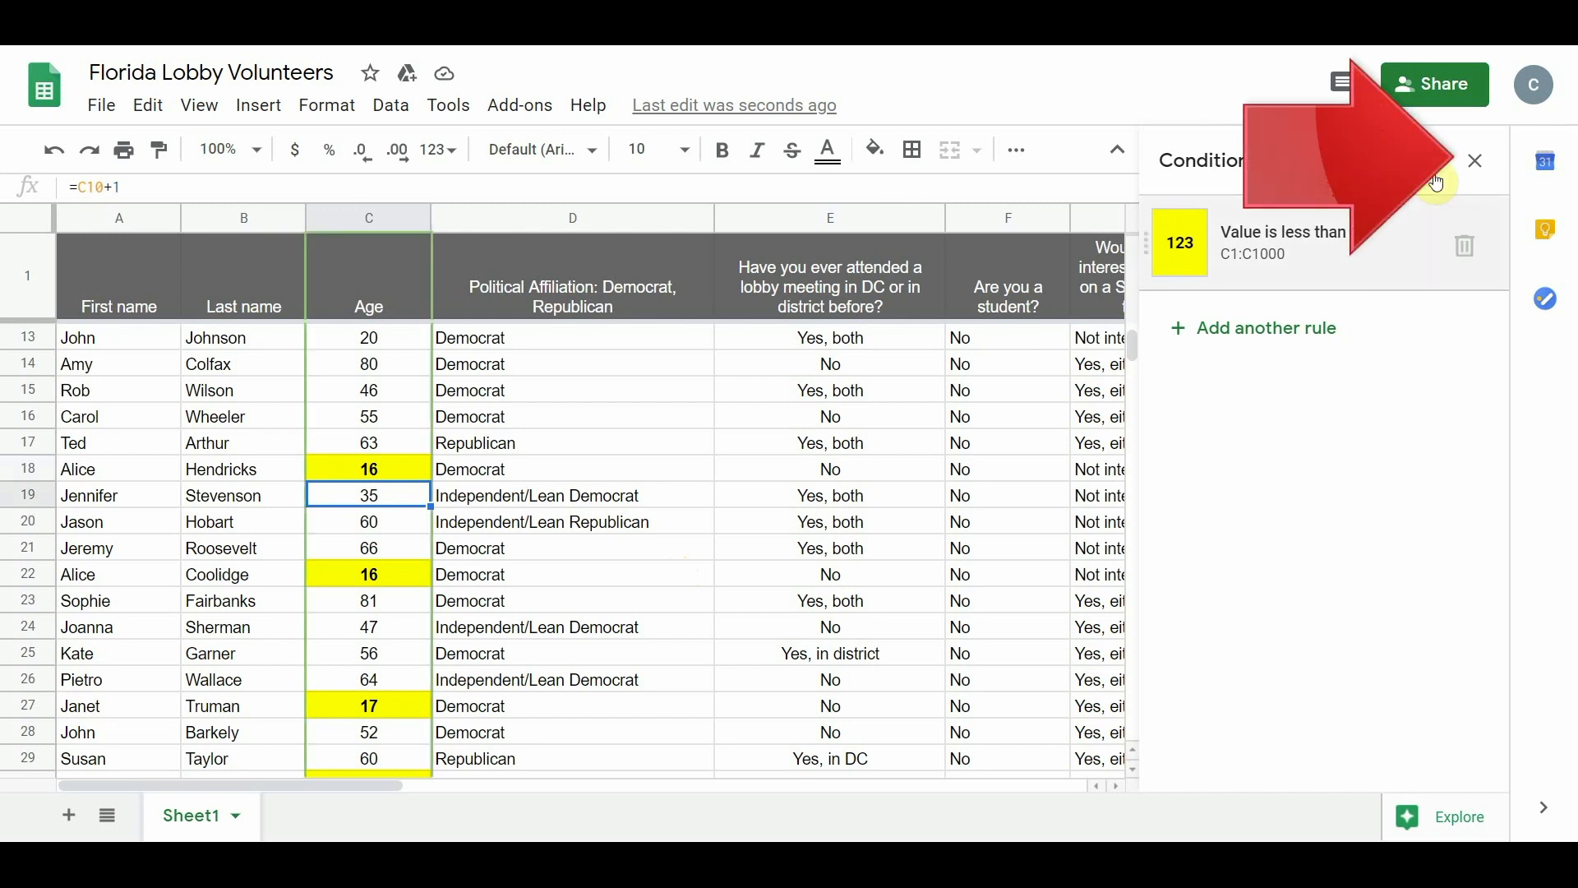
Close the conditional format rules sidebar and select two entries in affiliation column D
left_click(1474, 161)
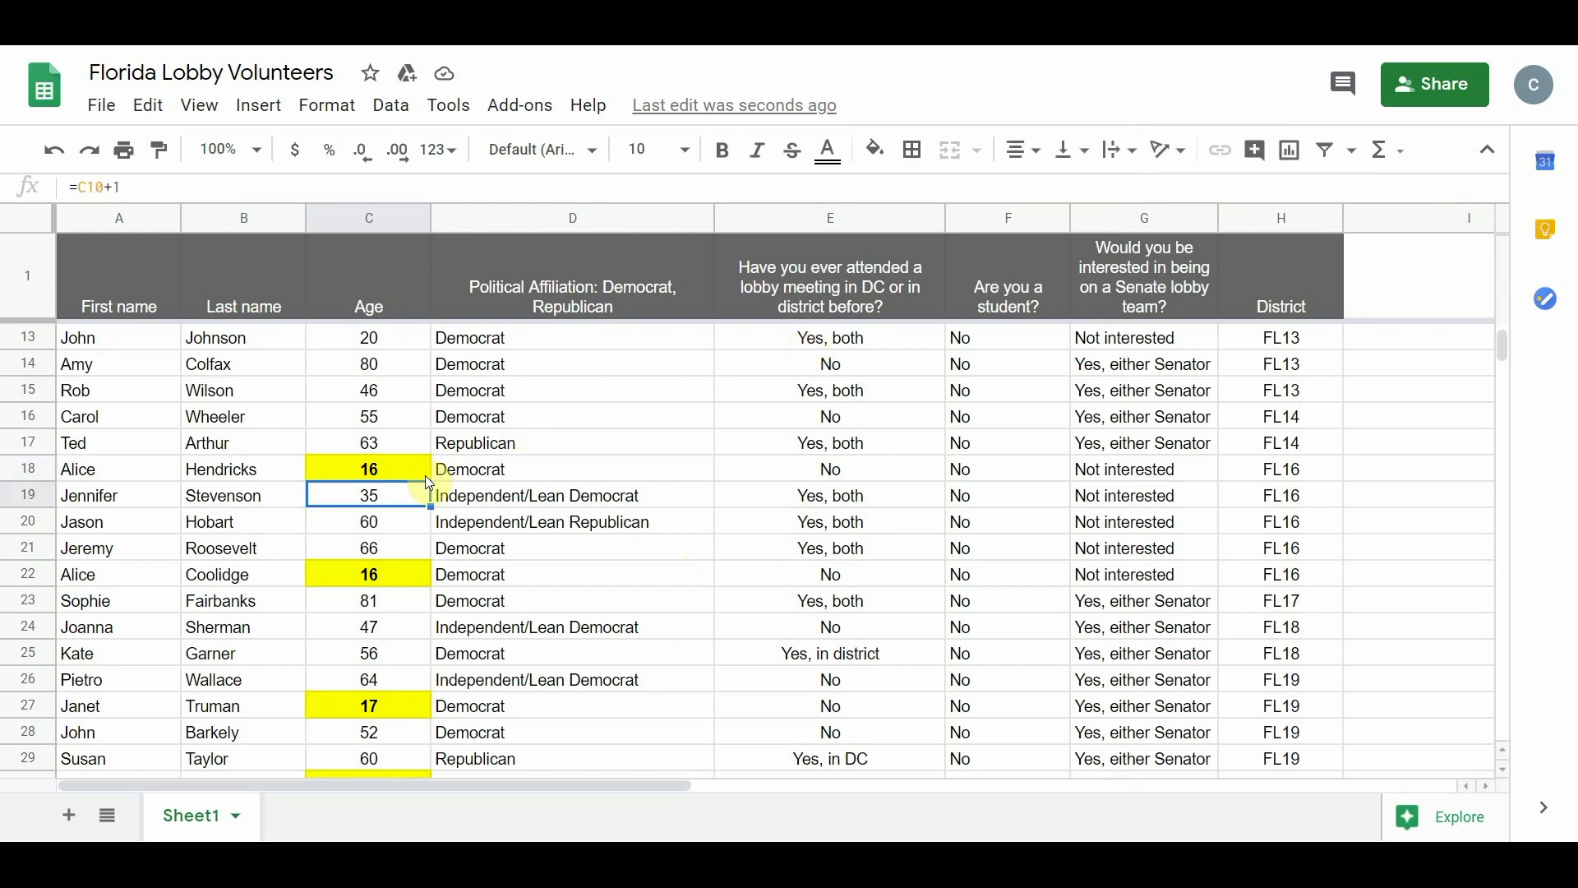
mouse_move(645, 517)
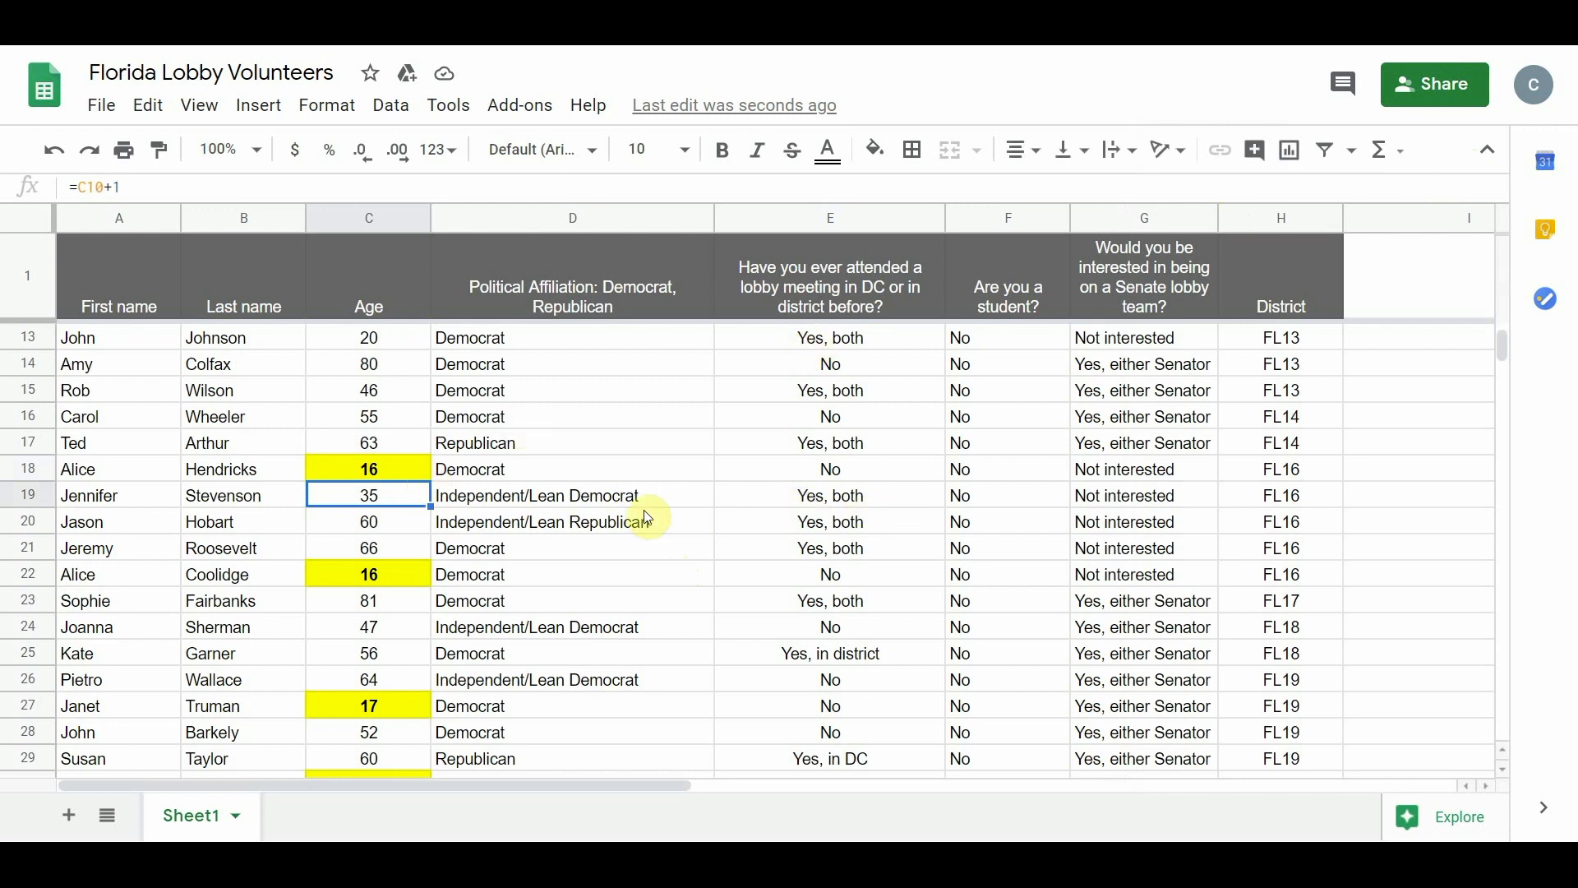
left_click(572, 521)
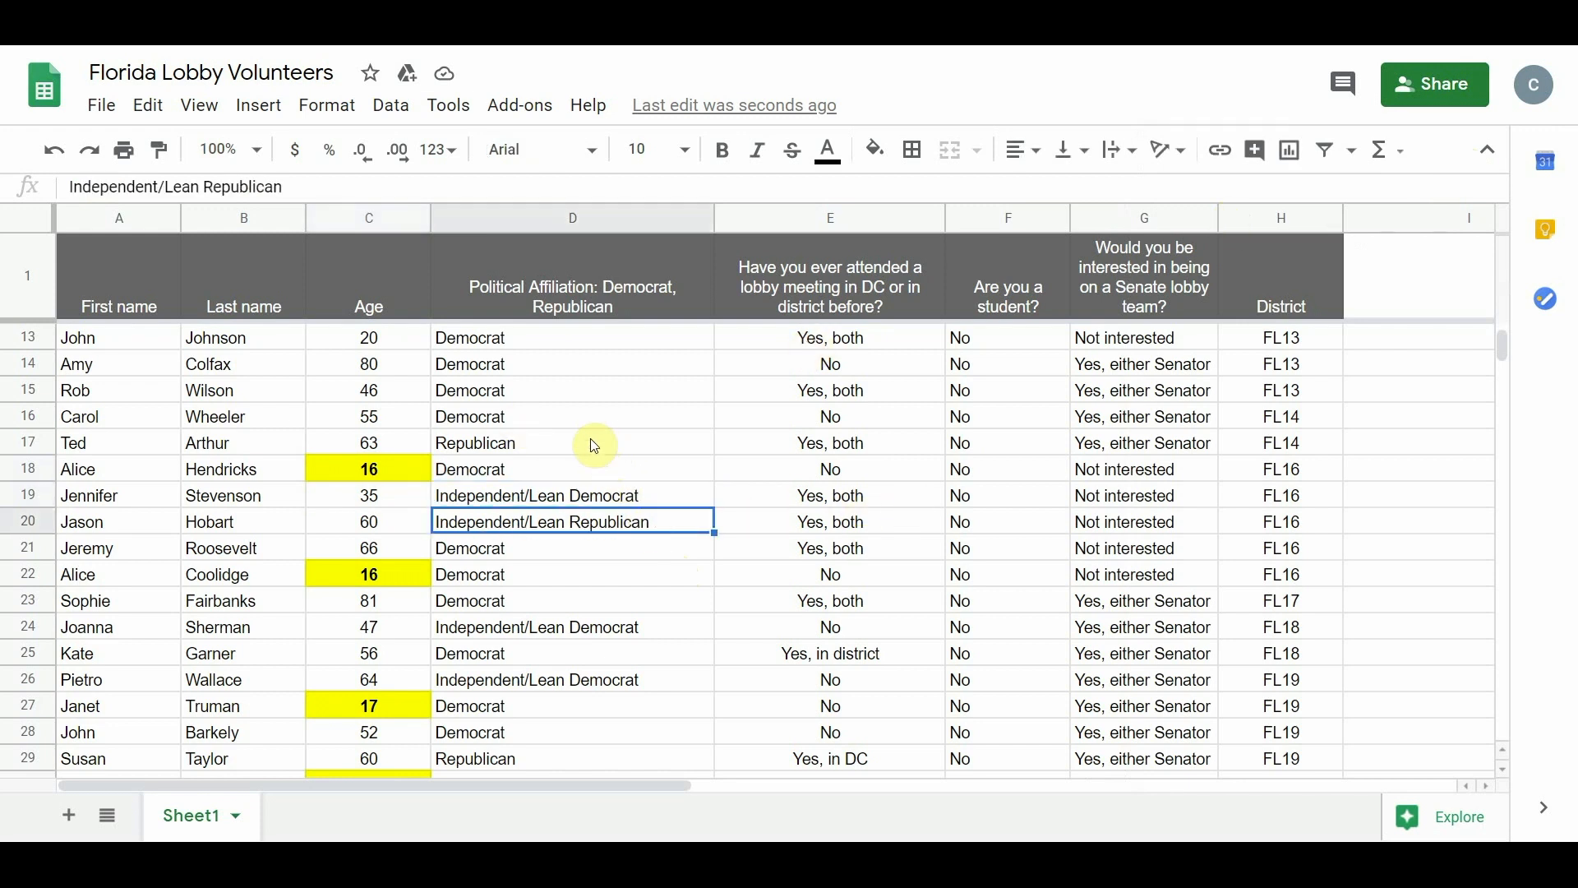
left_click(572, 277)
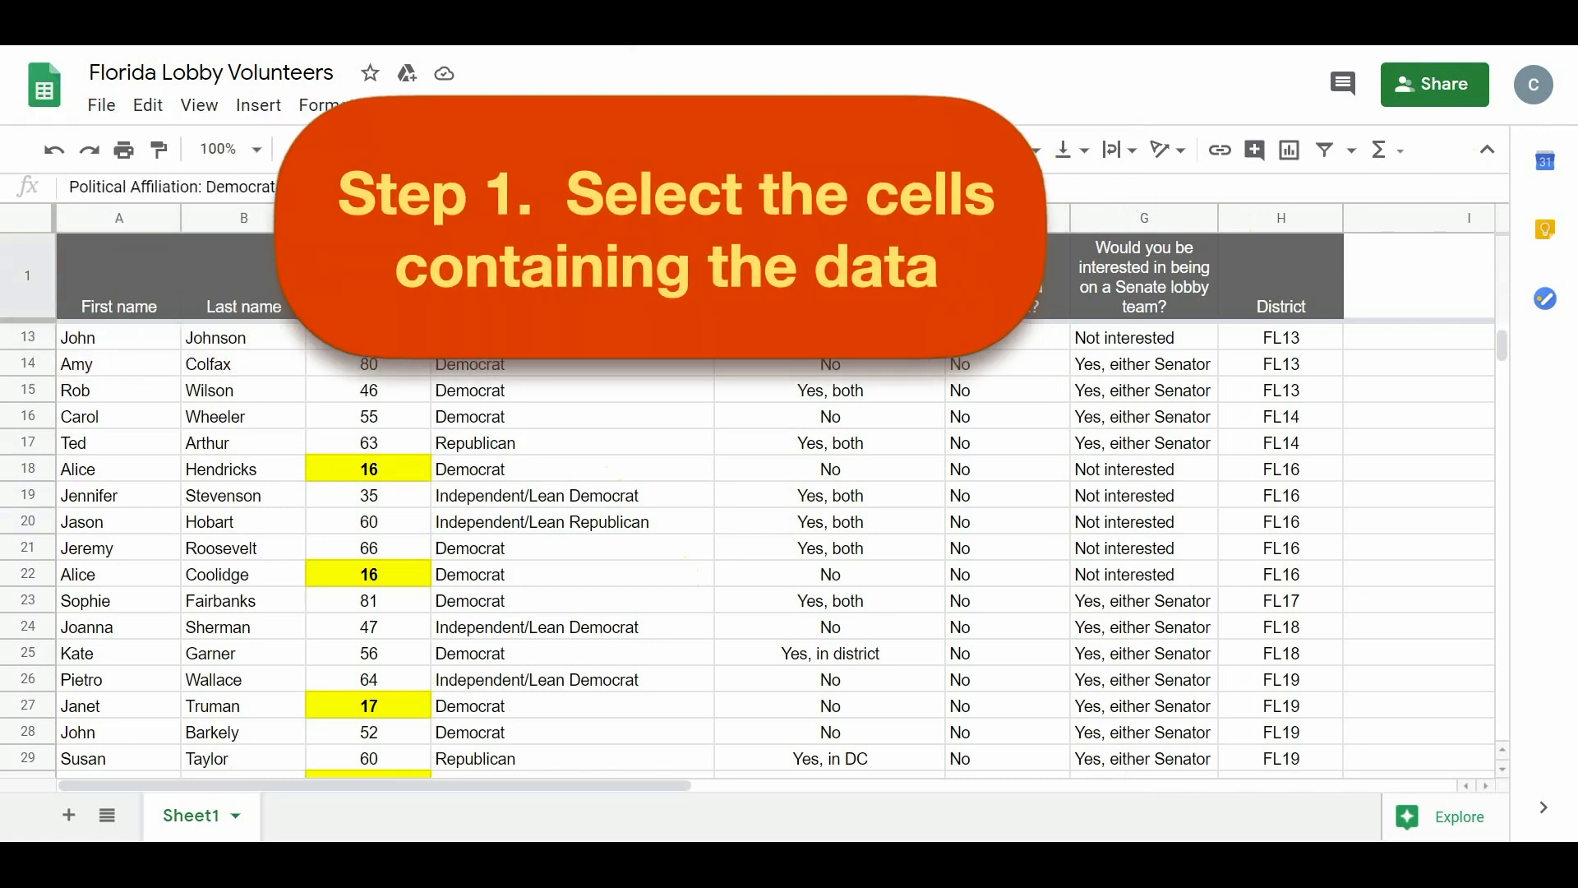
Select column D and start a conditional formatting rule for D1:D1000
left_click(572, 217)
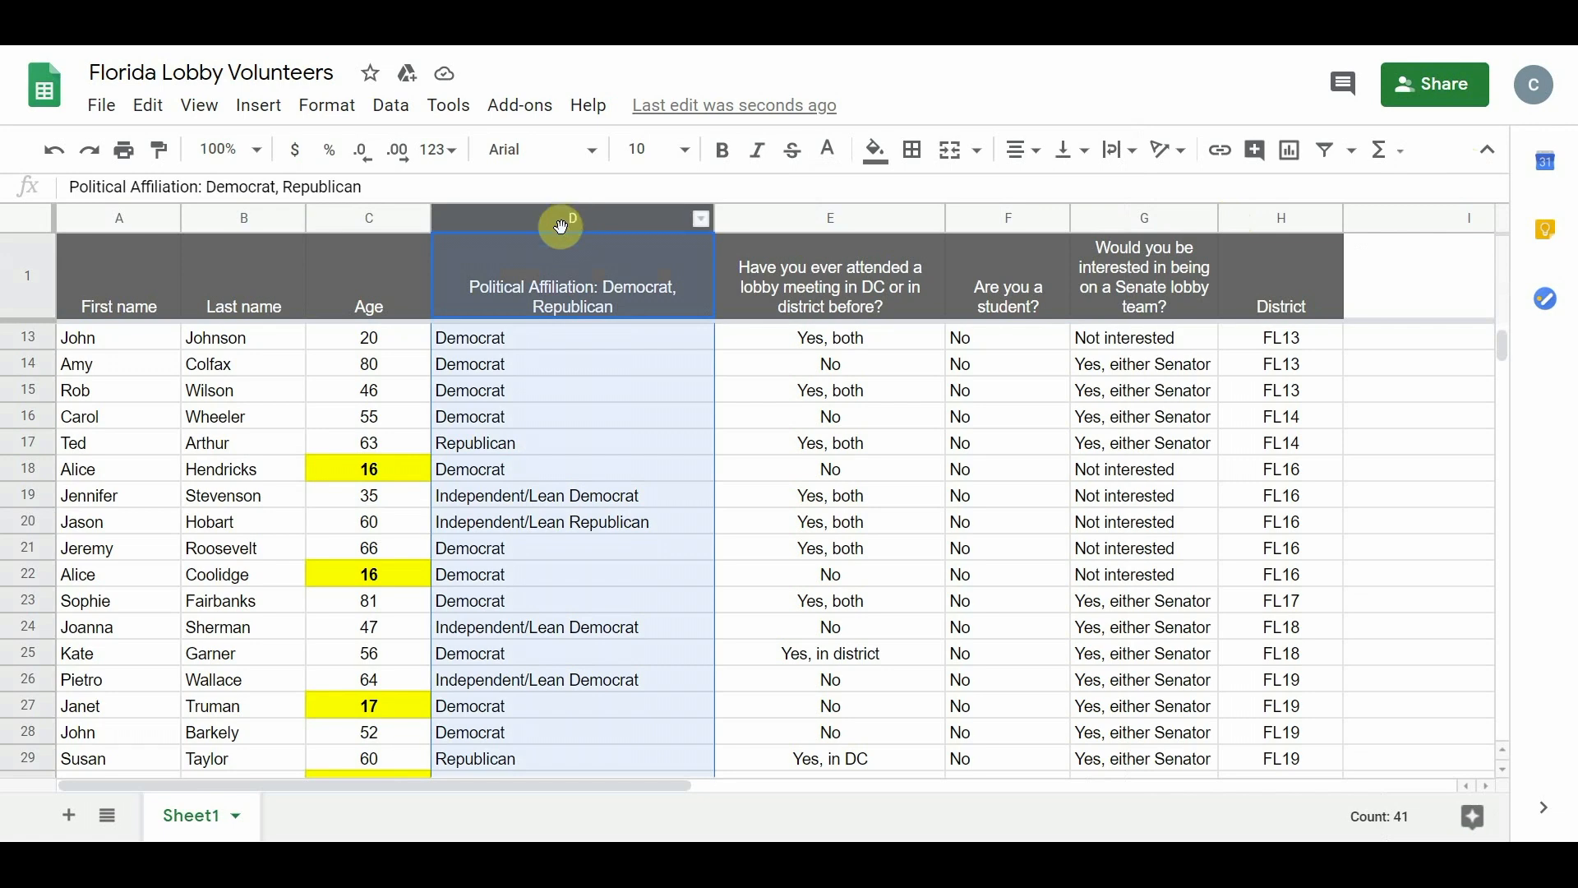
left_click(326, 105)
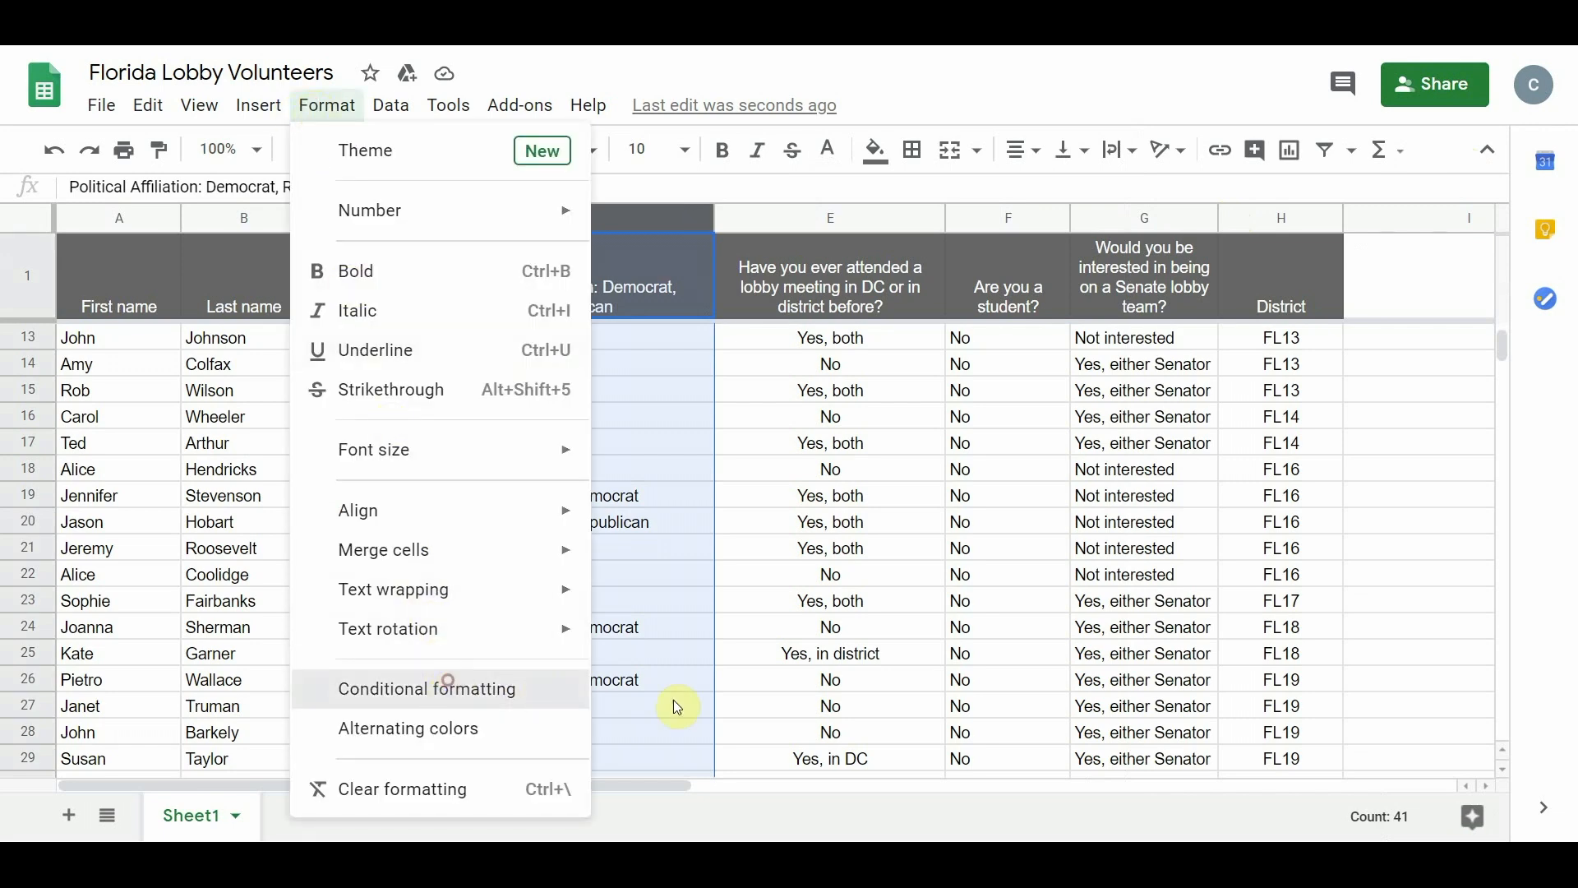
left_click(427, 689)
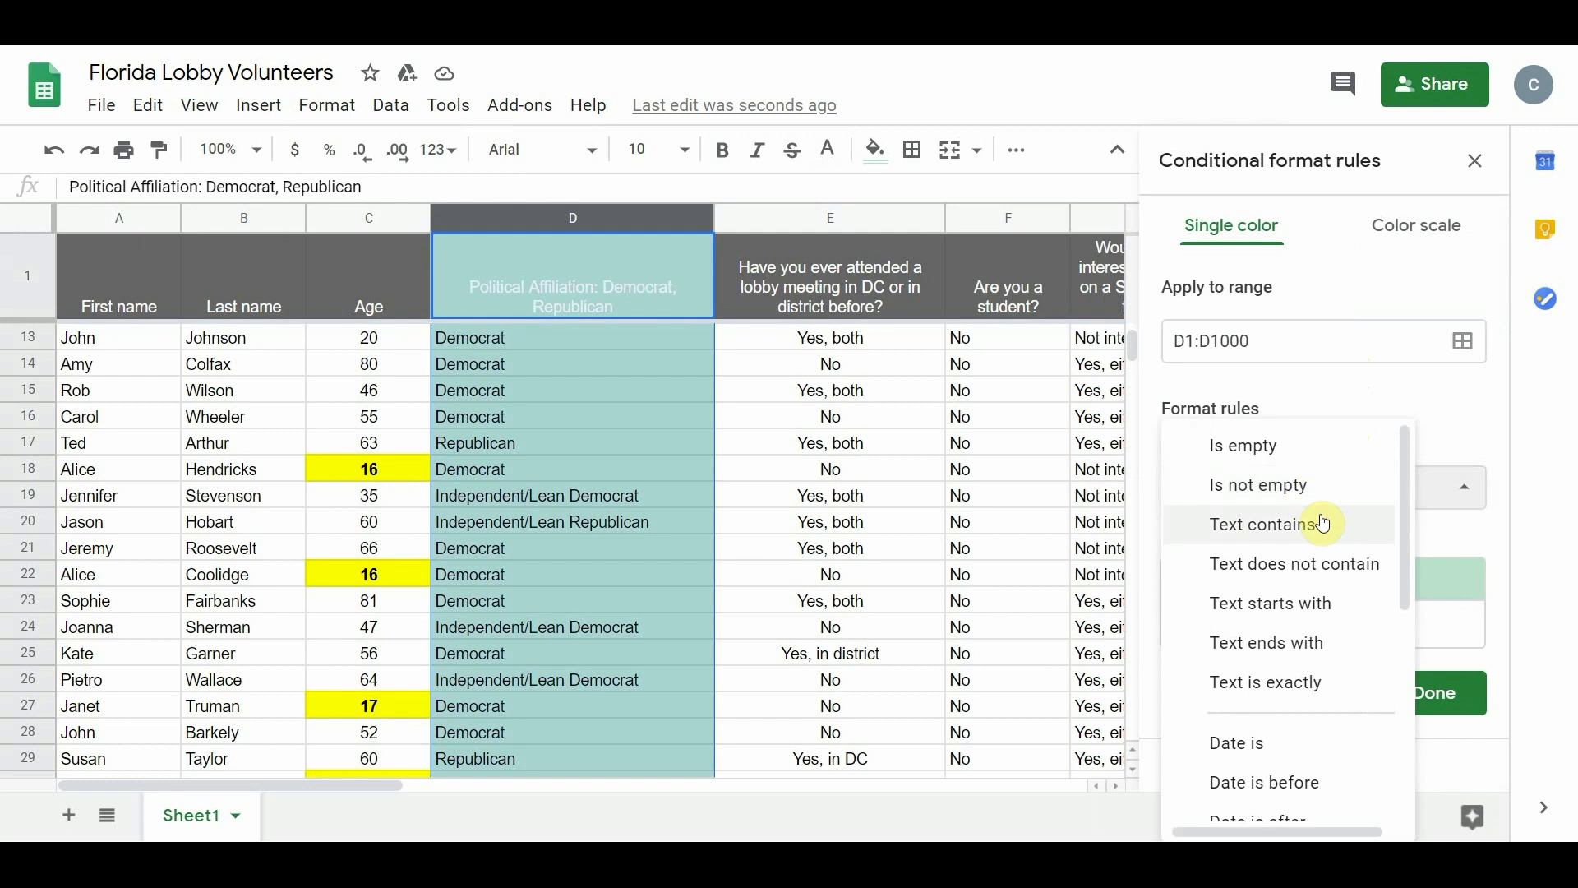
mouse_move(1328, 604)
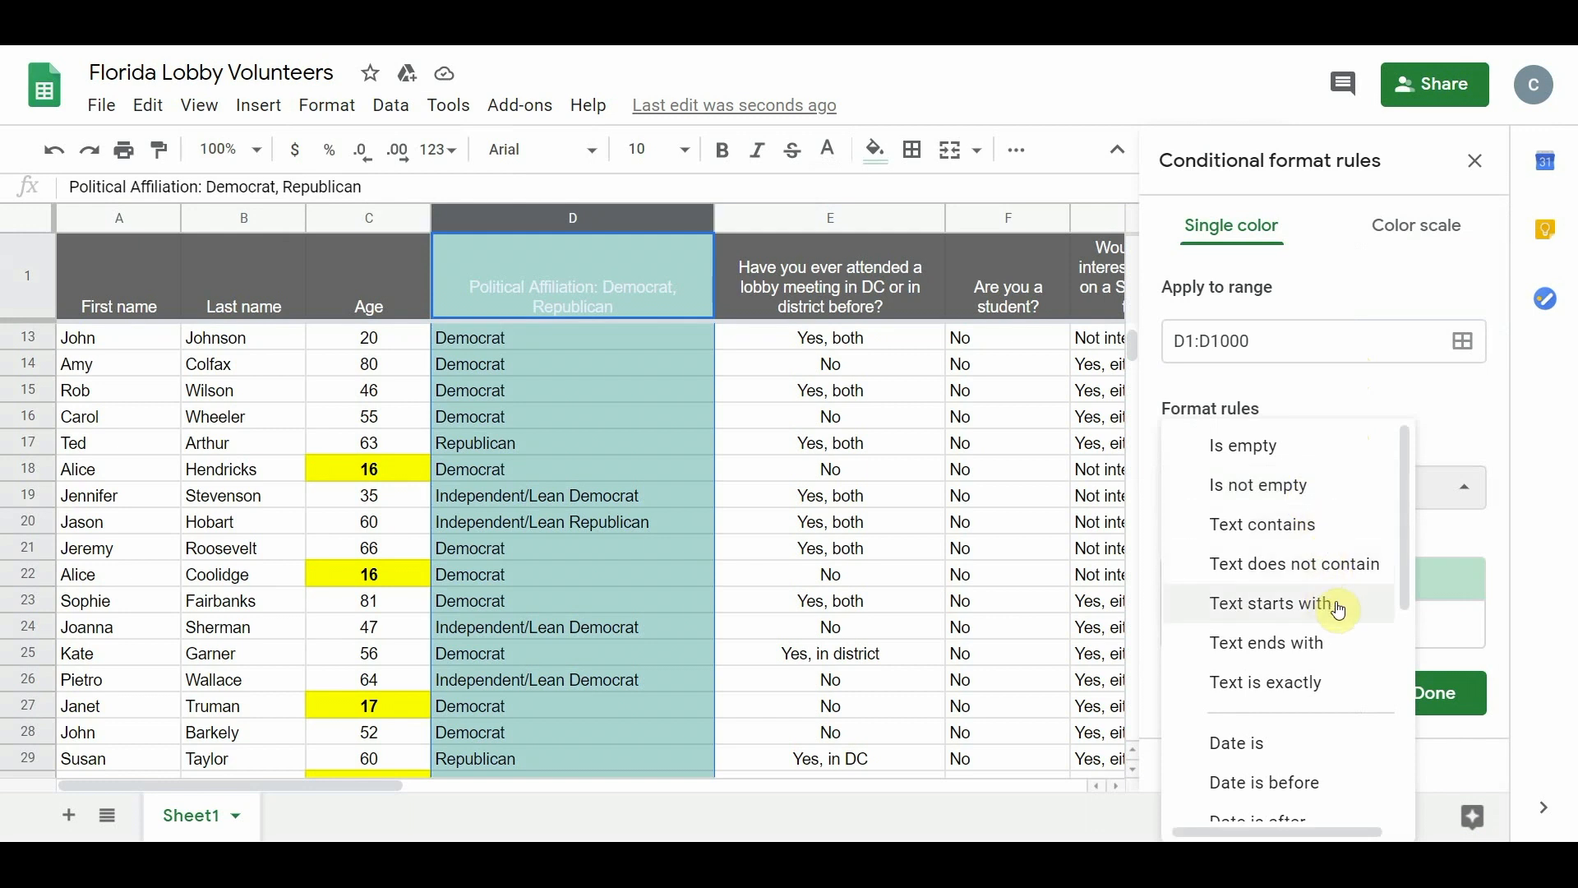
mouse_move(1357, 683)
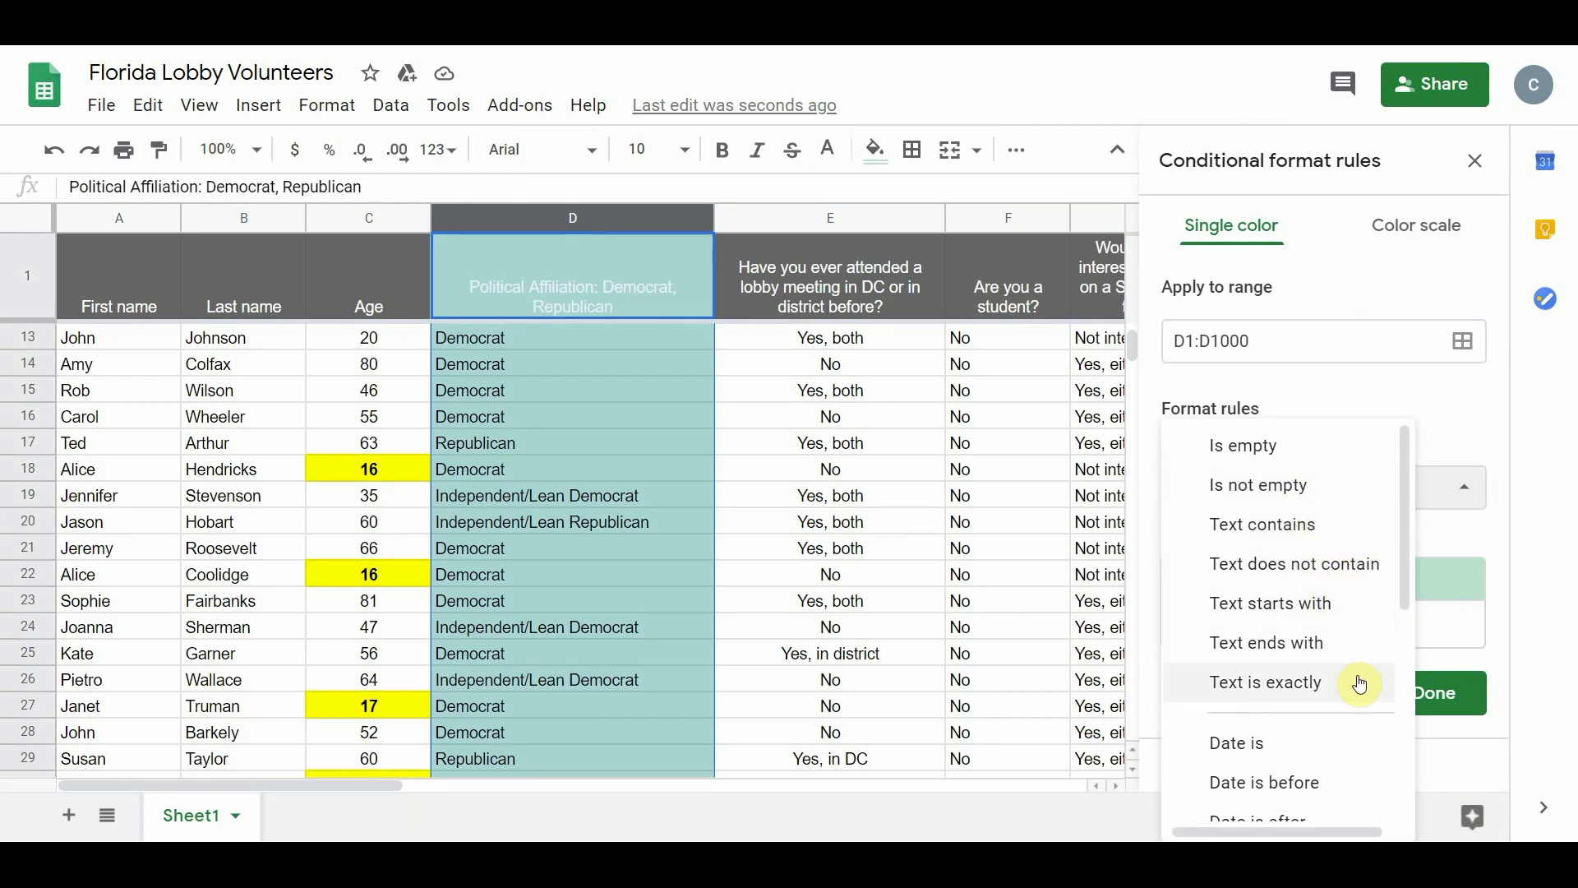
mouse_move(1354, 525)
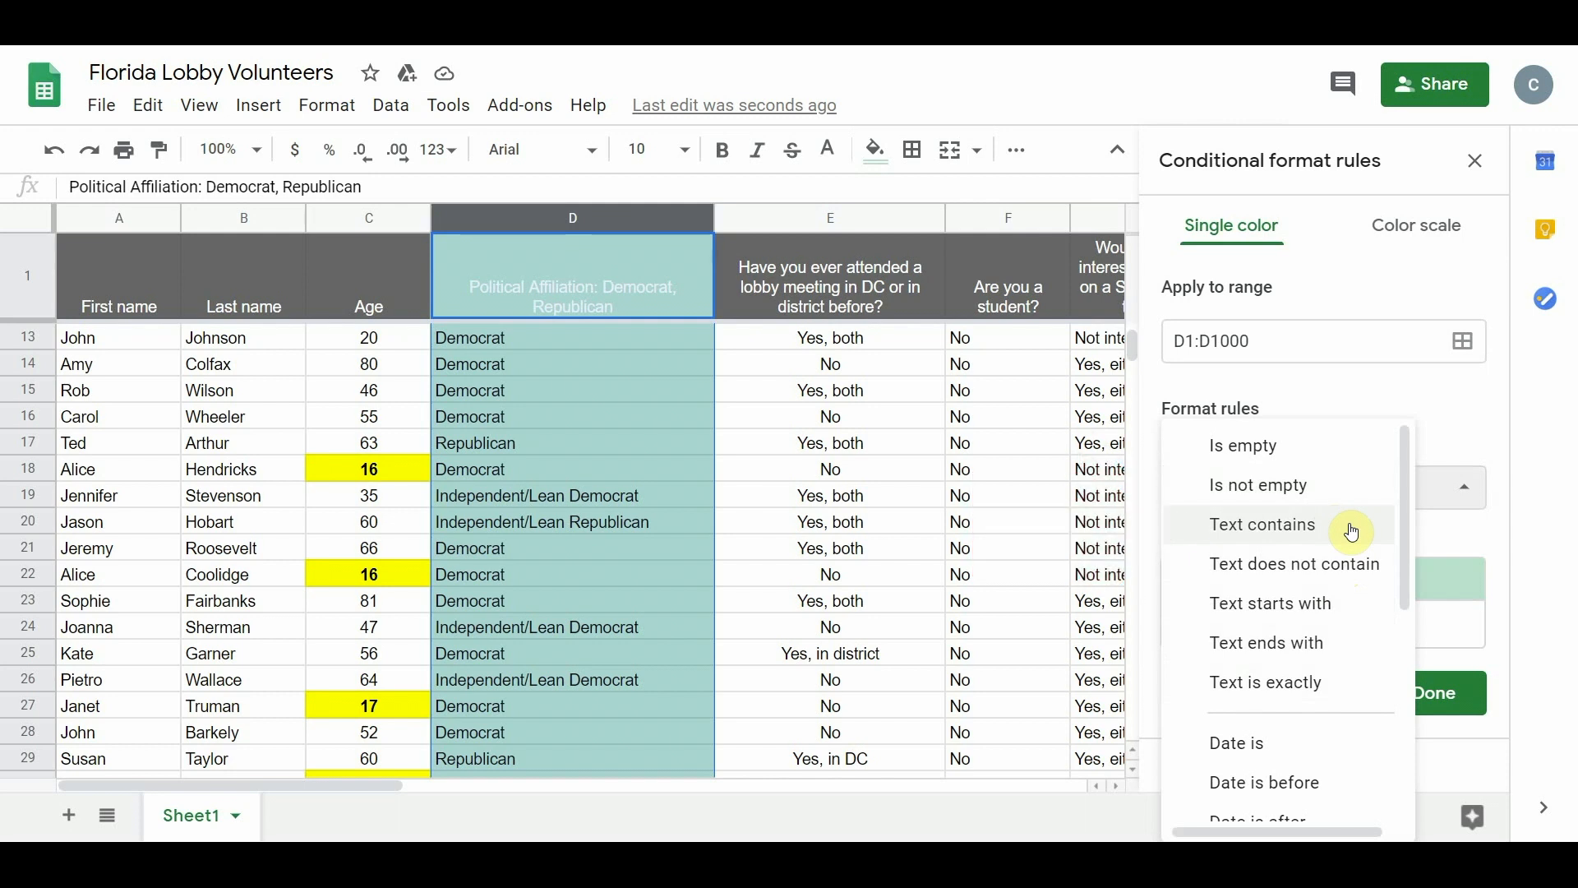
Set the column D rule to 'Text contains' with the value 'rep'
left_click(1261, 524)
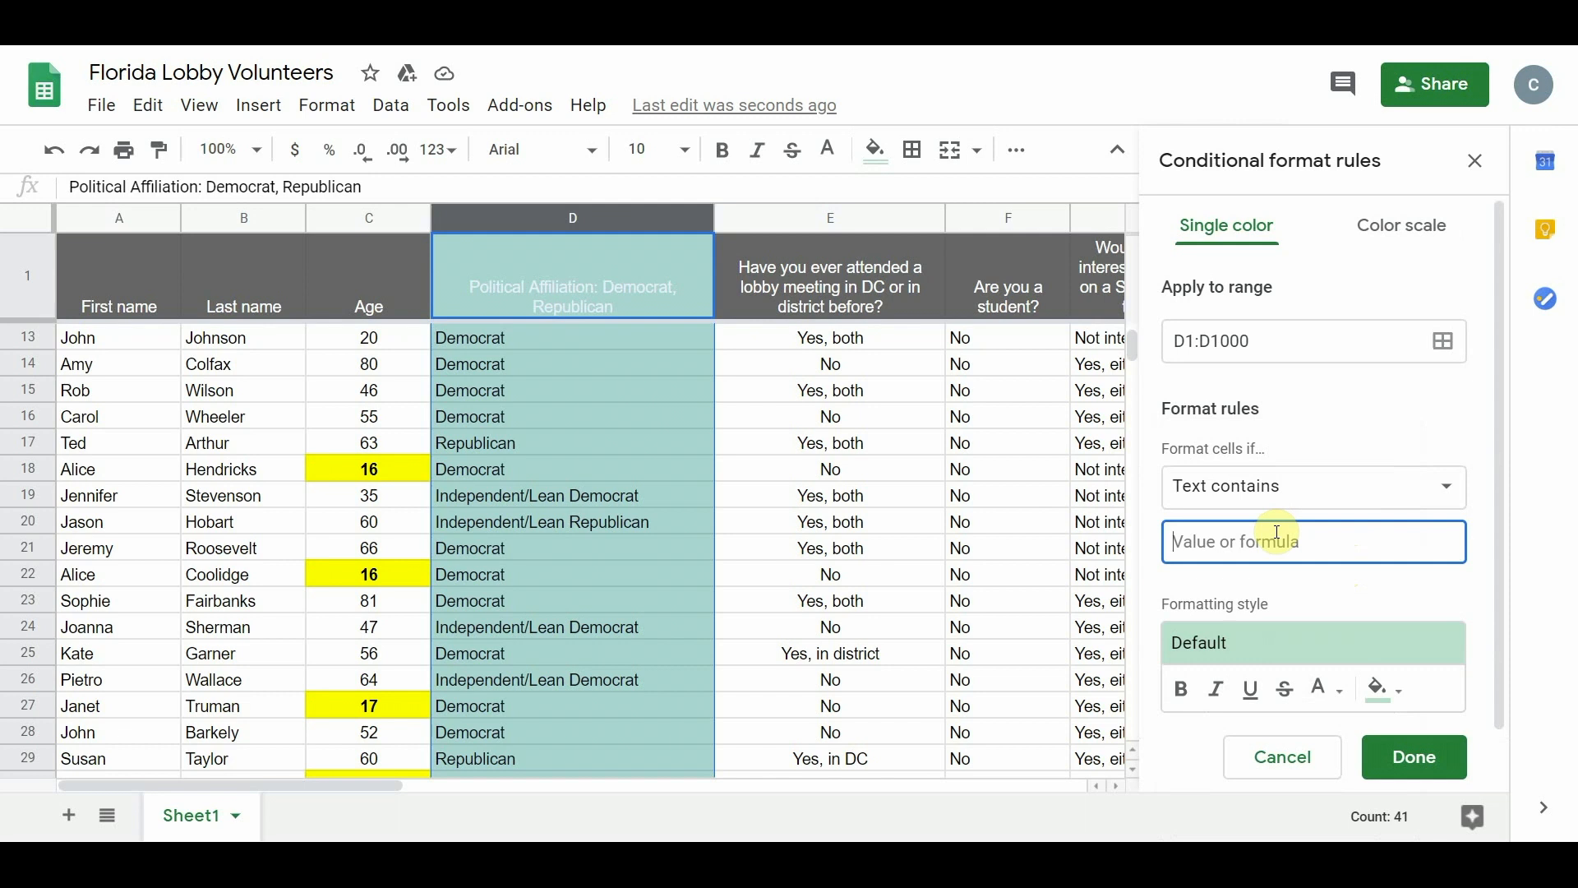
type("r")
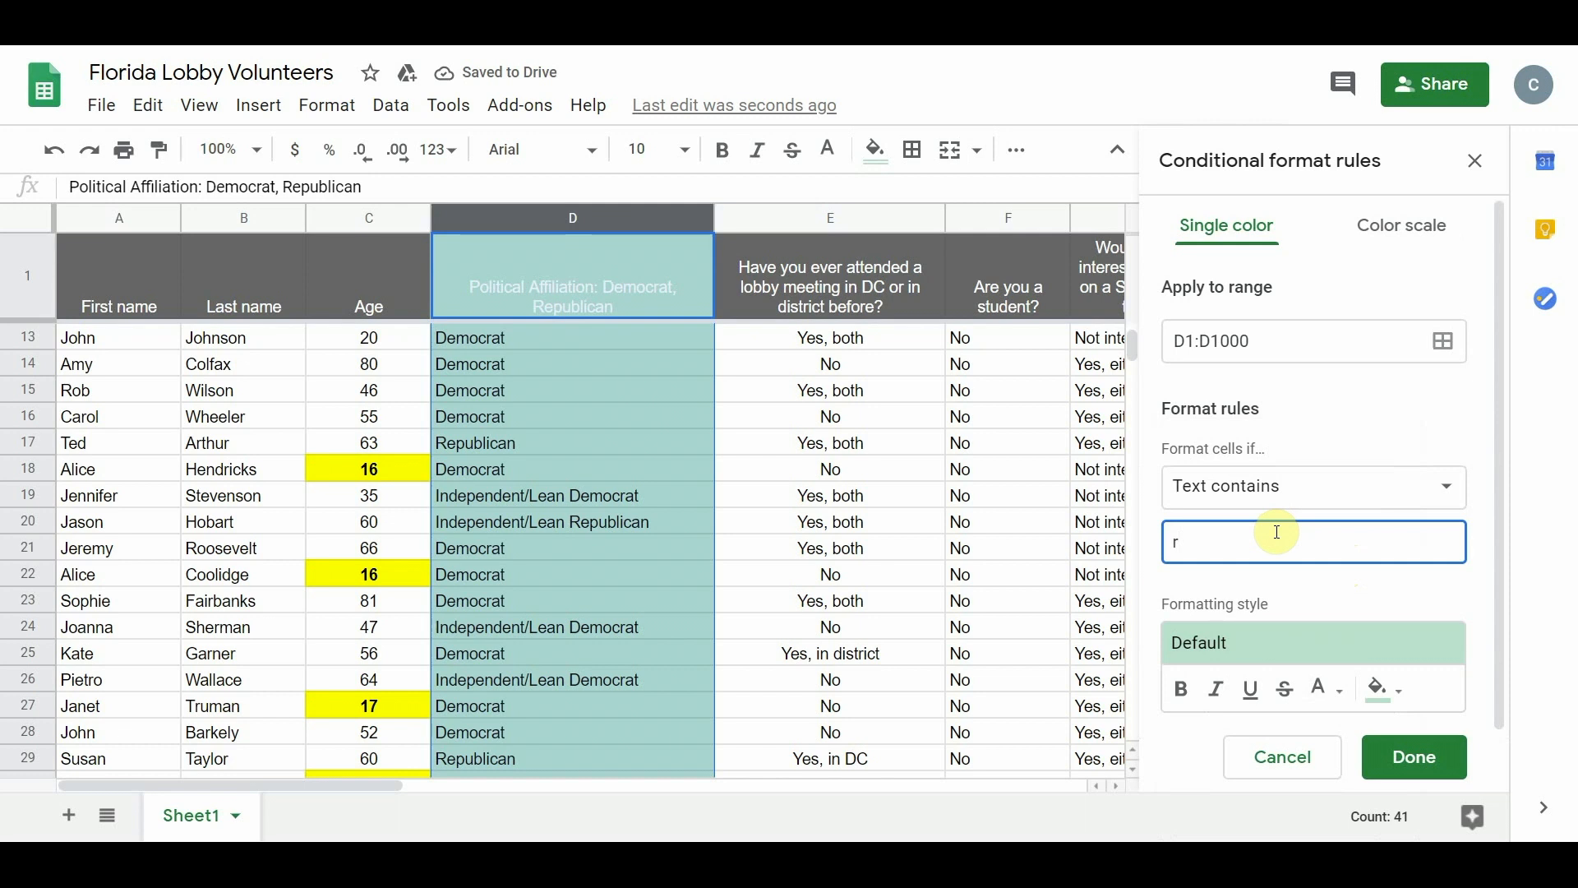
type("e")
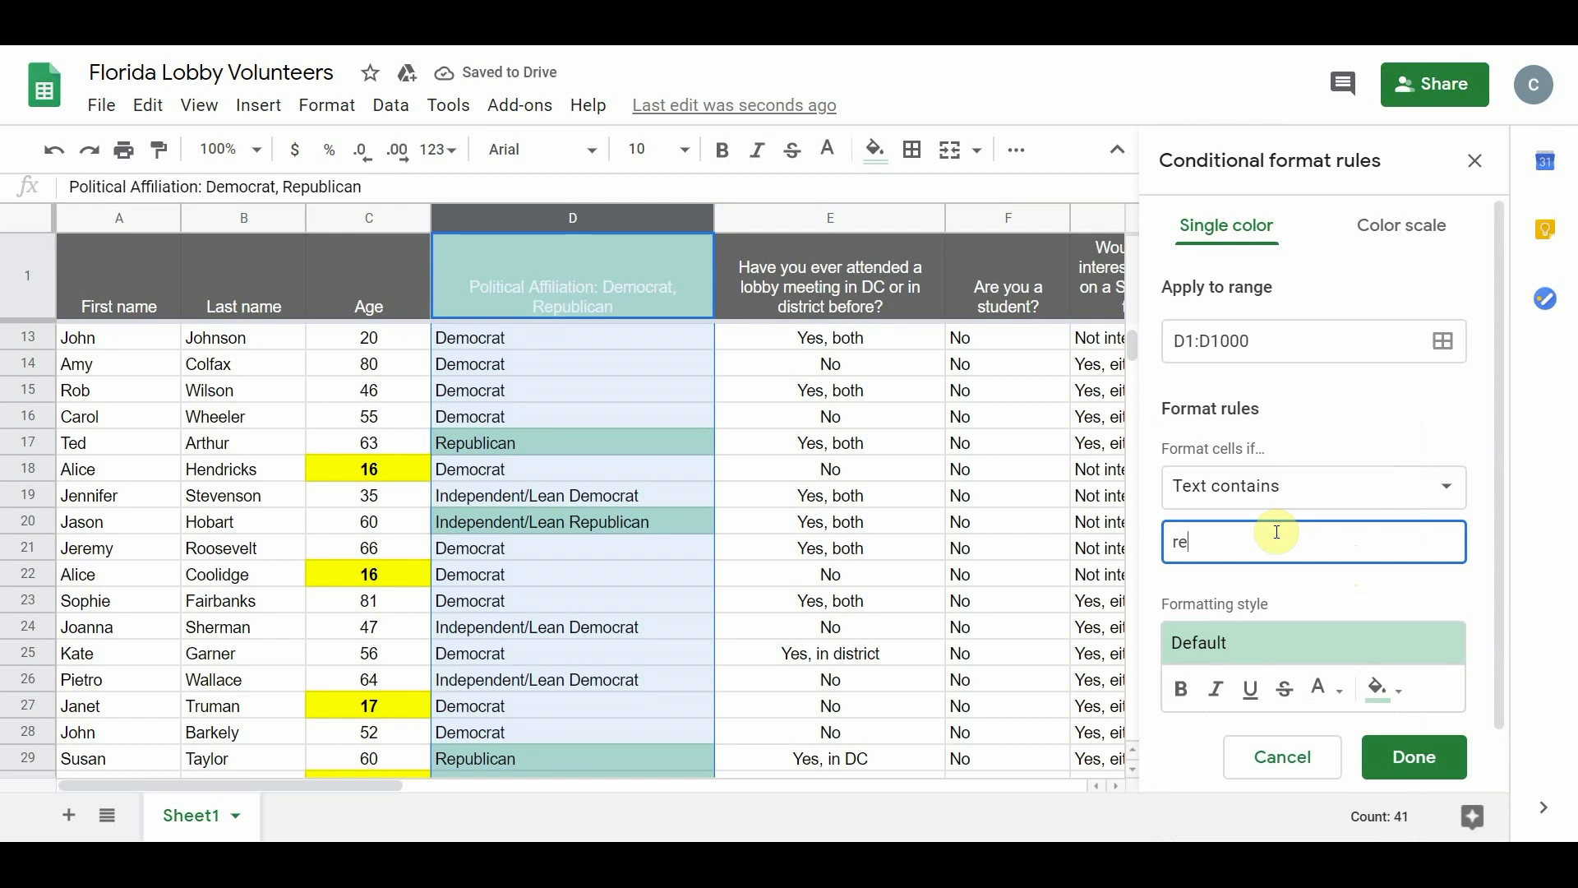
type("p")
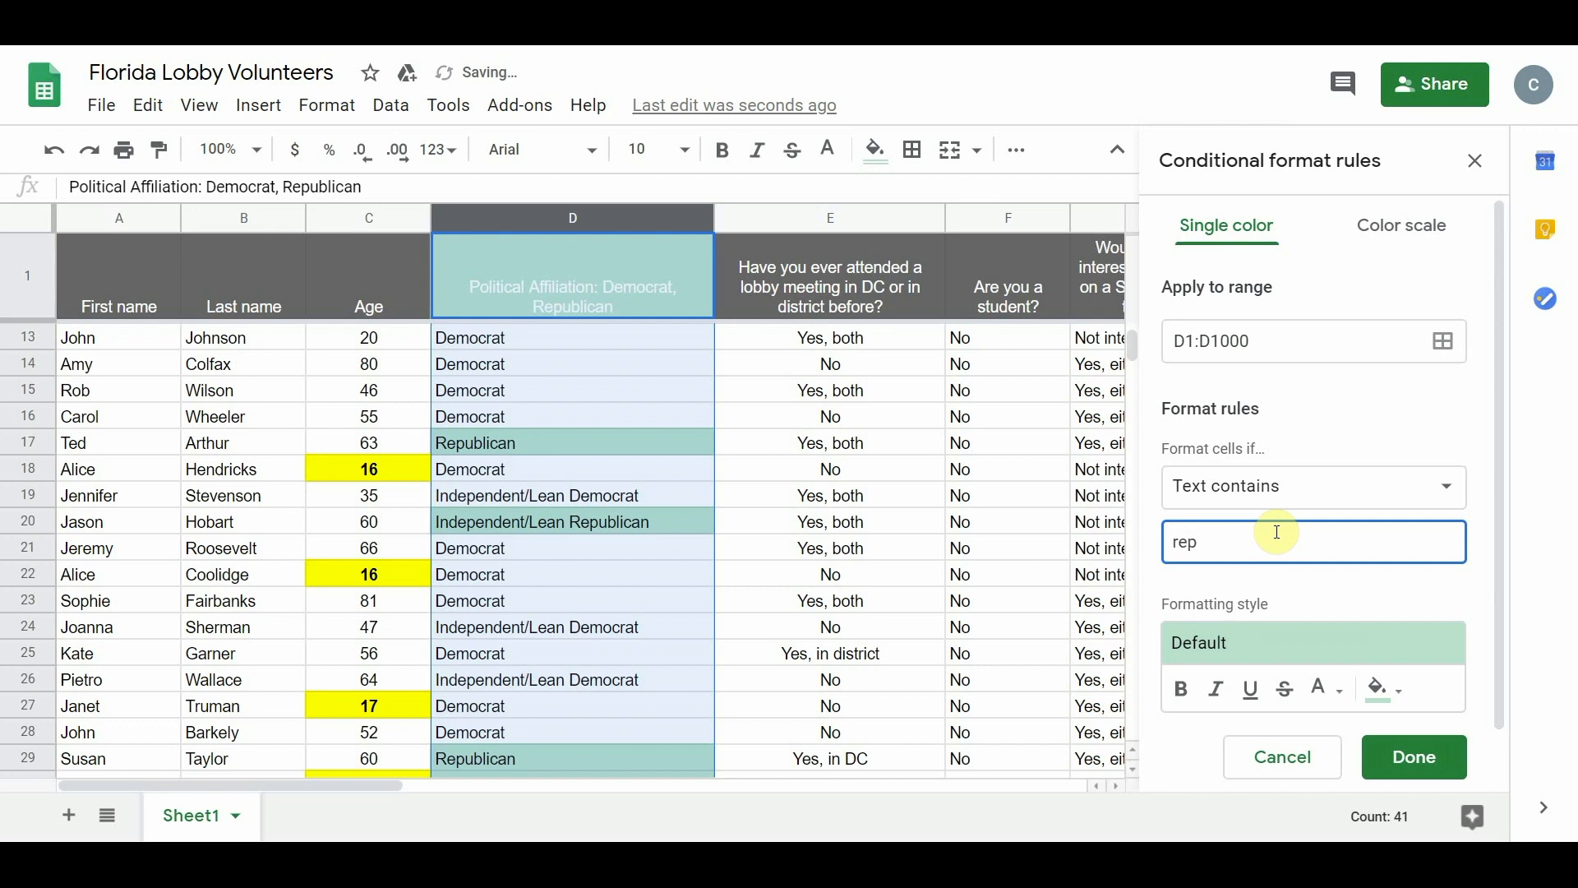
mouse_move(1330, 636)
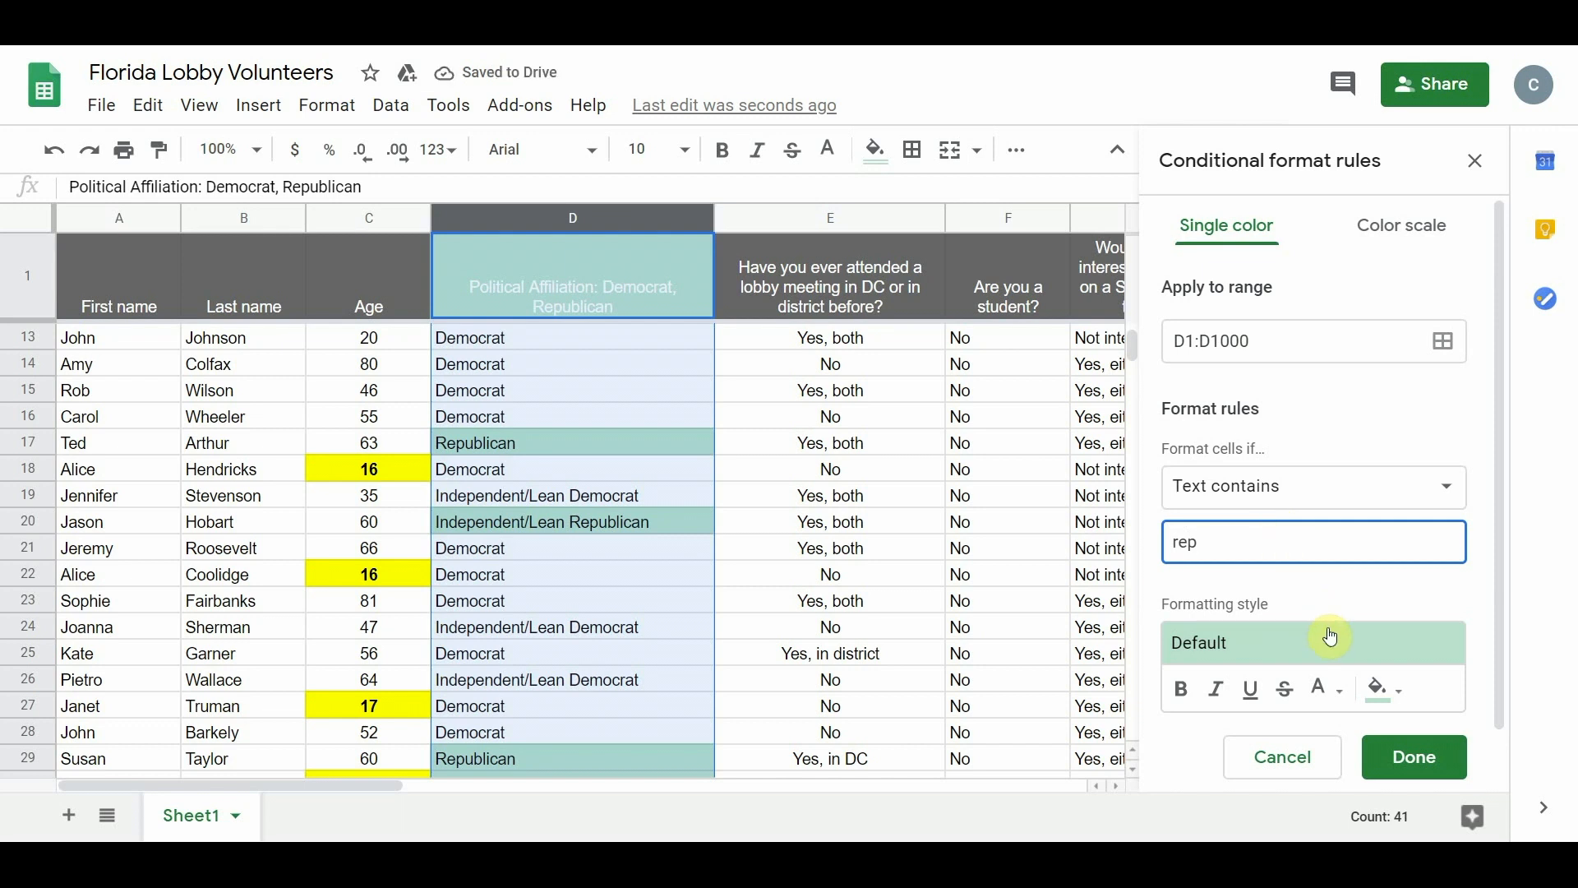
mouse_move(1346, 654)
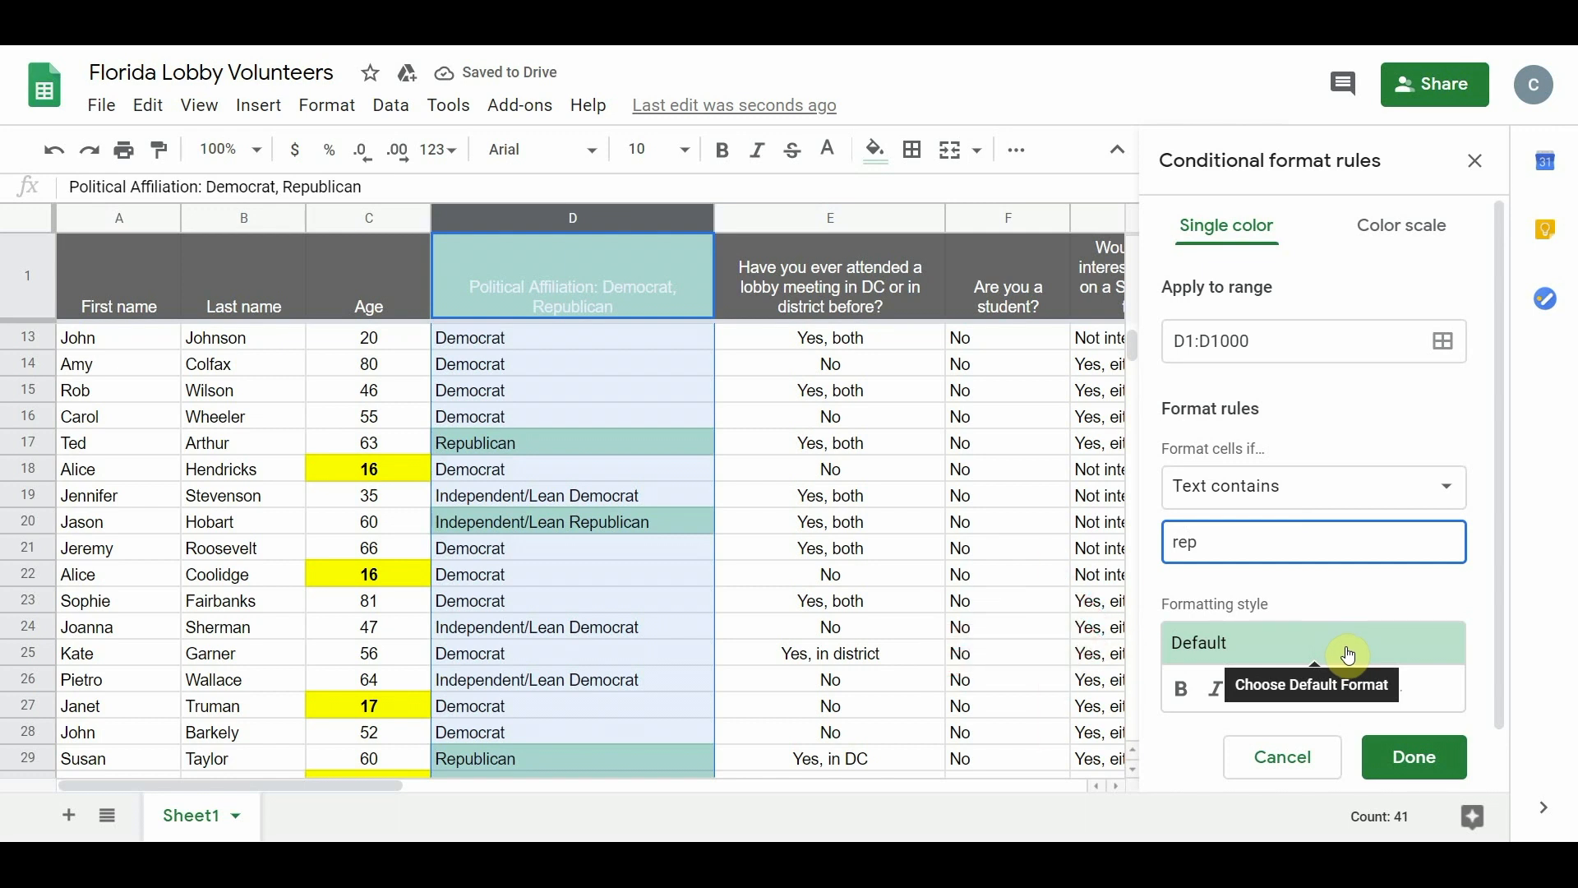
Give matching text a red colour and change the rule range to D2:D1000
left_click(1308, 642)
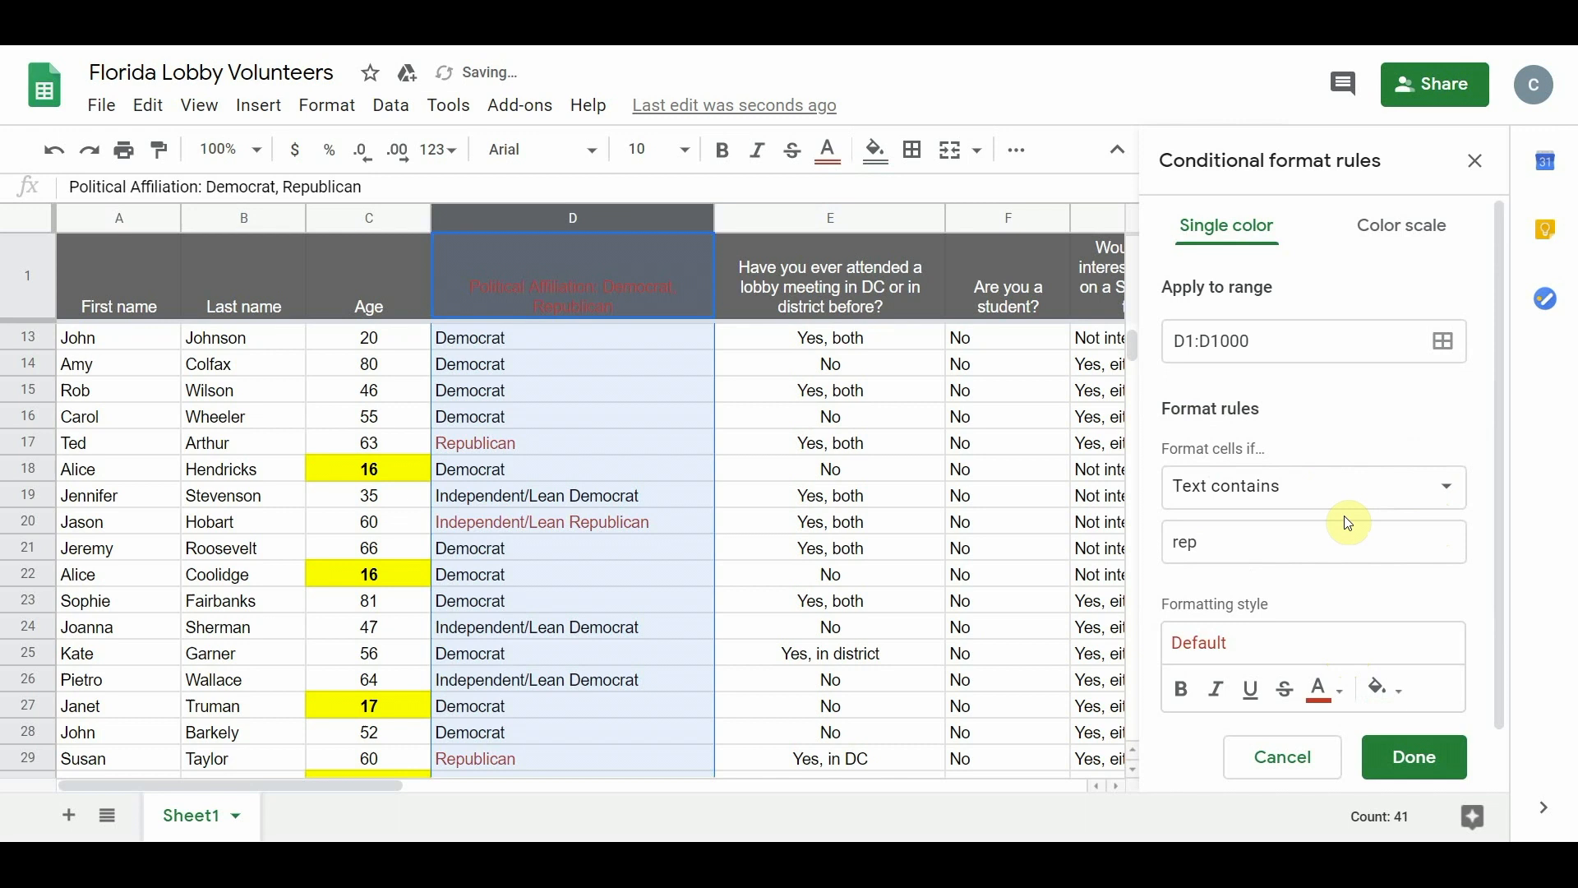
mouse_move(691, 349)
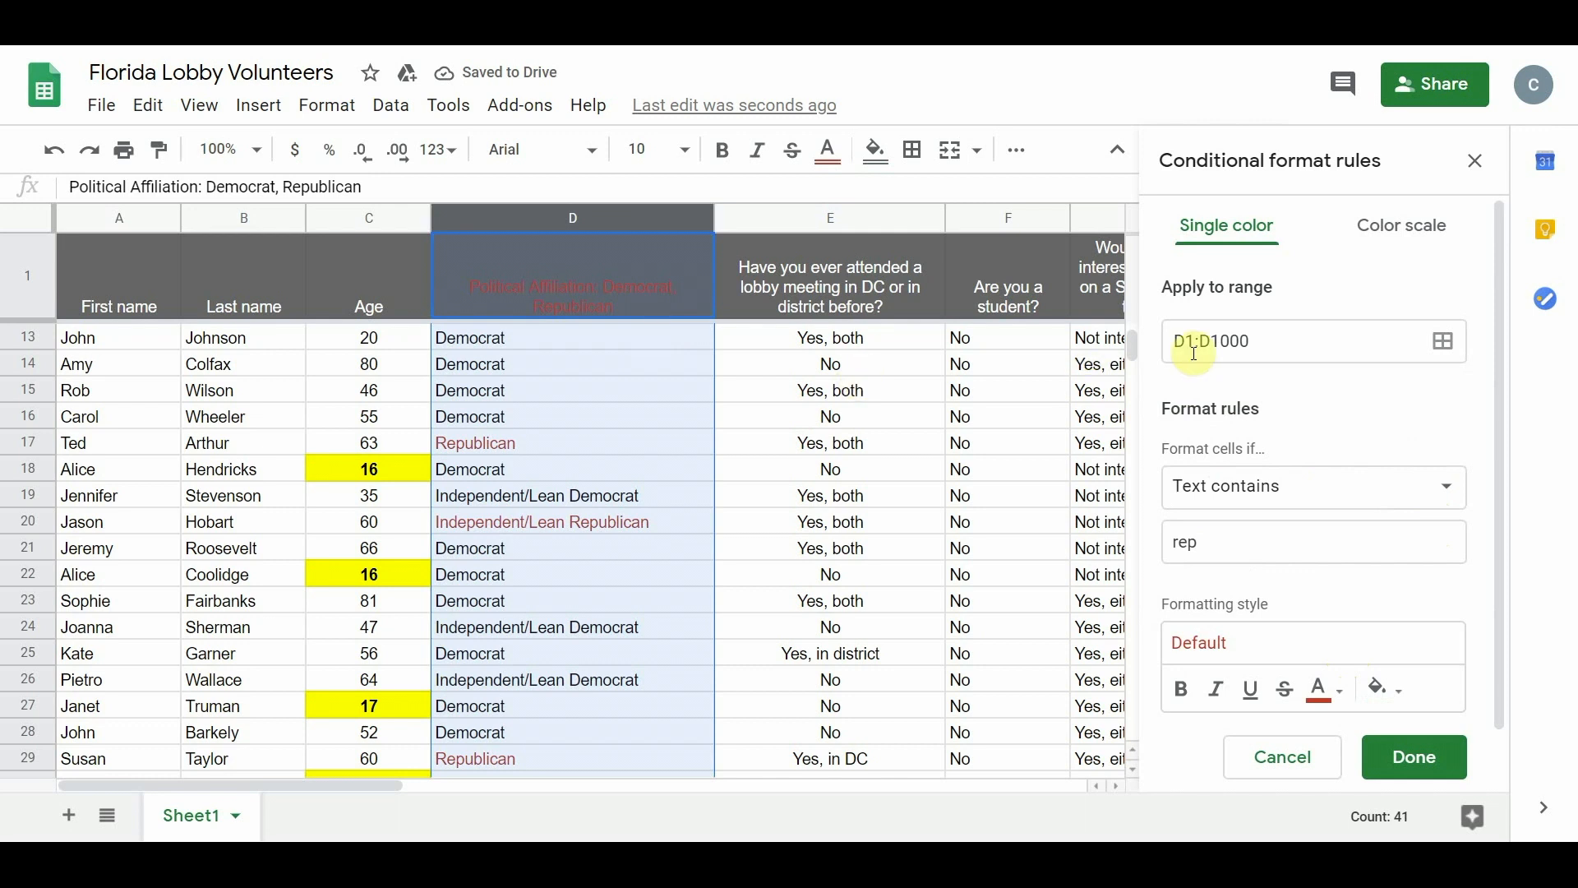
left_click(1192, 340)
type("2")
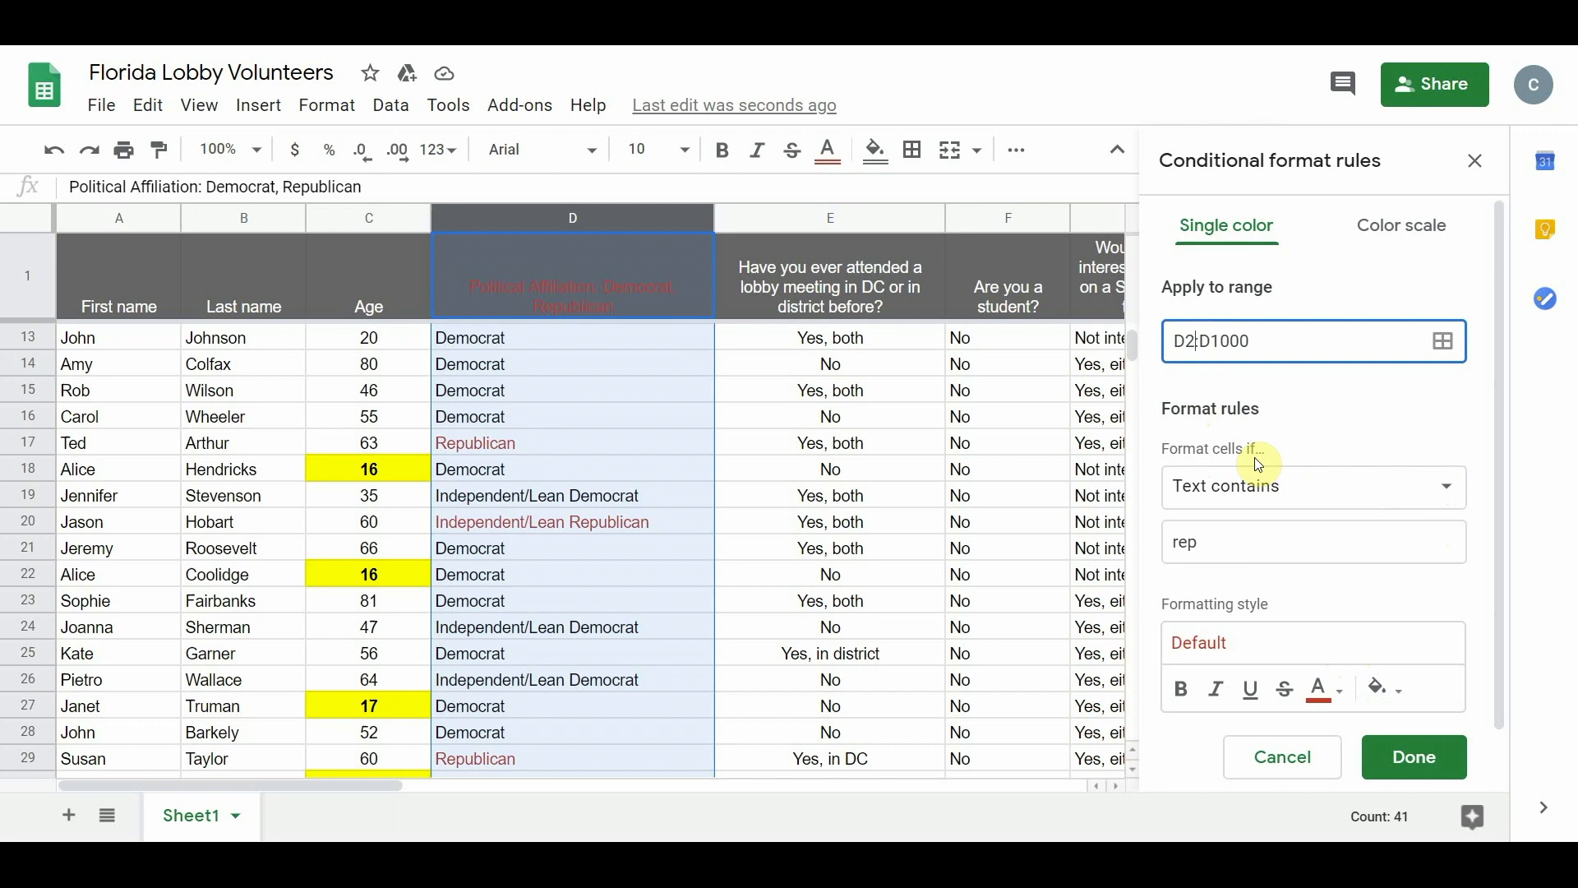
left_click(1314, 542)
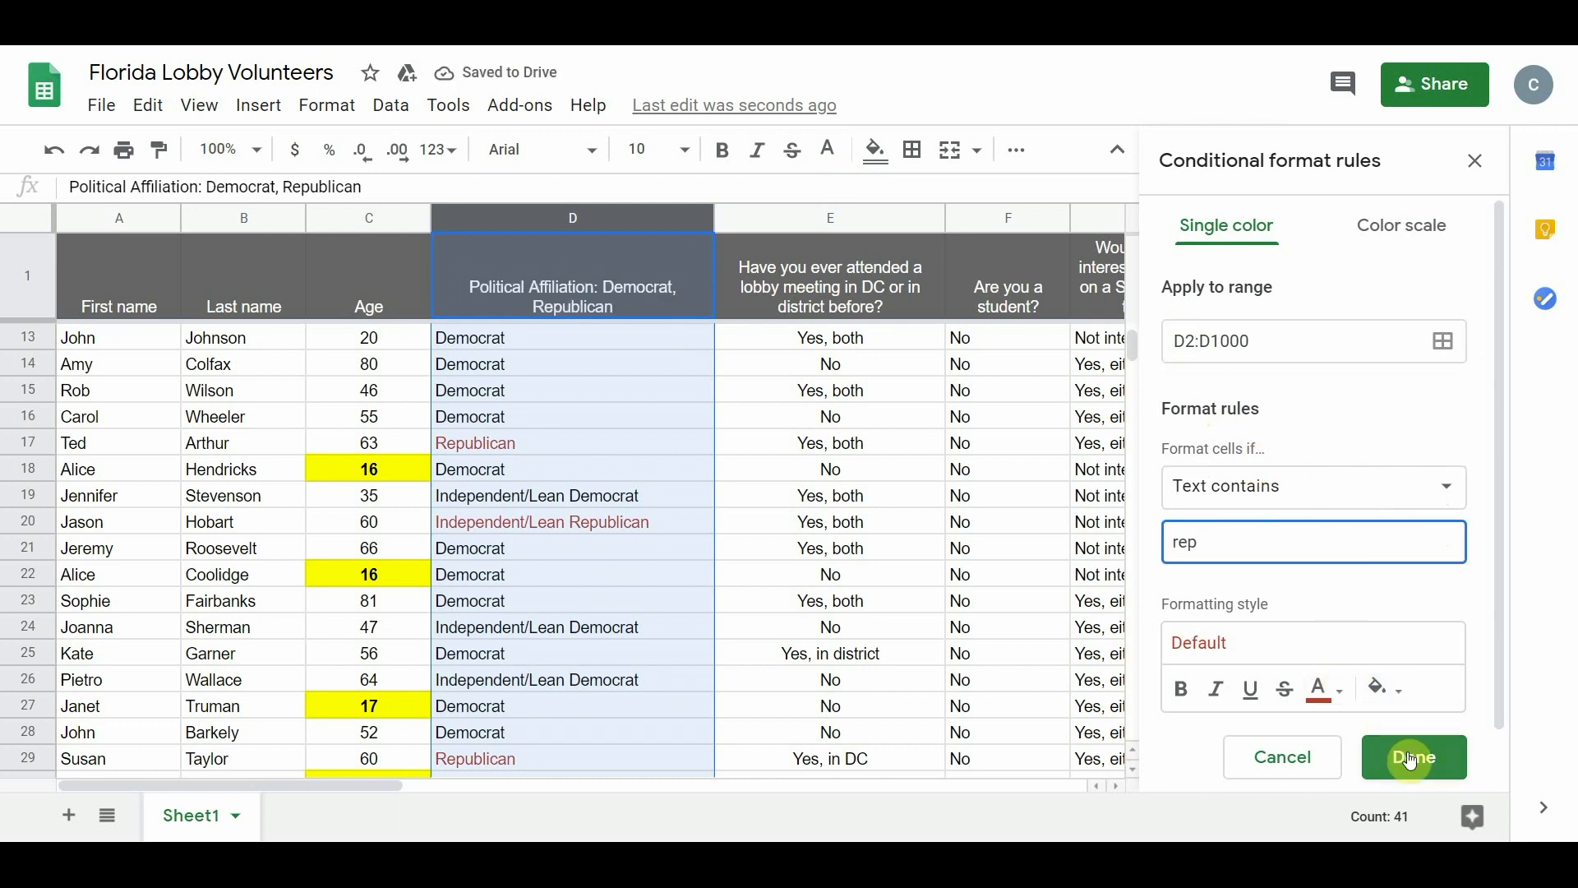
Save the red-text rule for D2:D1000 containing "rep"
left_click(1413, 757)
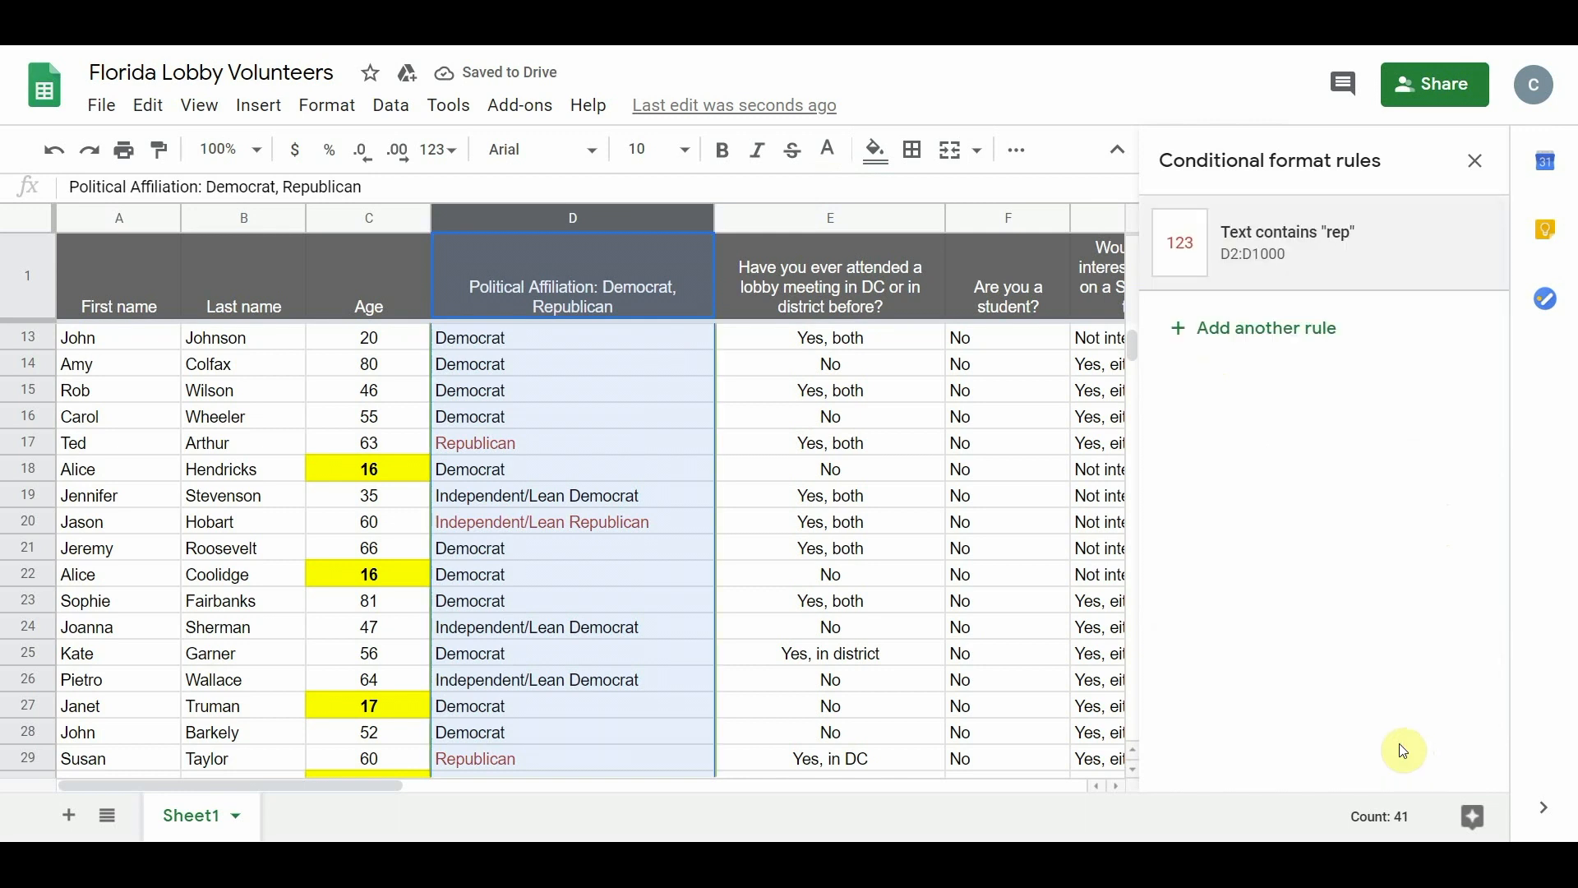
mouse_move(1390, 725)
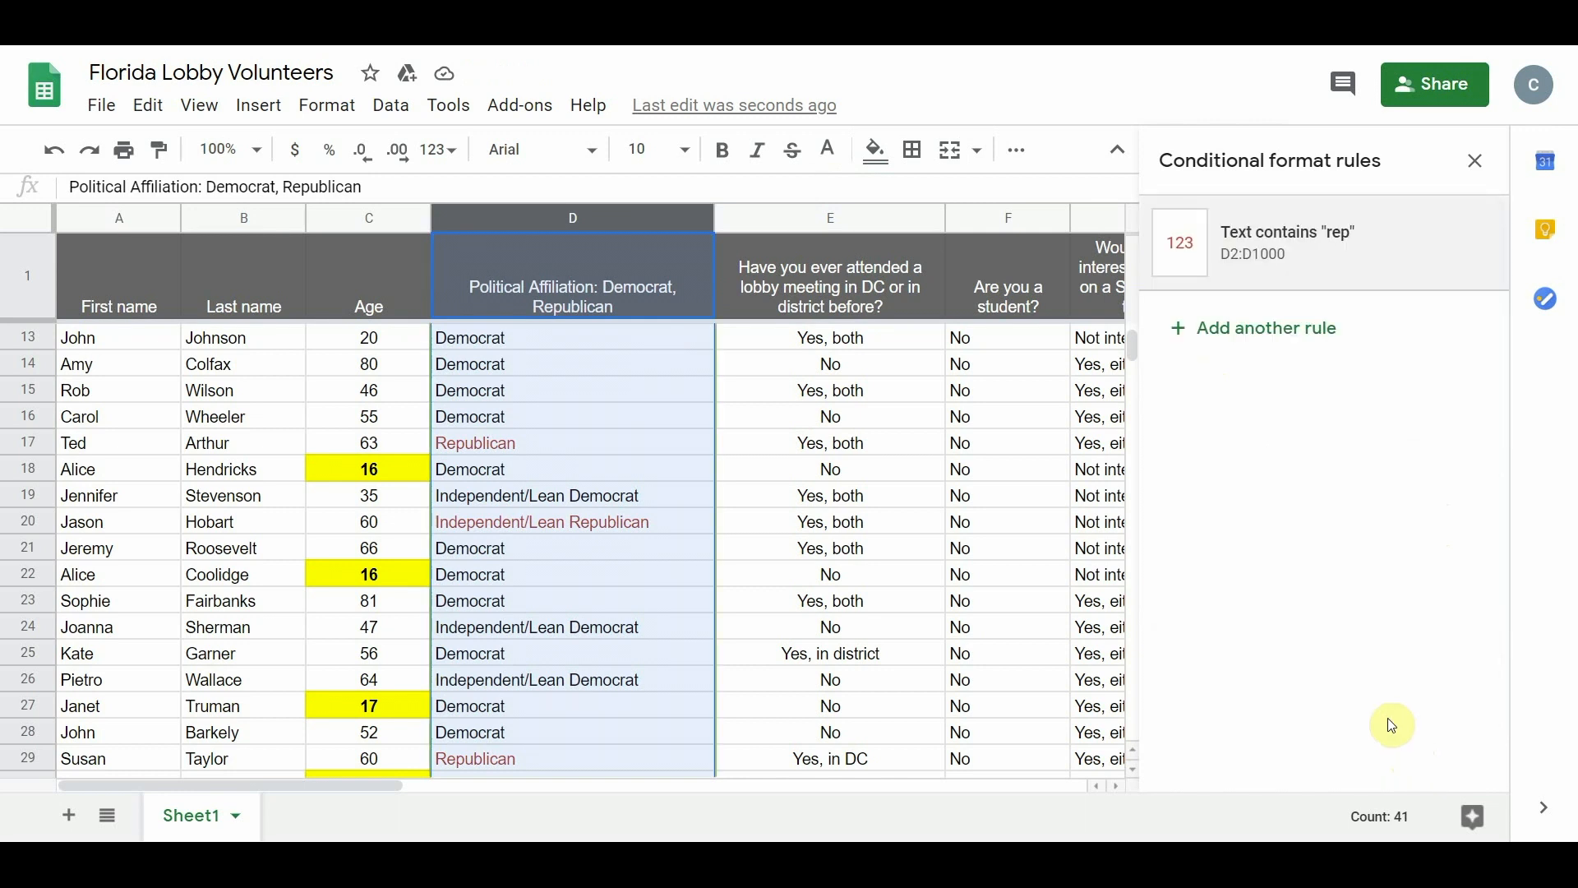
mouse_move(1278, 354)
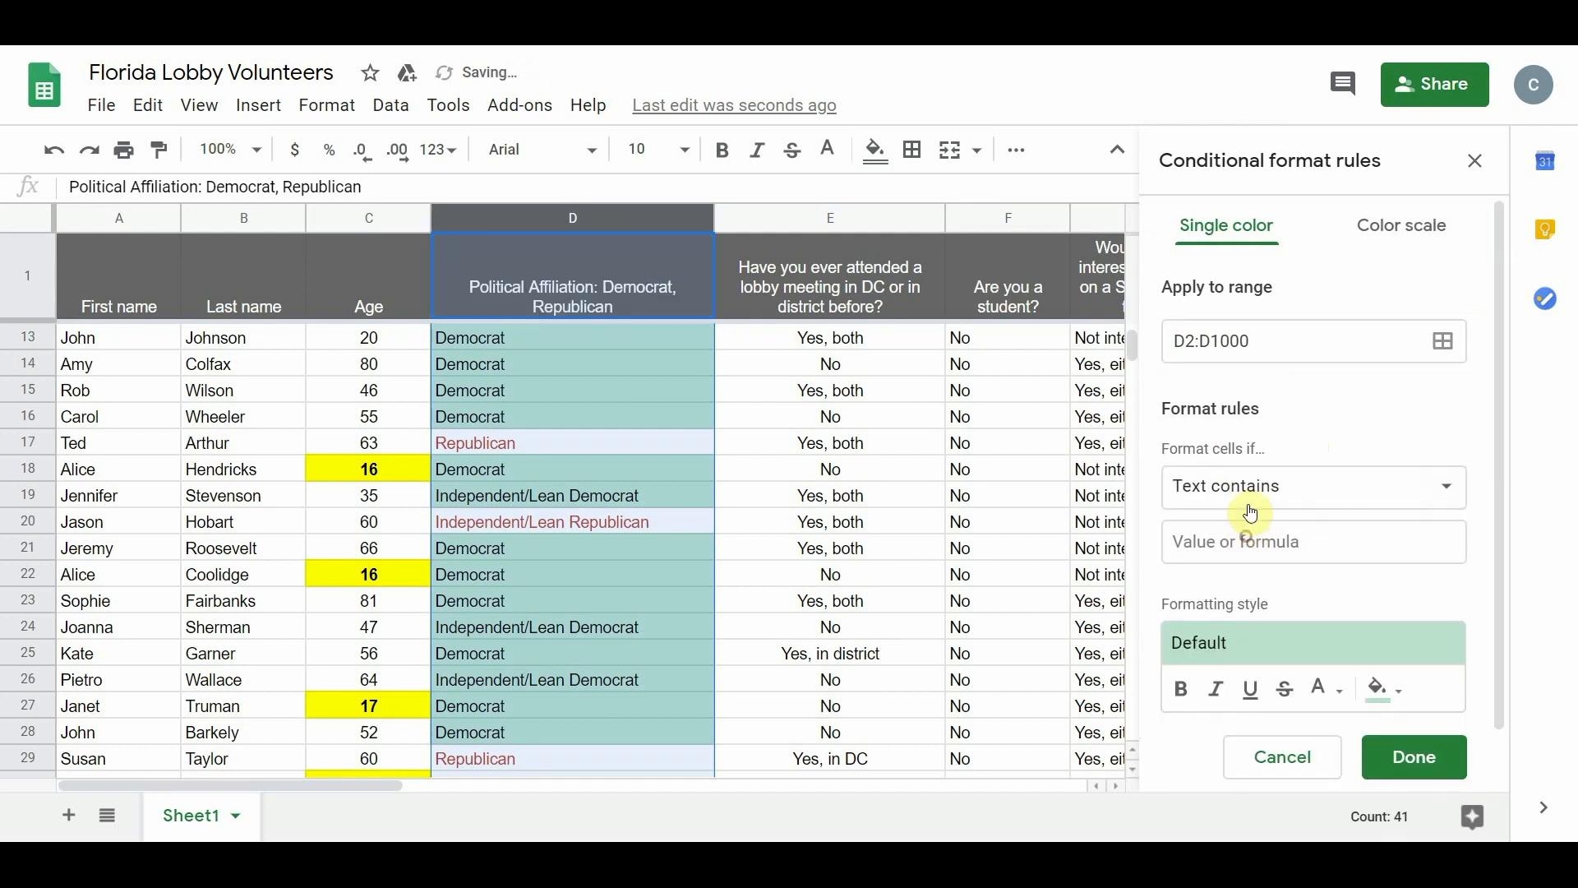
Add a Text contains "dem" rule on D2:D1000 with blue text
type("e")
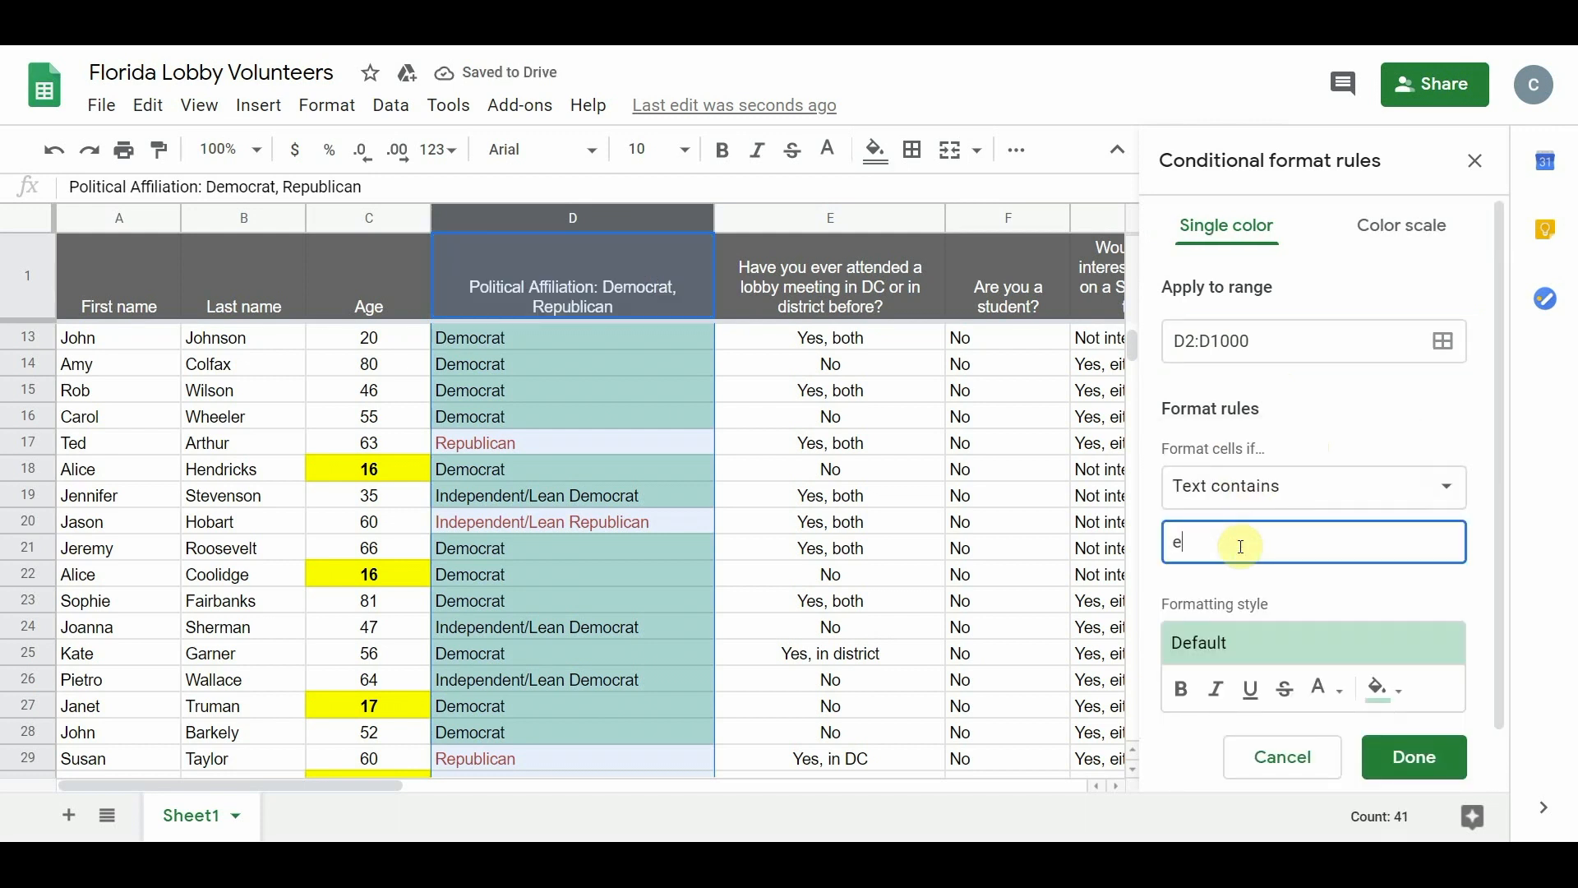
key("Backspace")
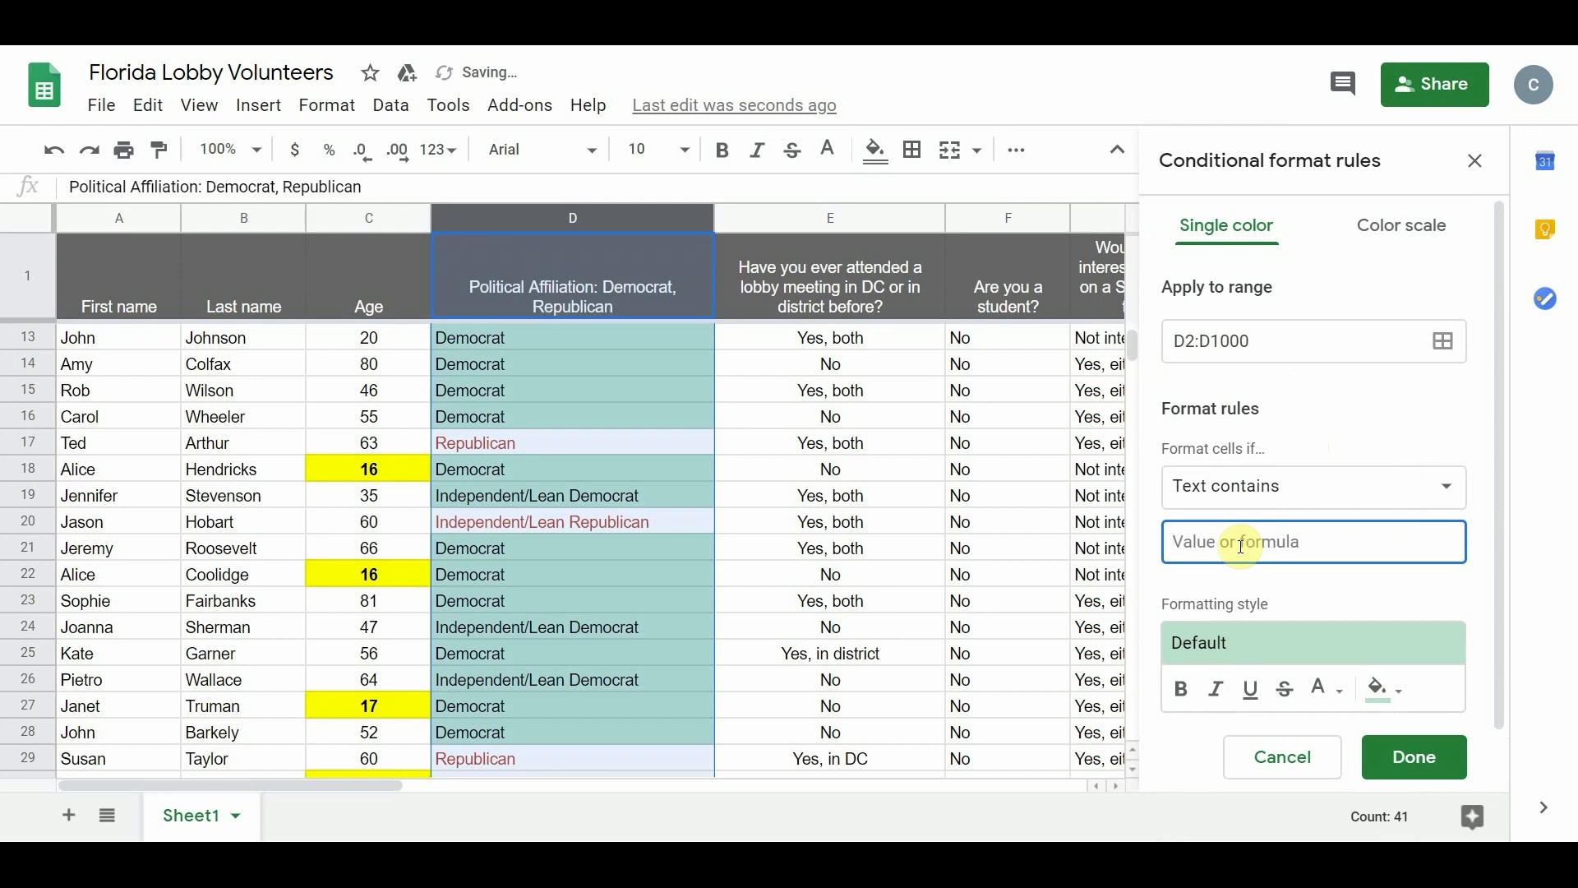
type("dem")
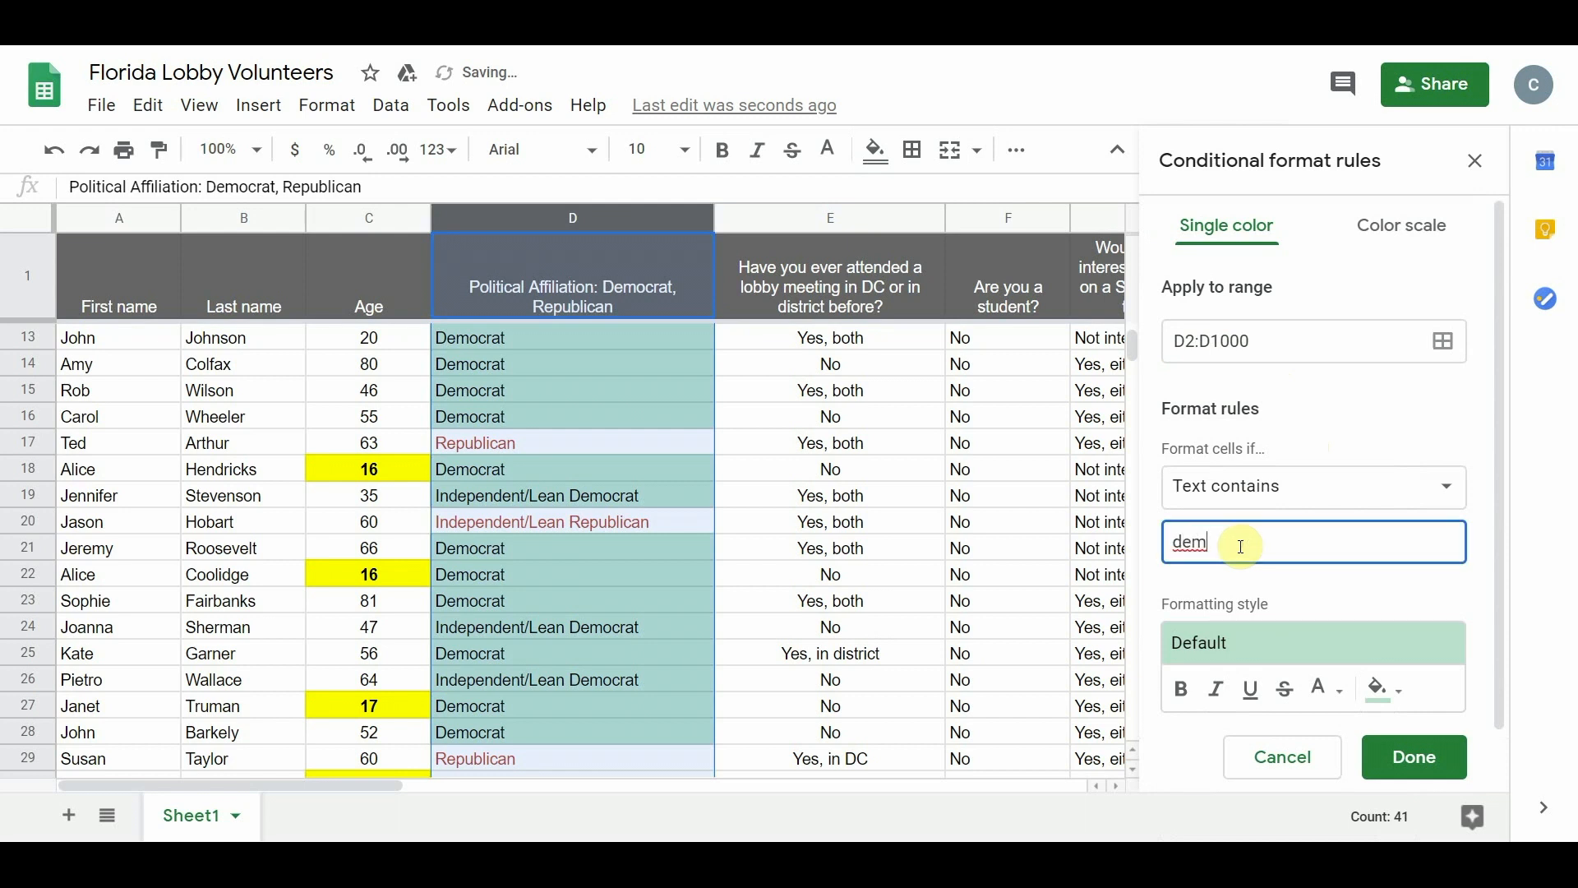
mouse_move(1387, 689)
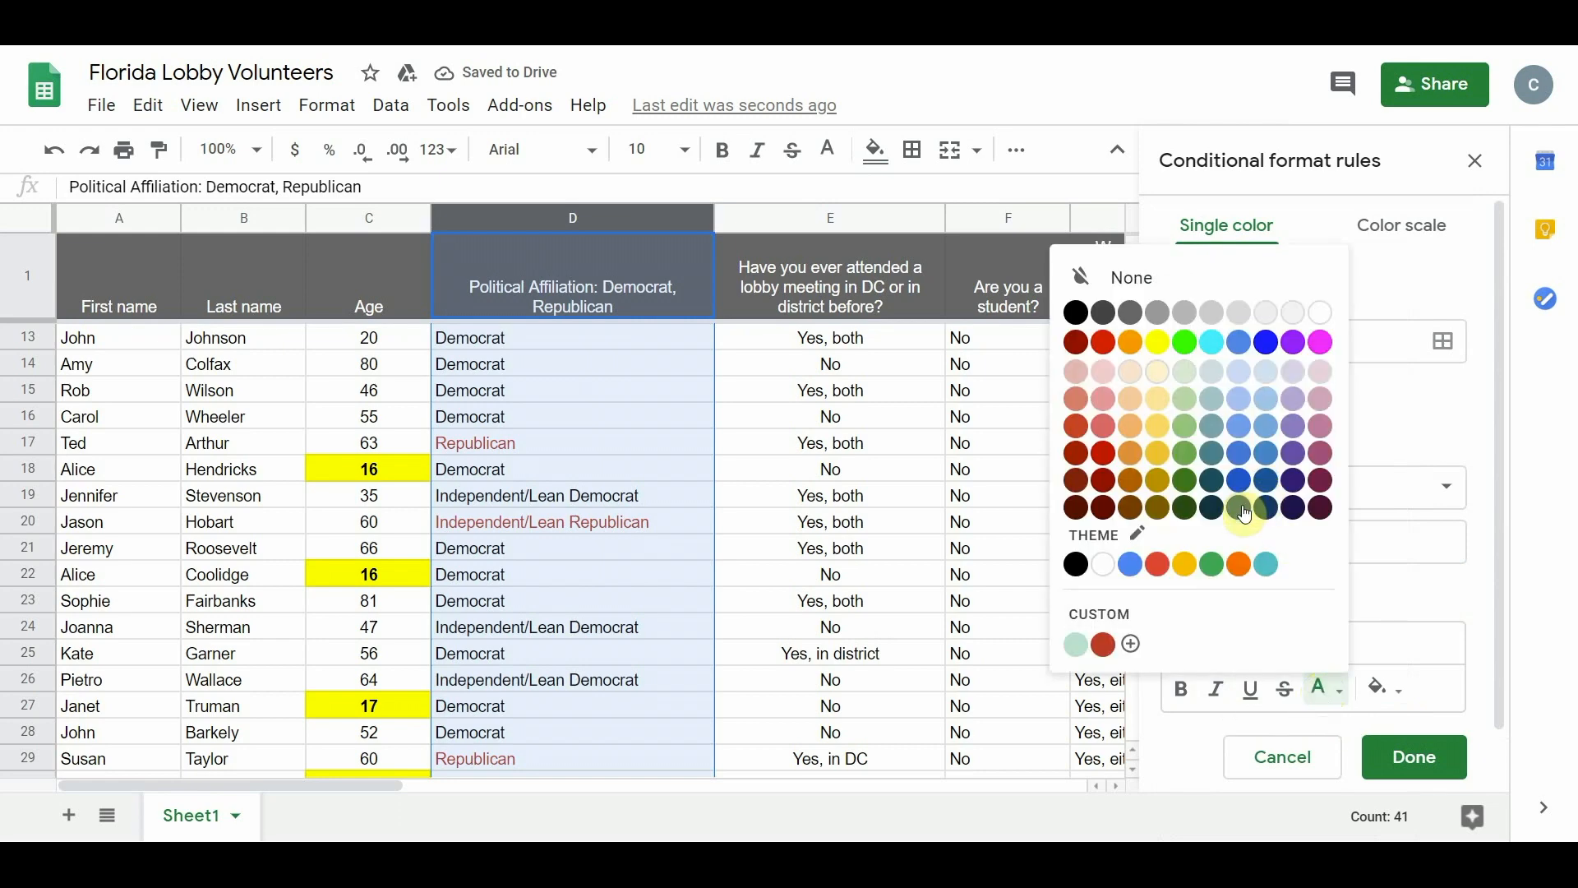
left_click(1412, 756)
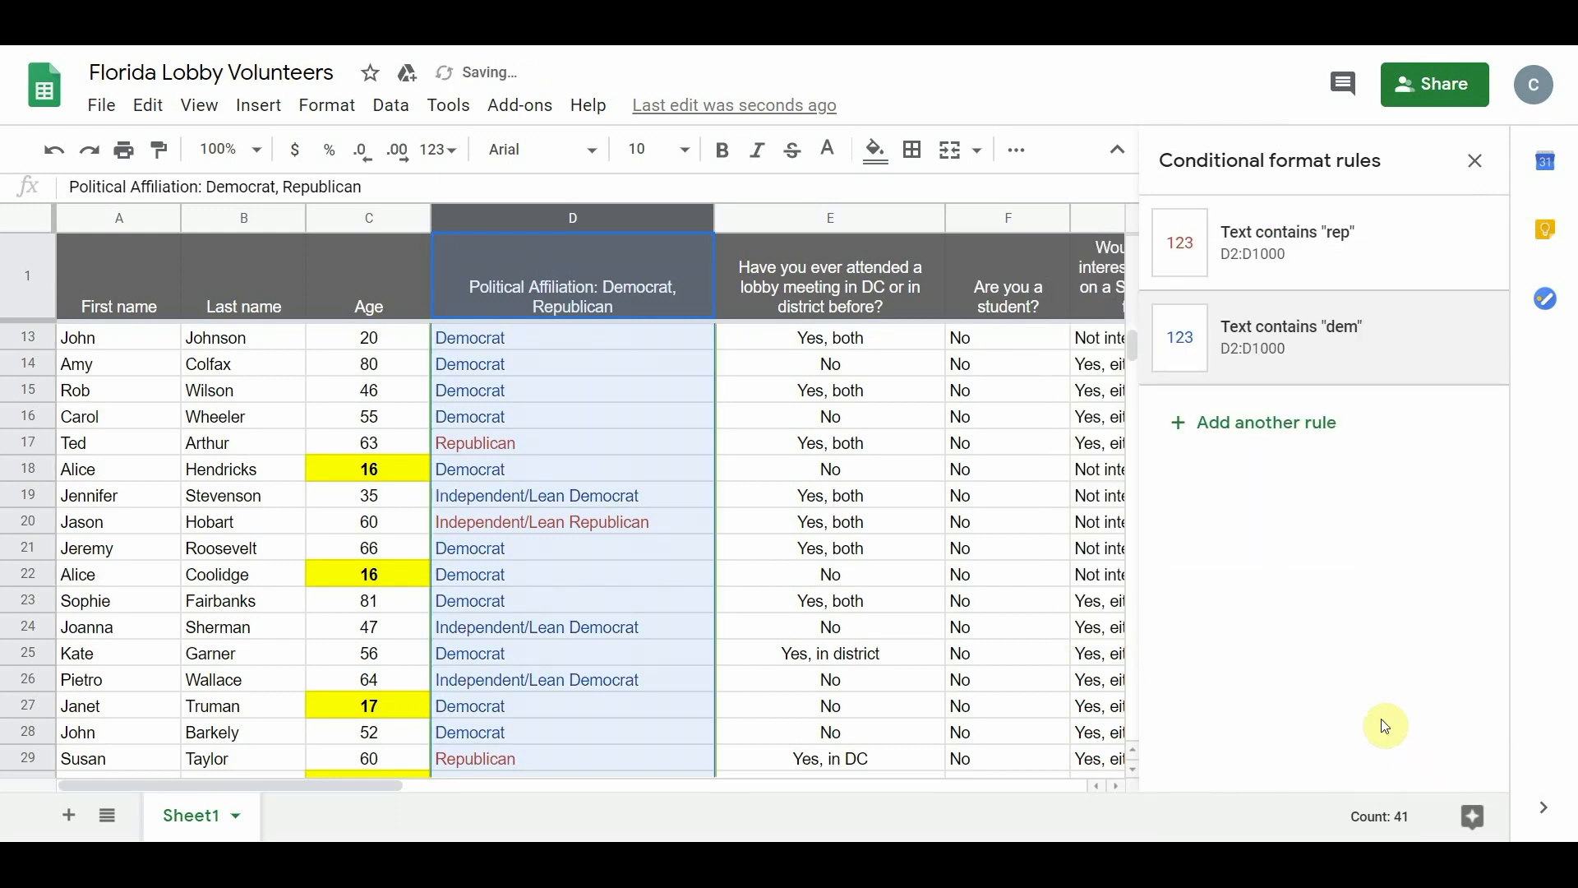
Check the sheet, then remove the "dem" blue-text rule
scroll("down", 3)
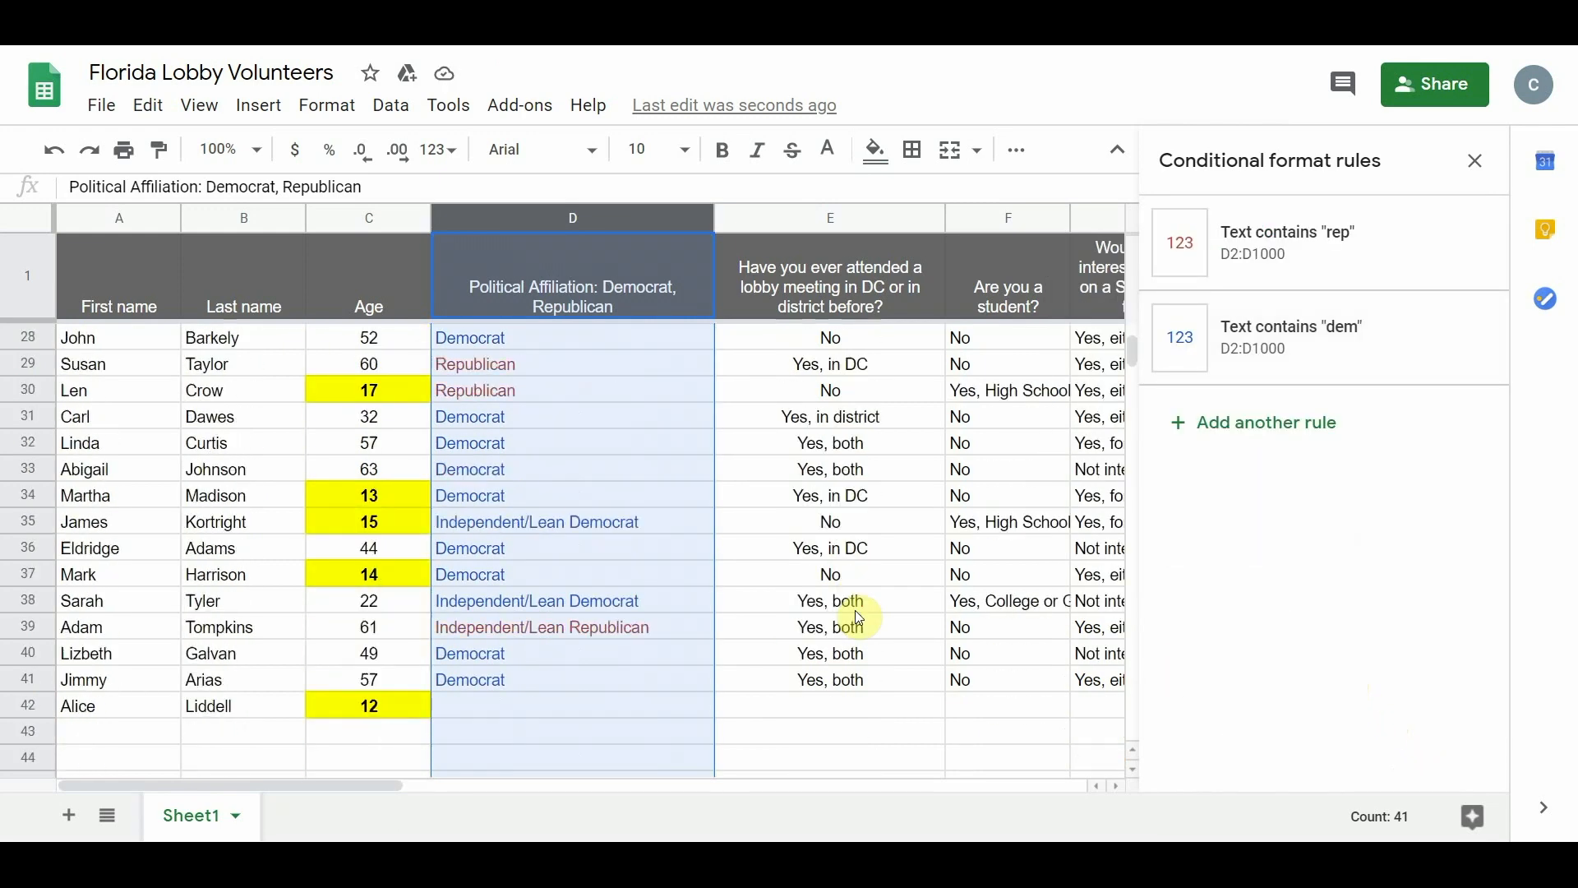
scroll("up", 3)
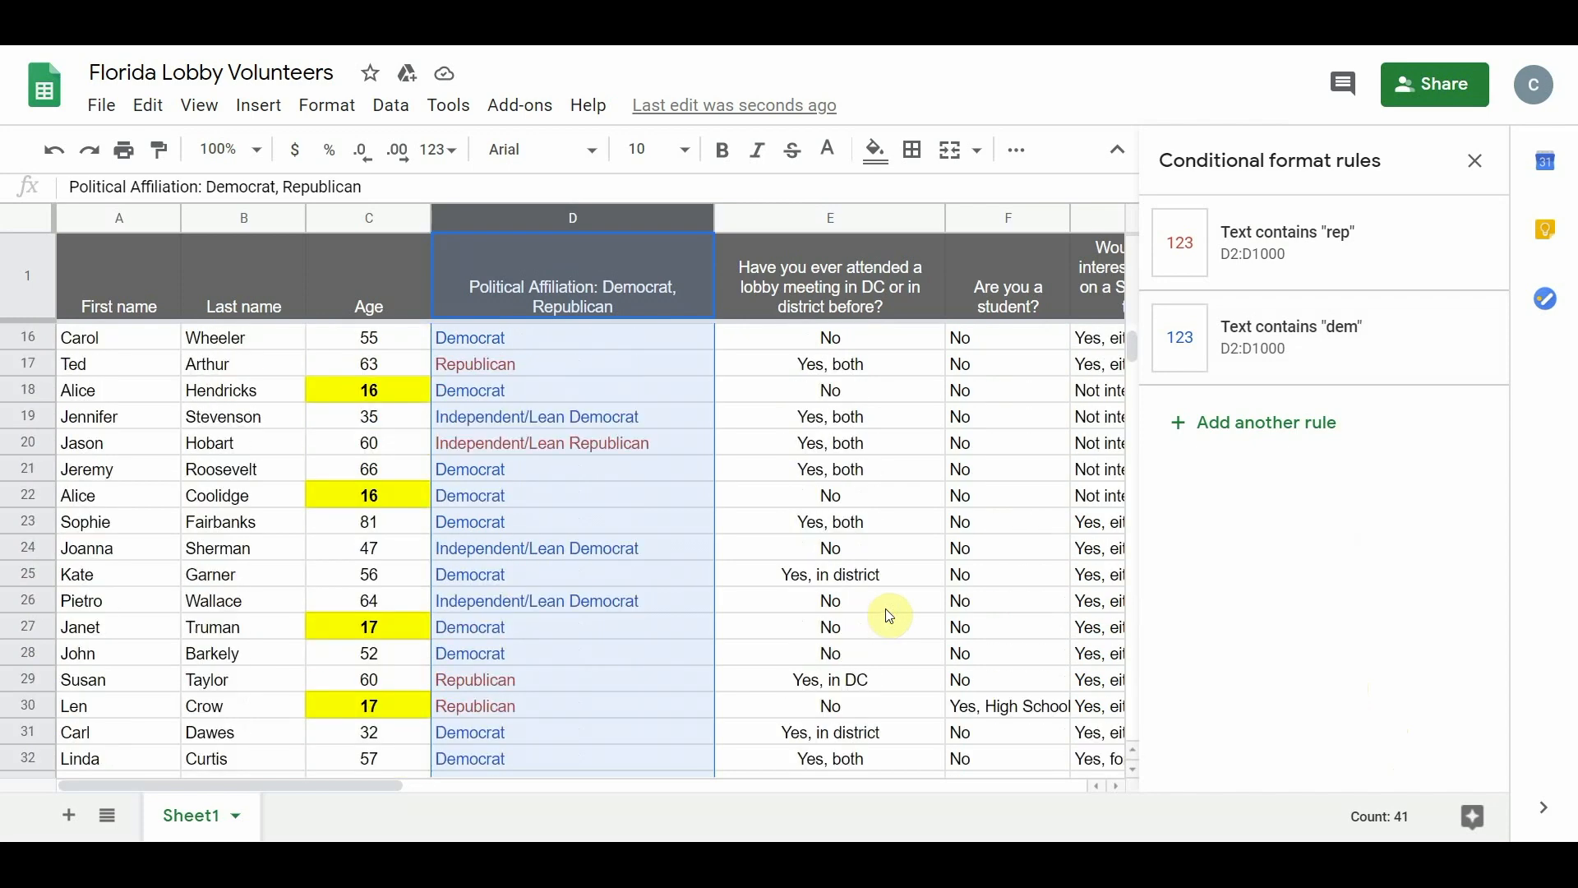
mouse_move(1355, 353)
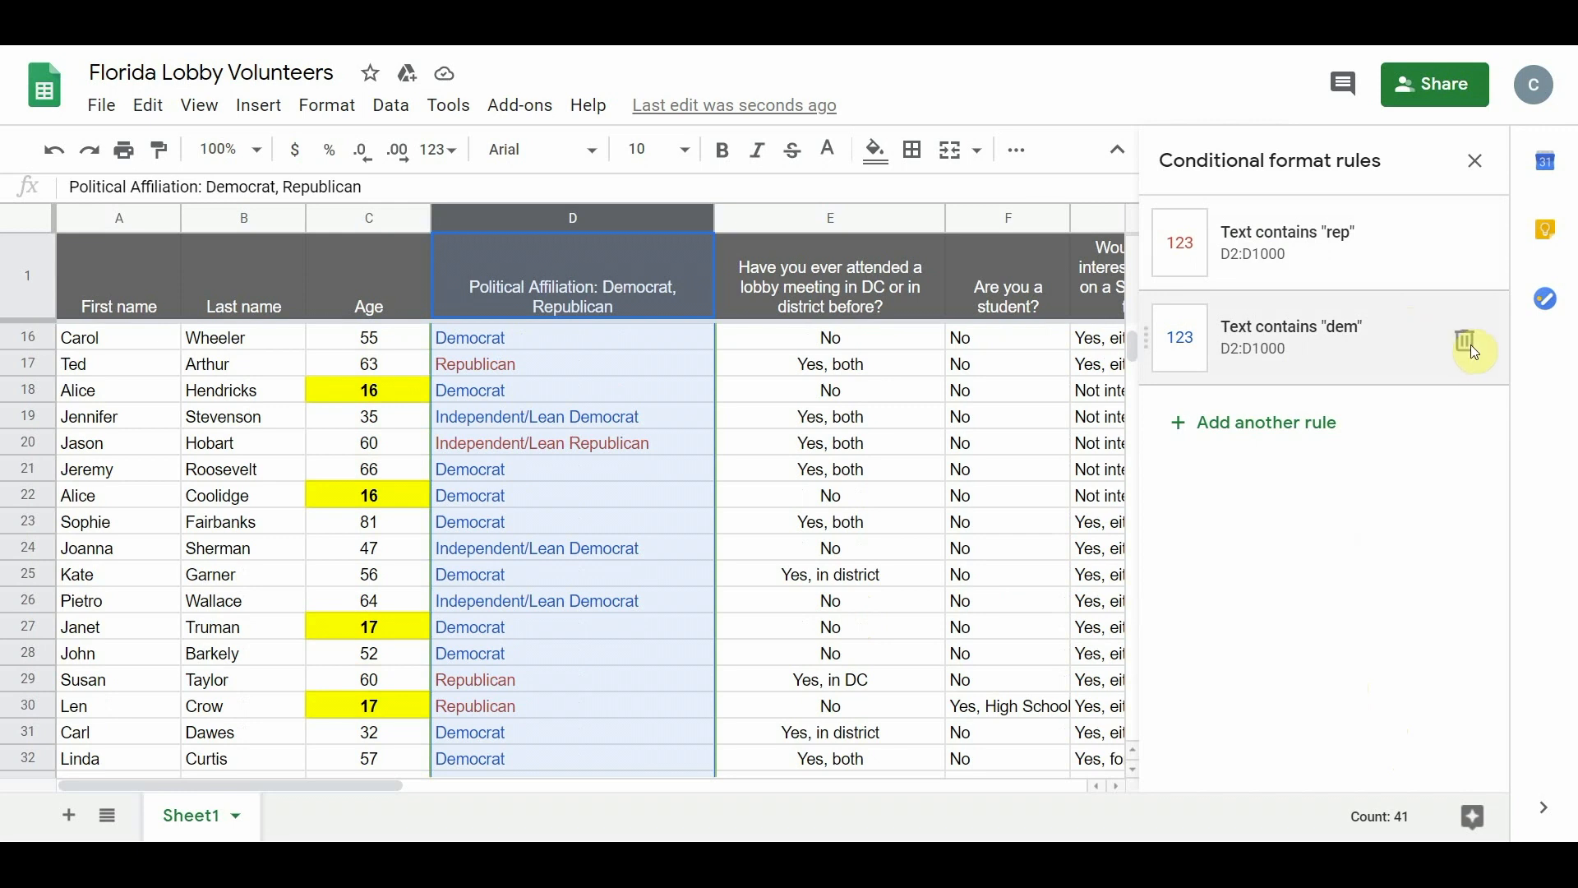
mouse_move(1465, 340)
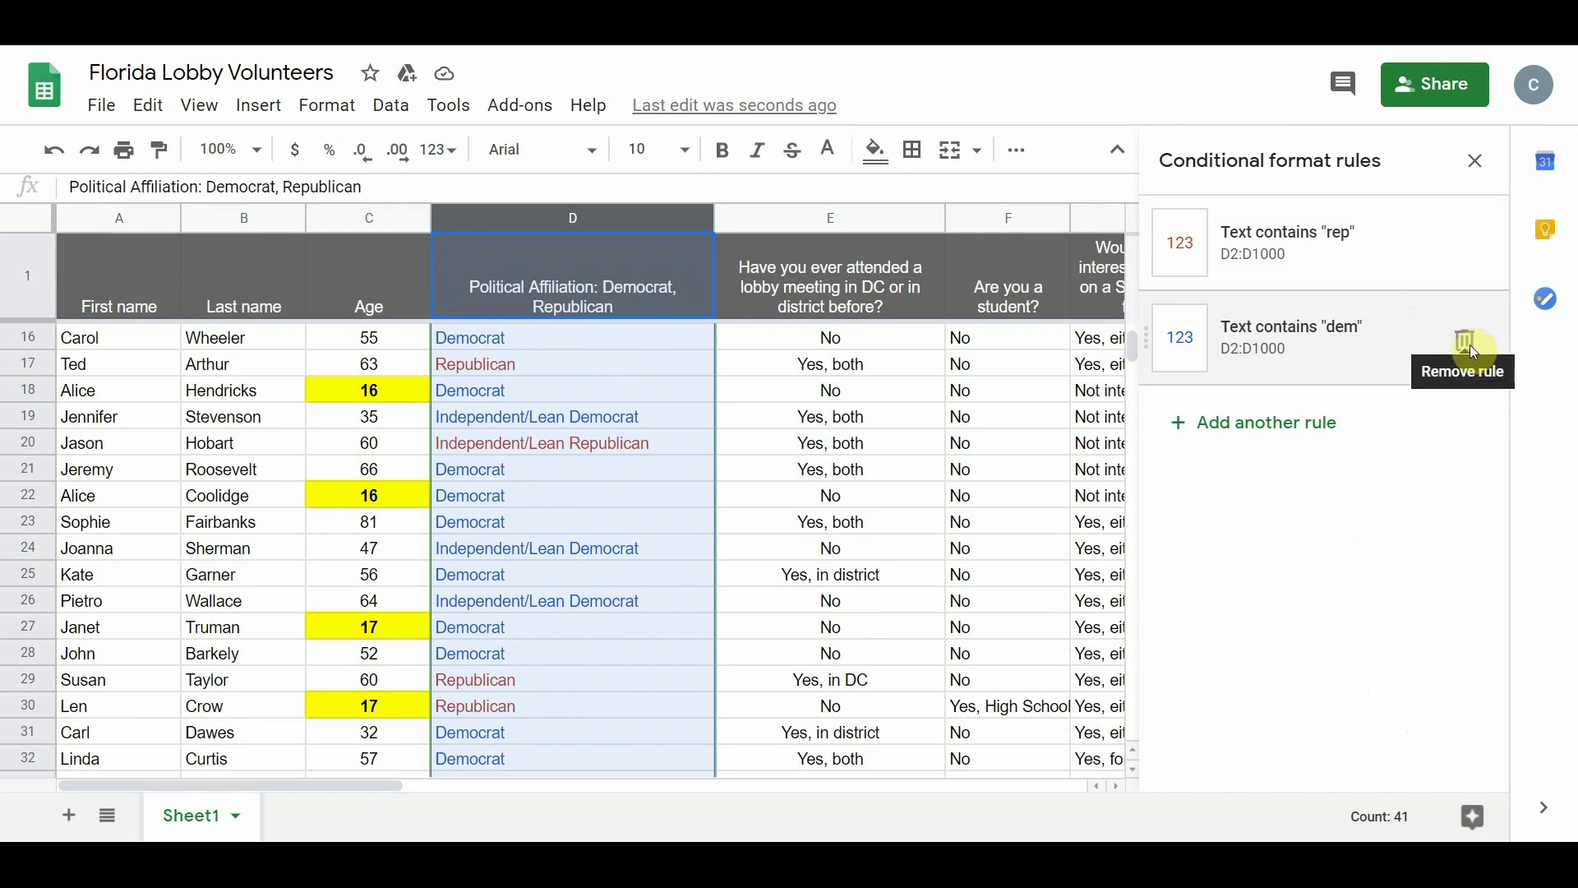
left_click(1466, 340)
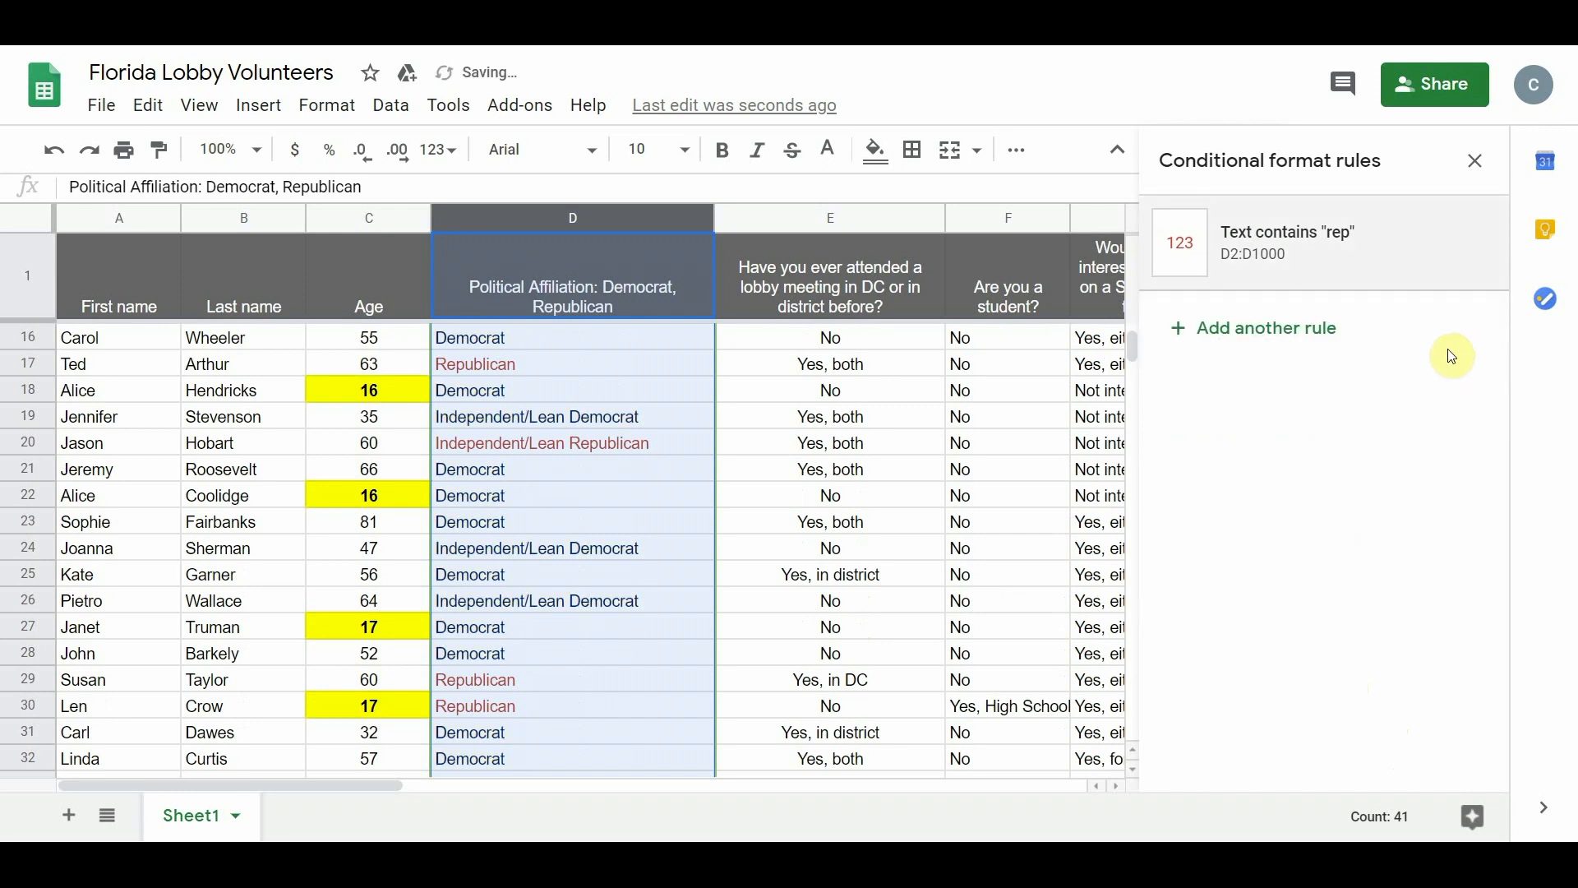